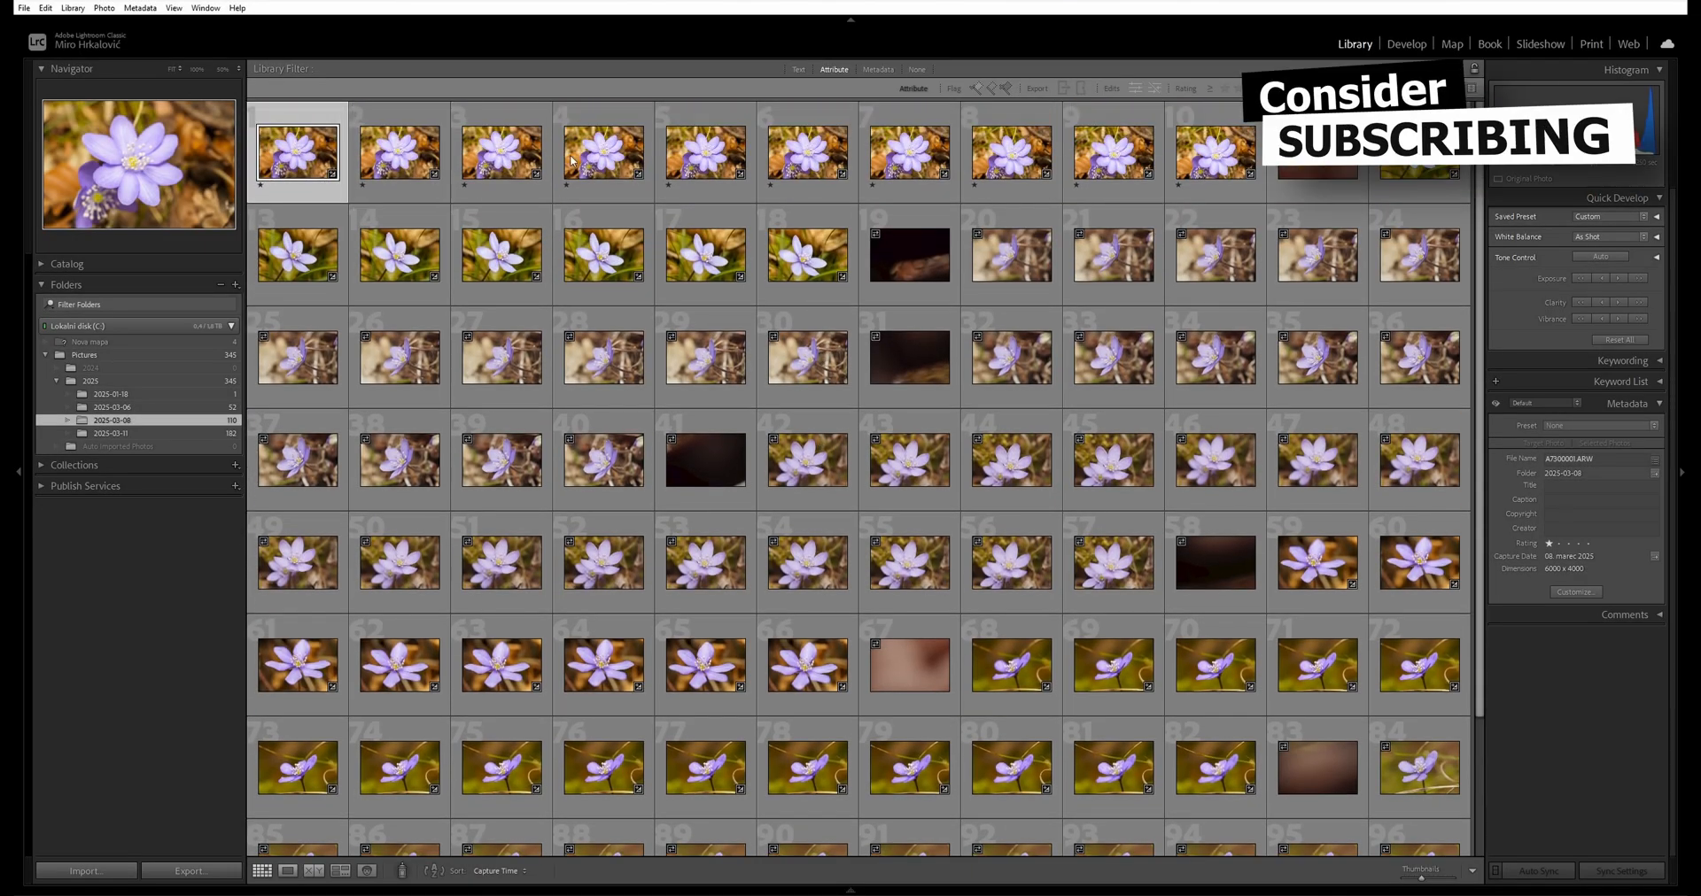
Browse from the flower photos into the 2025-03-11 coin folder and scroll to the coin-stack sequence
click(805, 255)
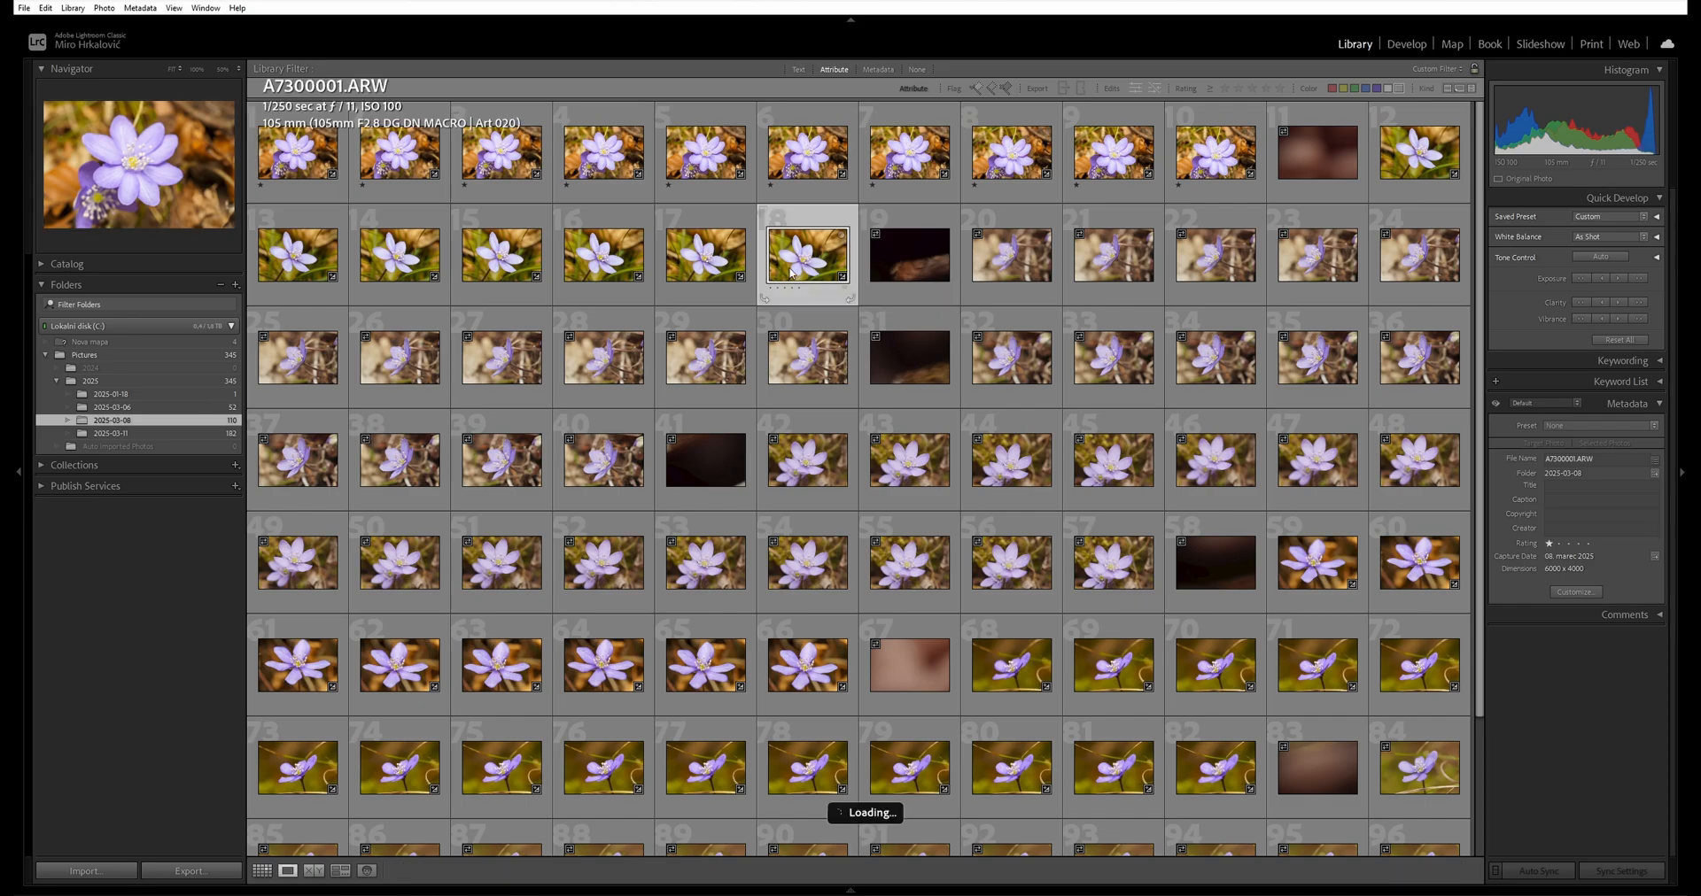
double_click(806, 255)
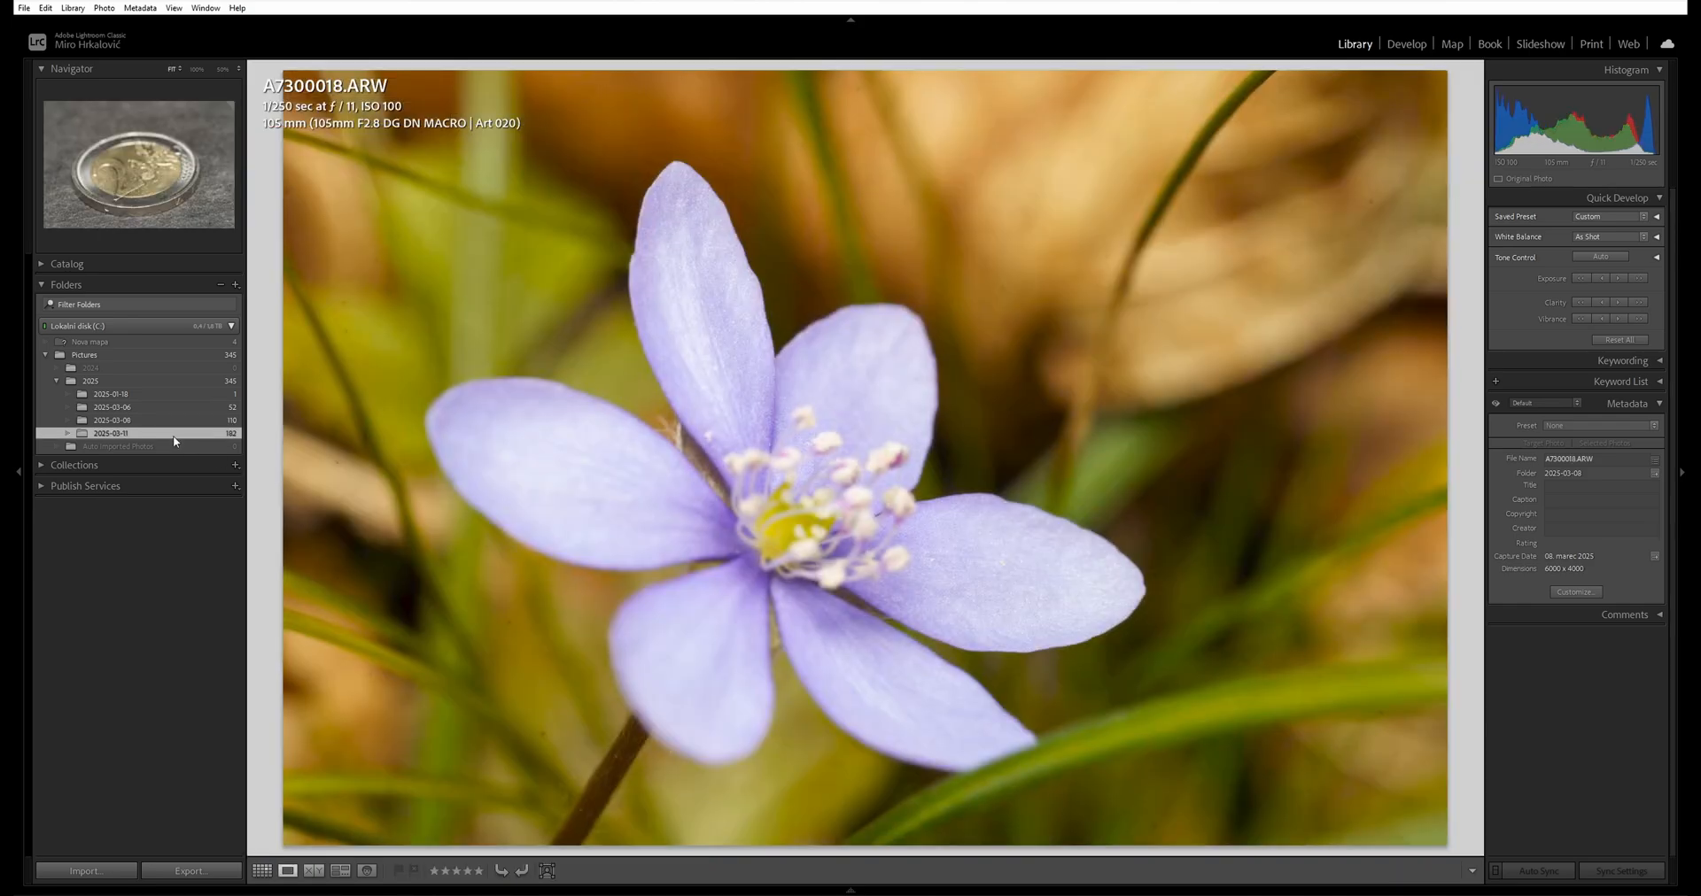
click(262, 870)
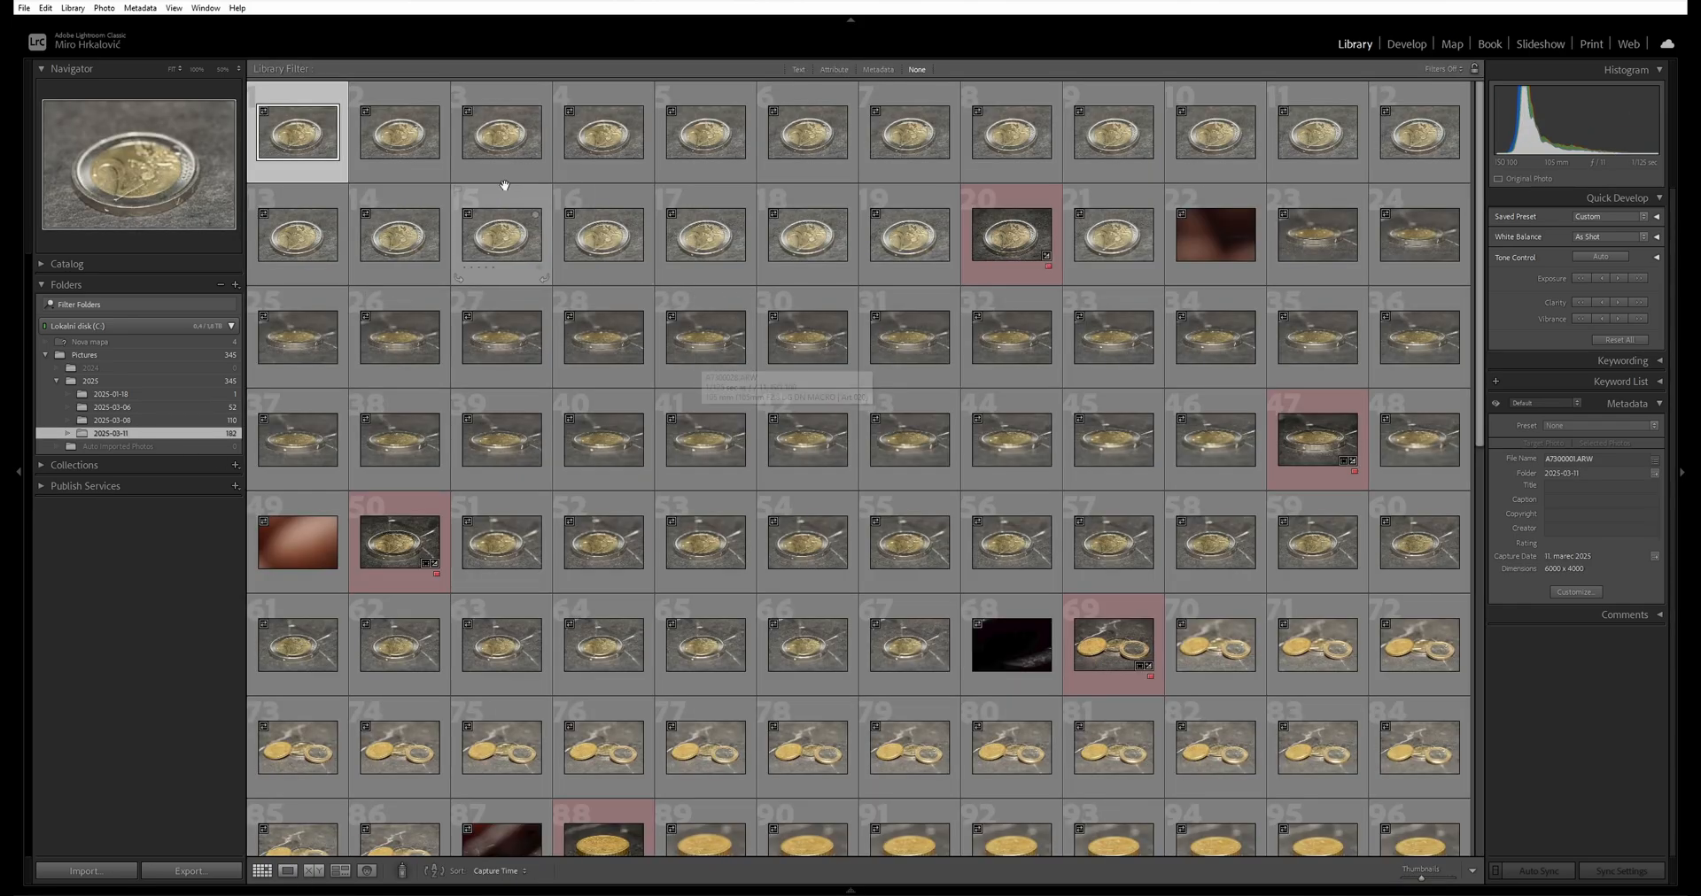
scroll(down, 3)
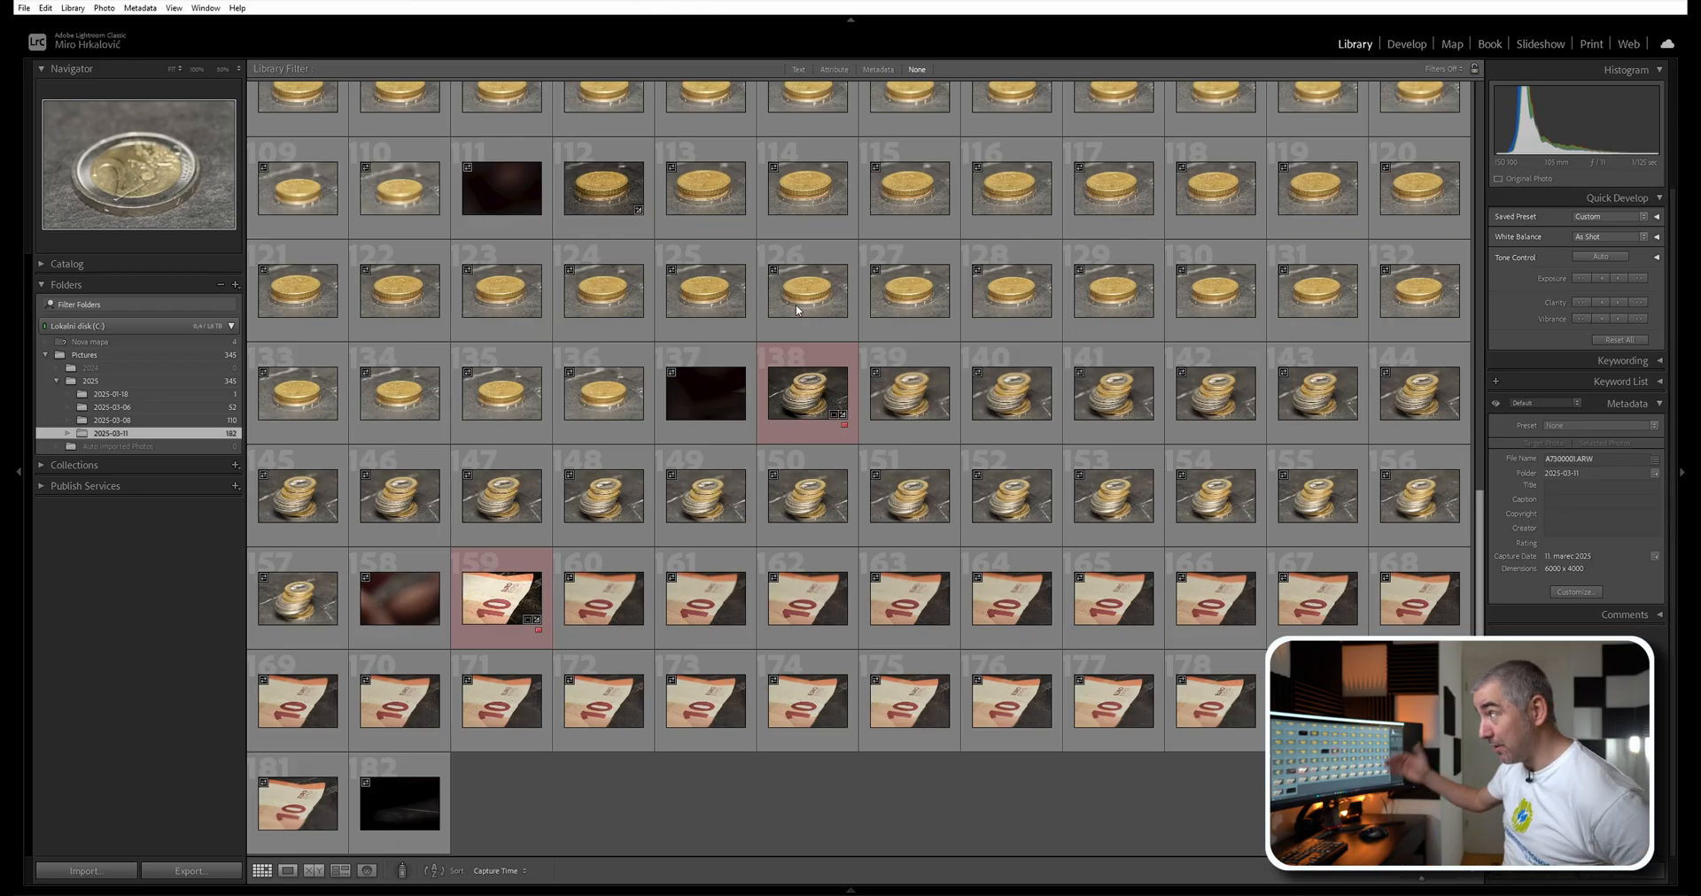
click(832, 70)
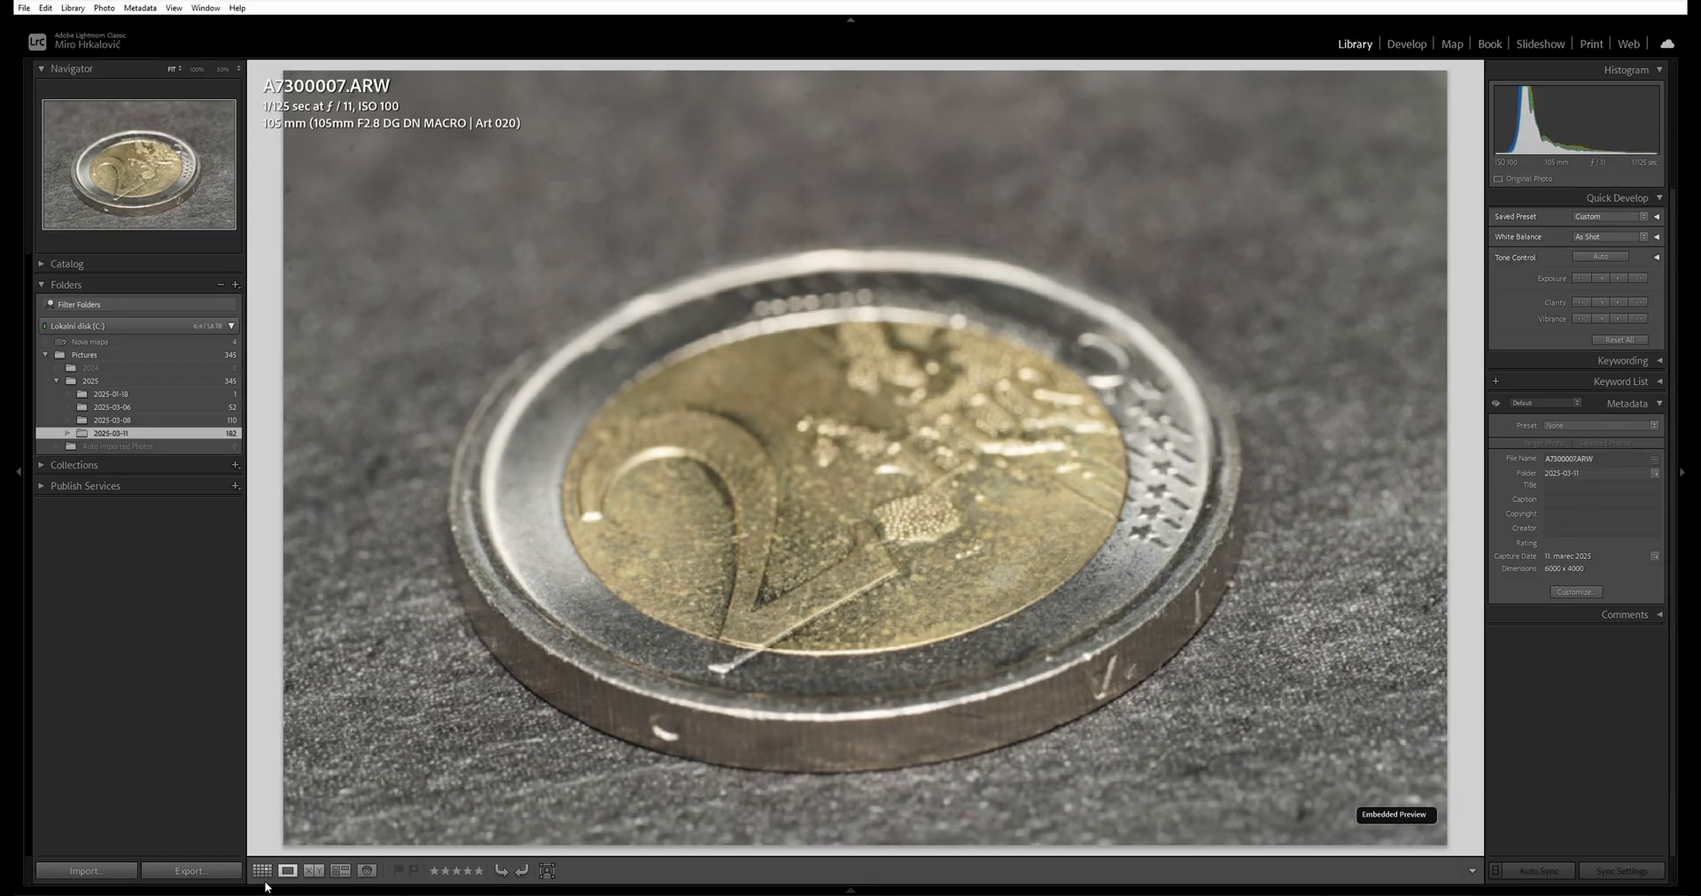
click(262, 871)
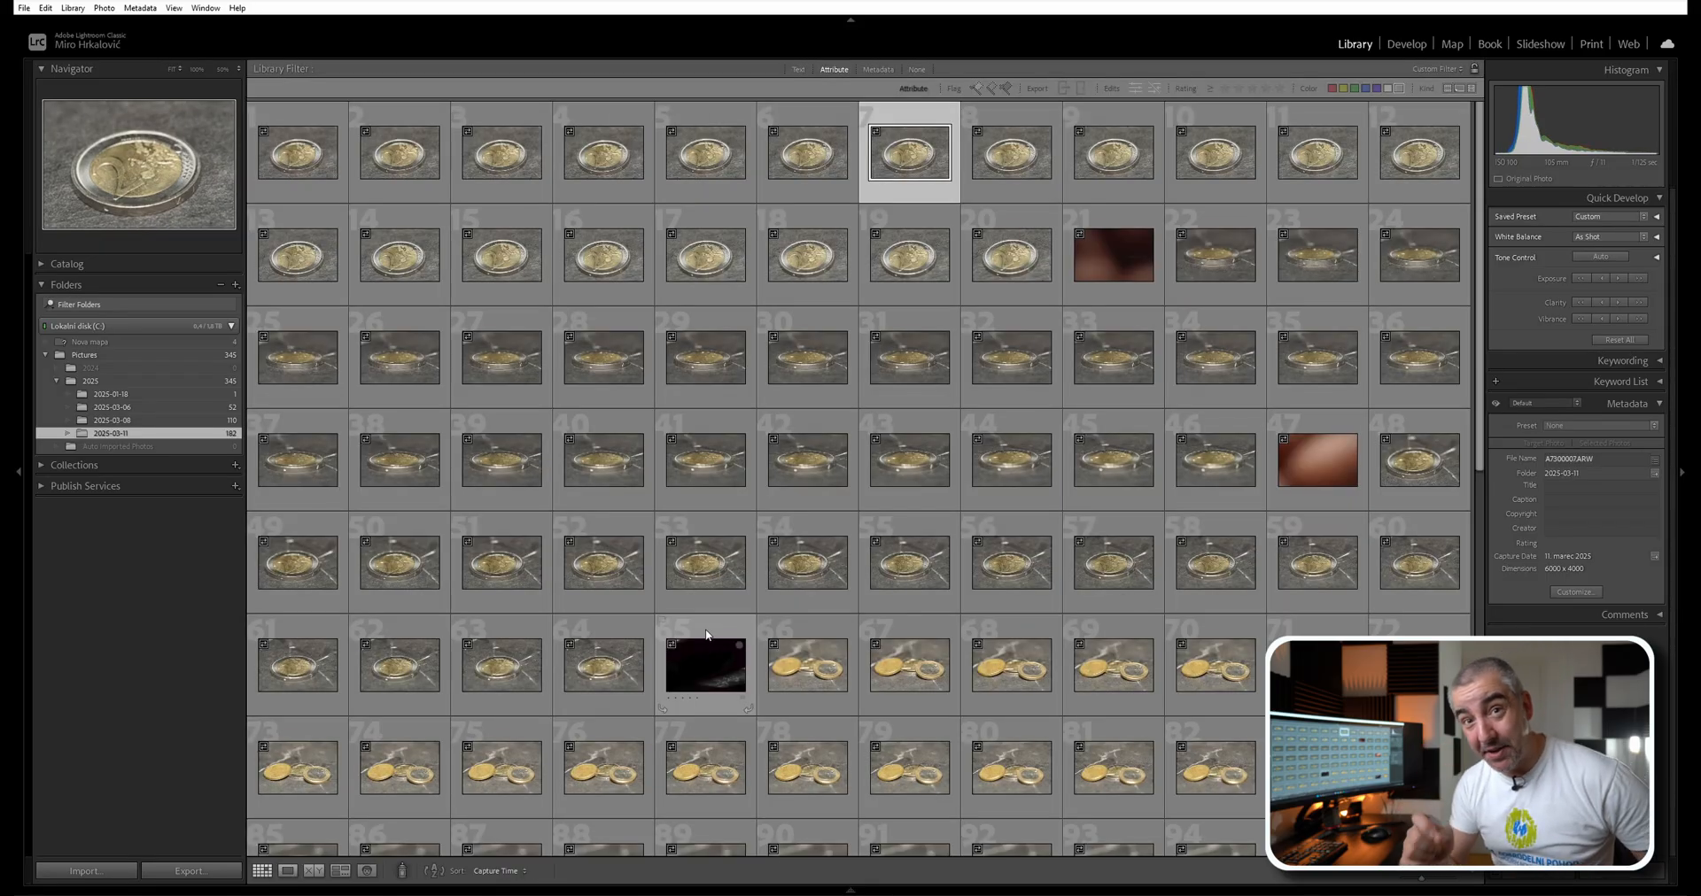
scroll(down, 3)
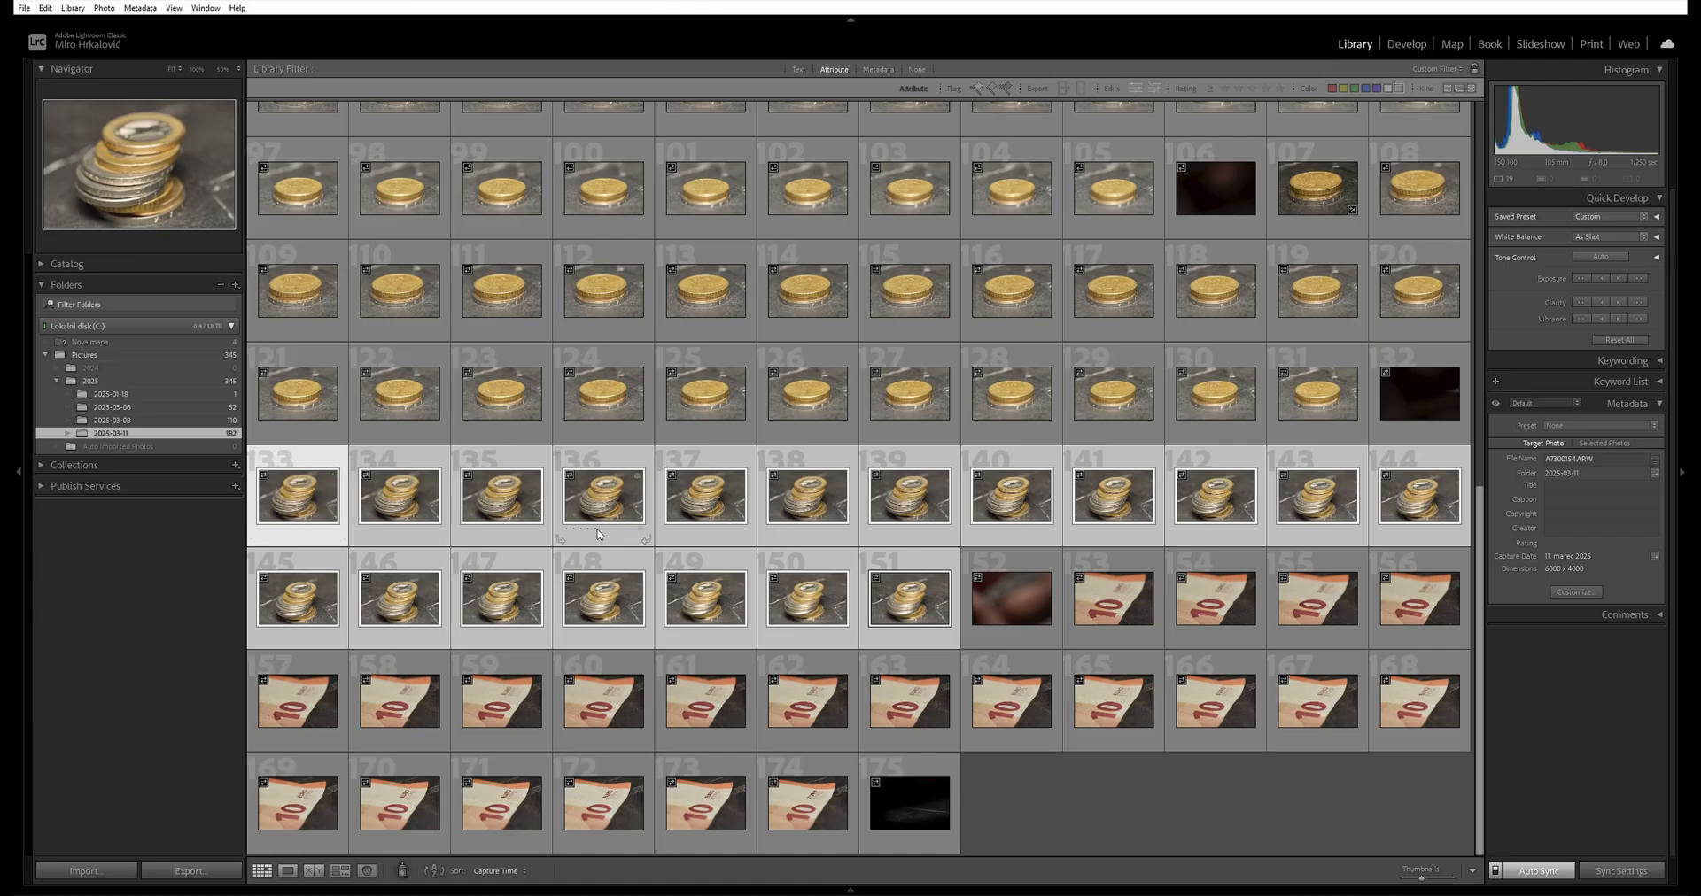
Bring up the context actions for the selected coin-stack frames 133 to 151
right_click(298, 498)
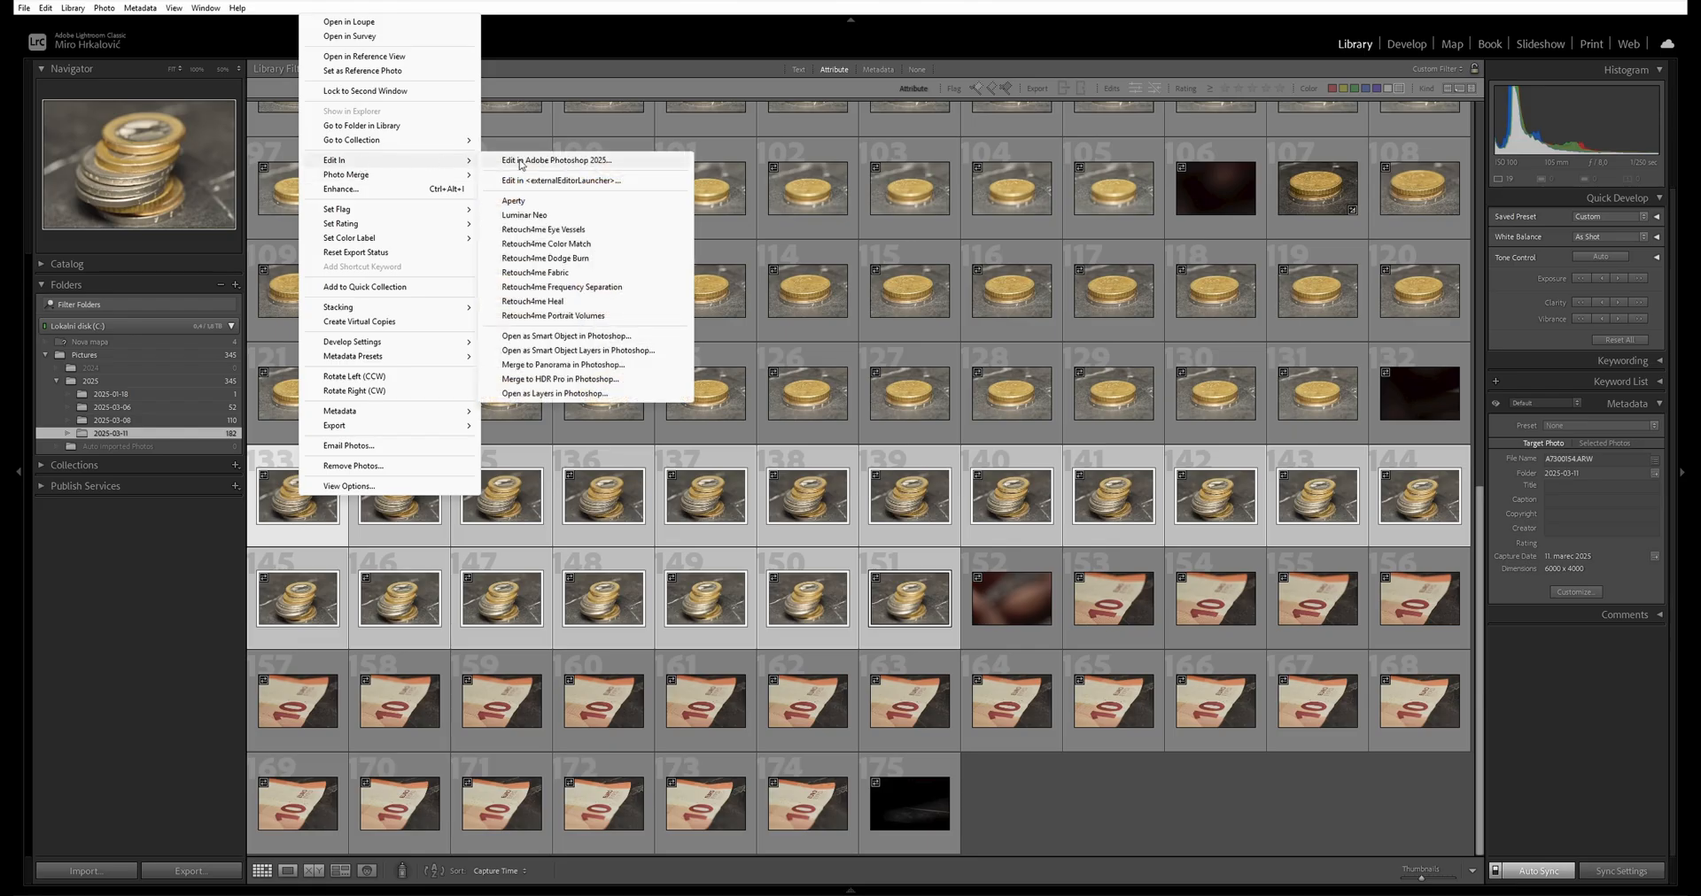
mouse_move(539, 393)
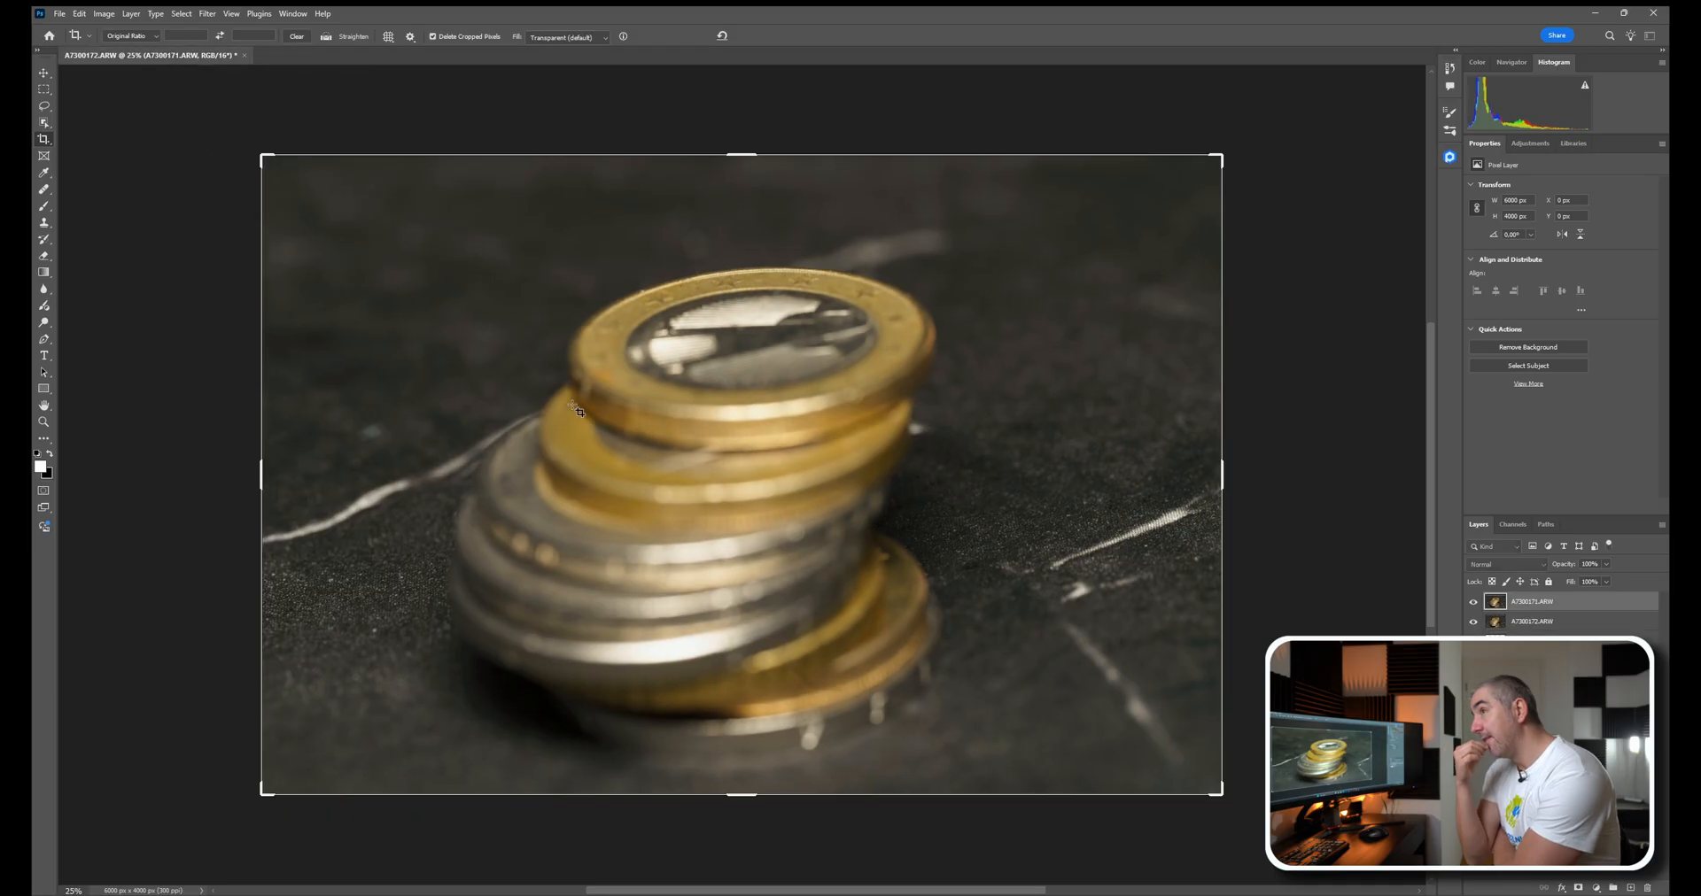
mouse_move(574, 408)
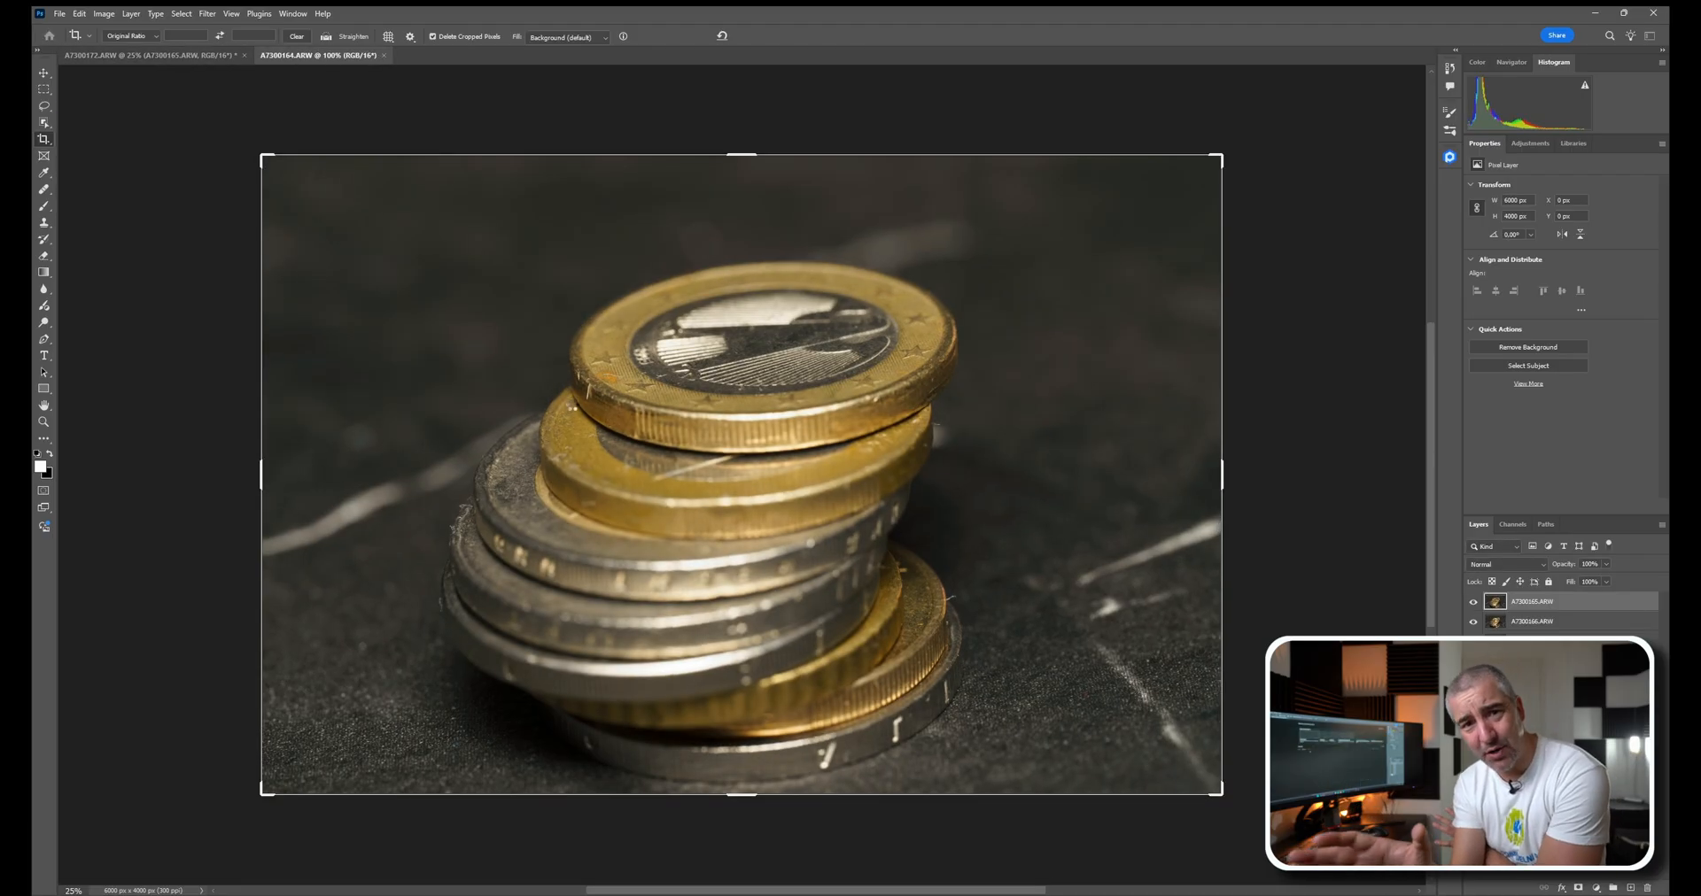
Close stray documents and check the Layers panel lists every coin-stack frame
click(49, 36)
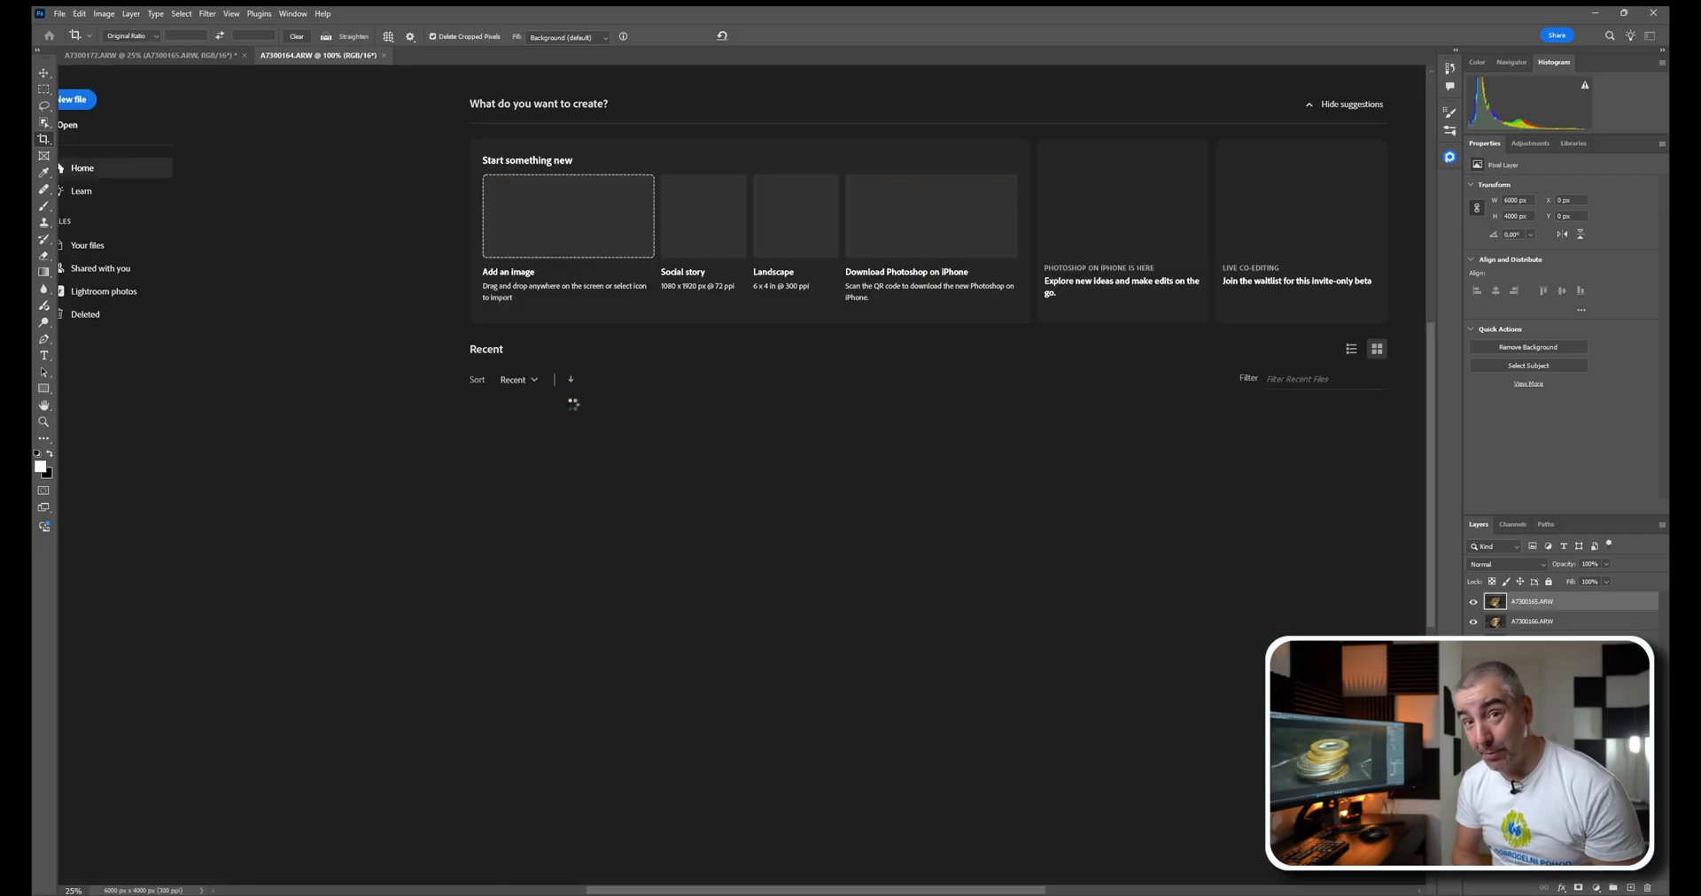
click(319, 55)
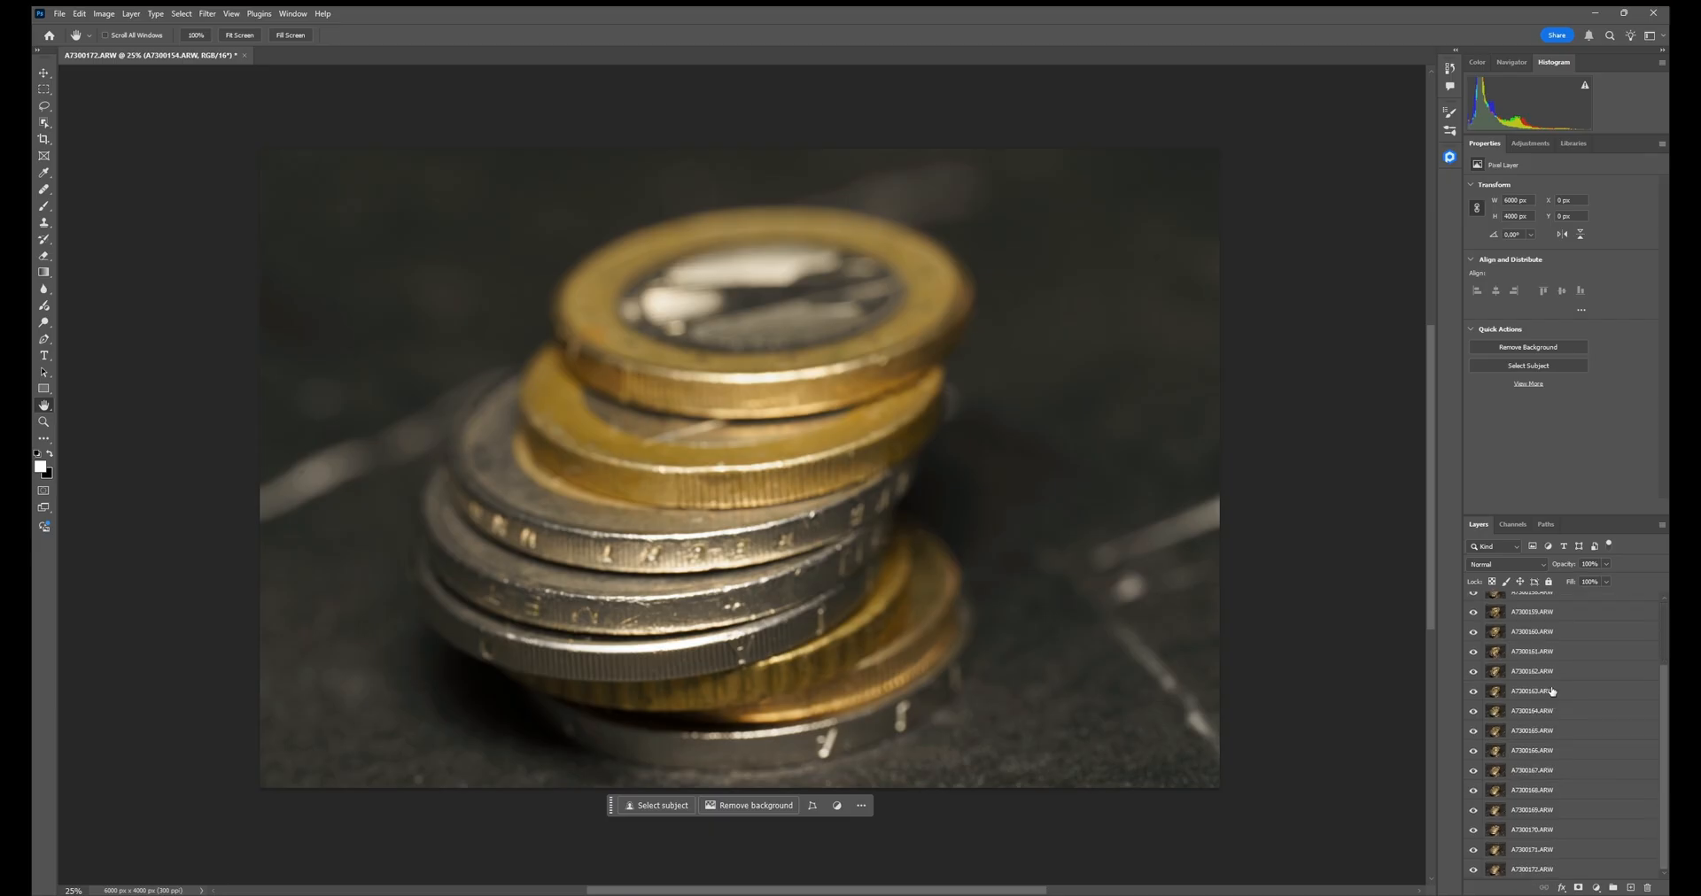
scroll(up, 3)
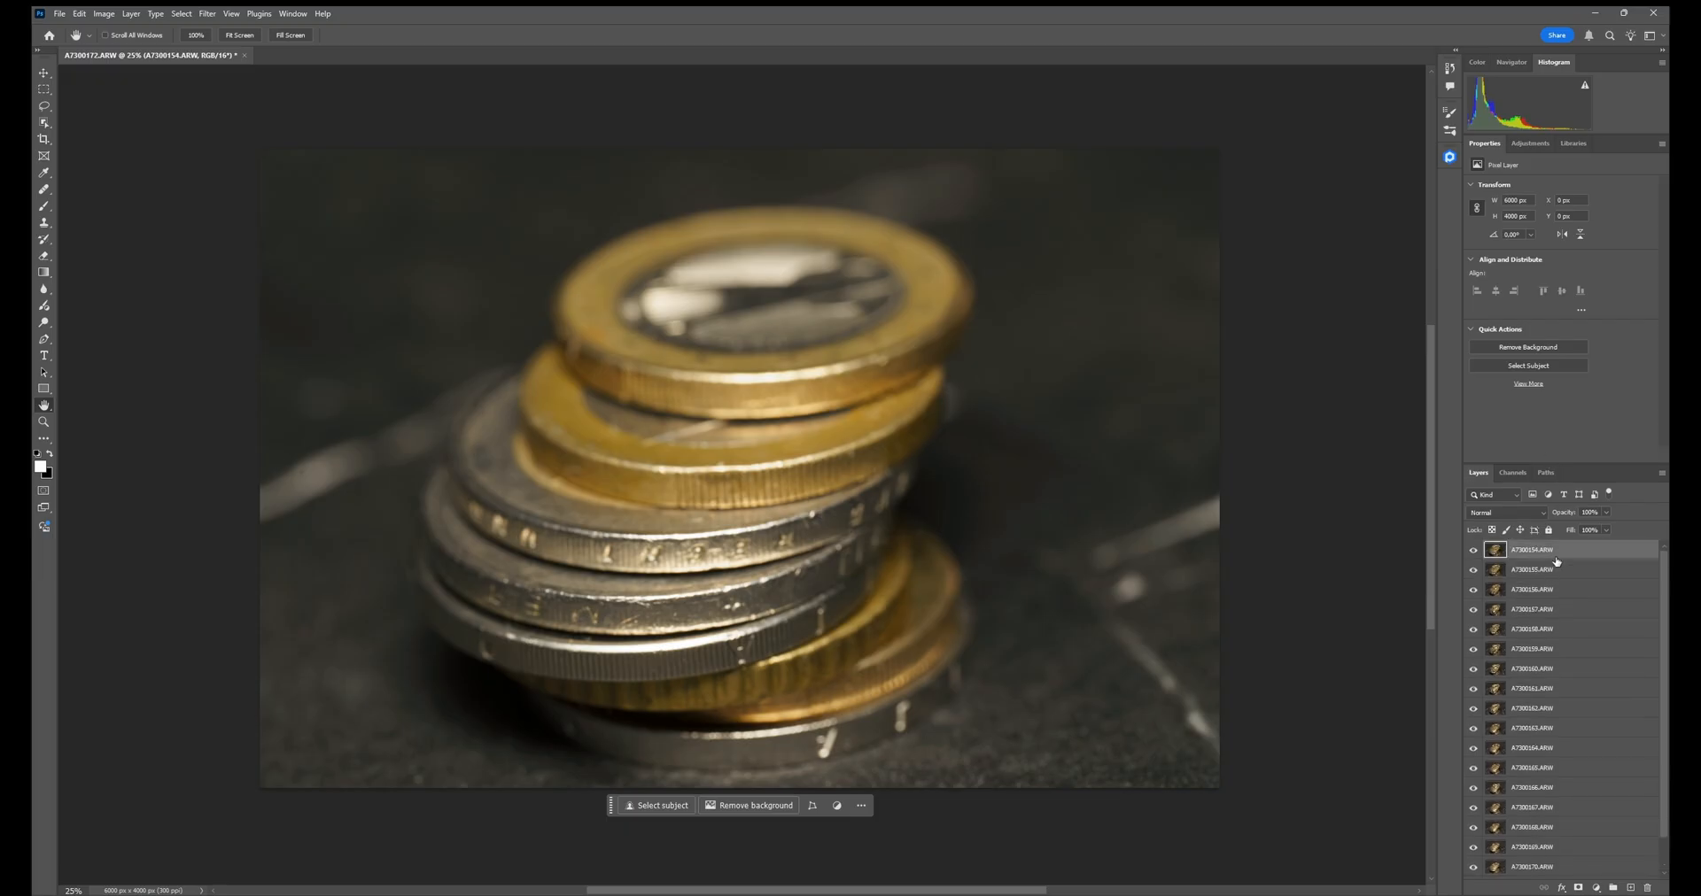
Auto-align all coin-stack layers with the Auto projection setting
scroll(down, 3)
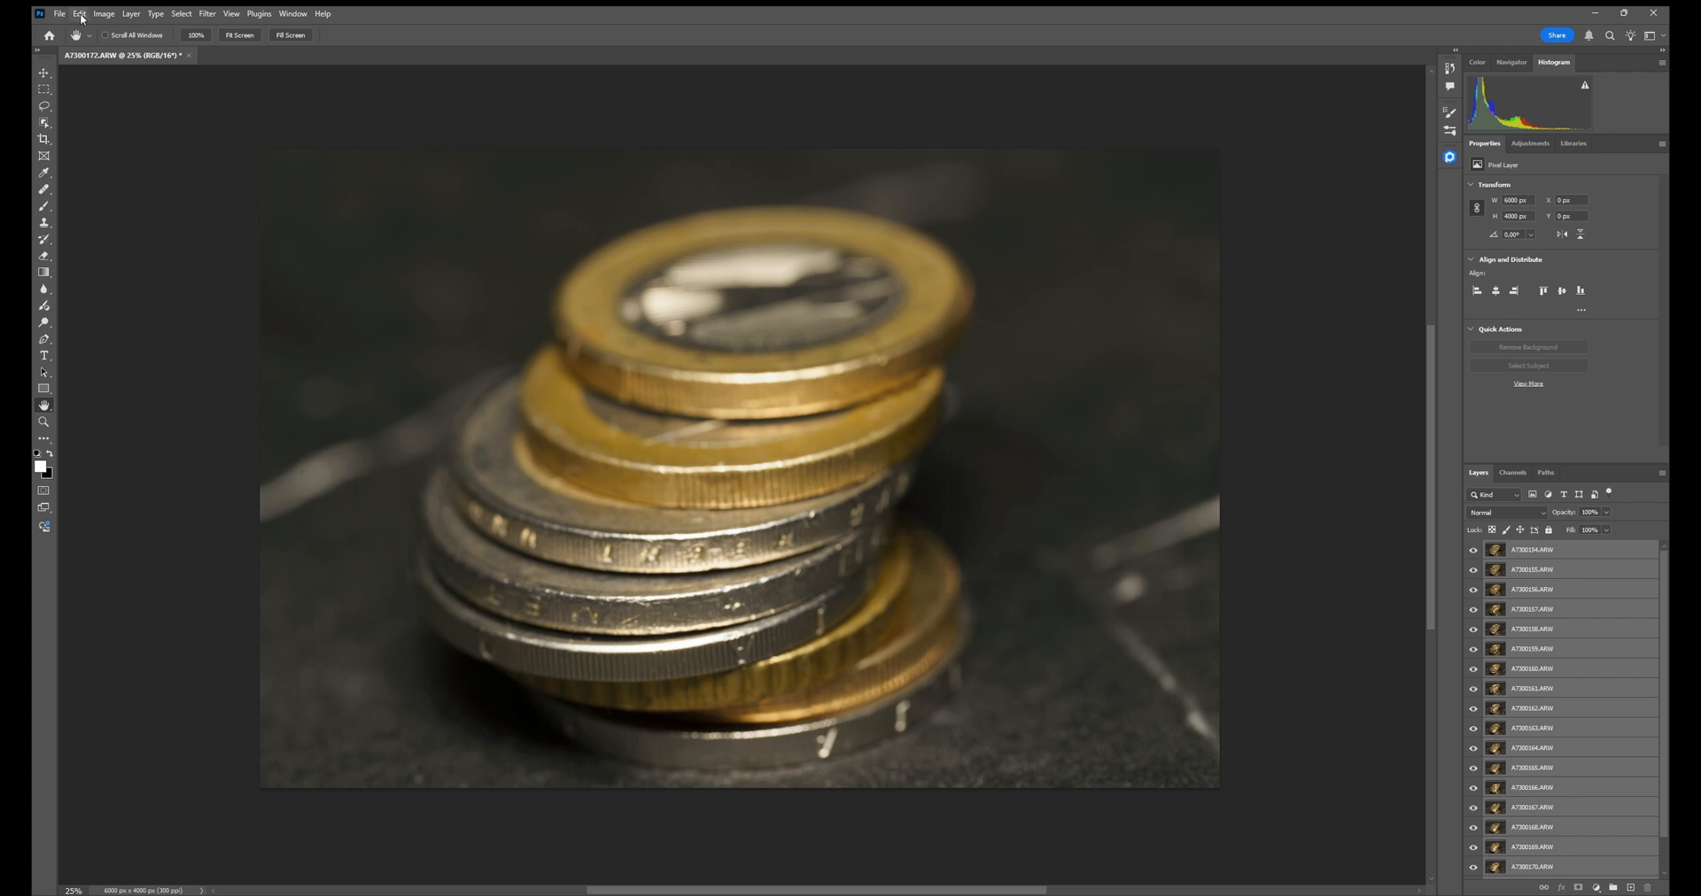
click(80, 13)
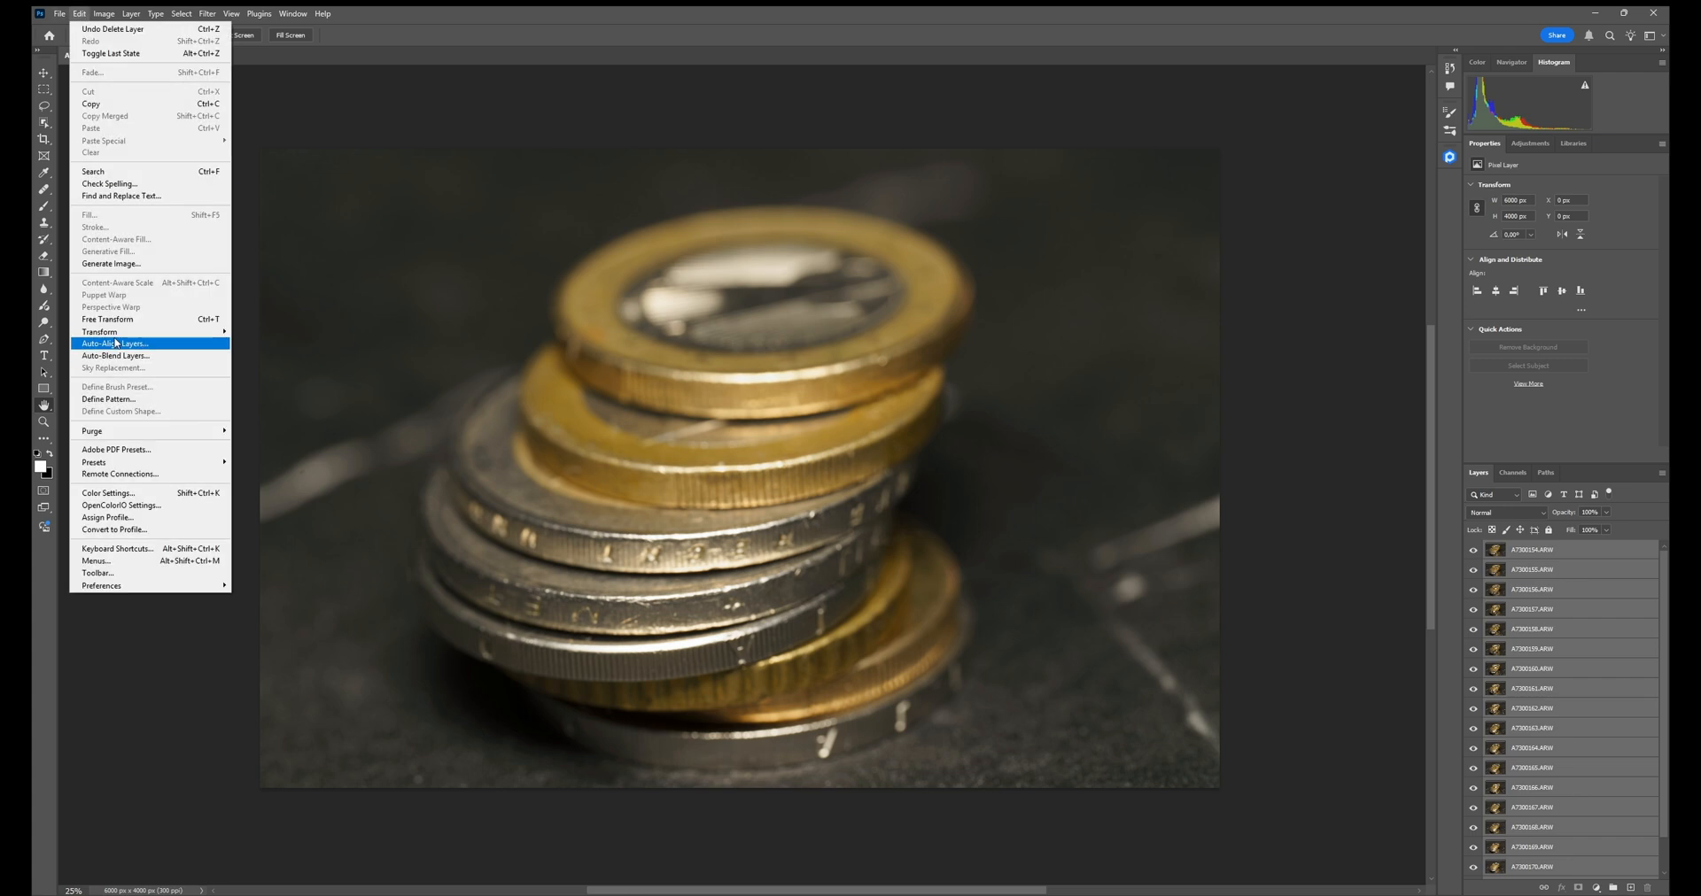
click(113, 343)
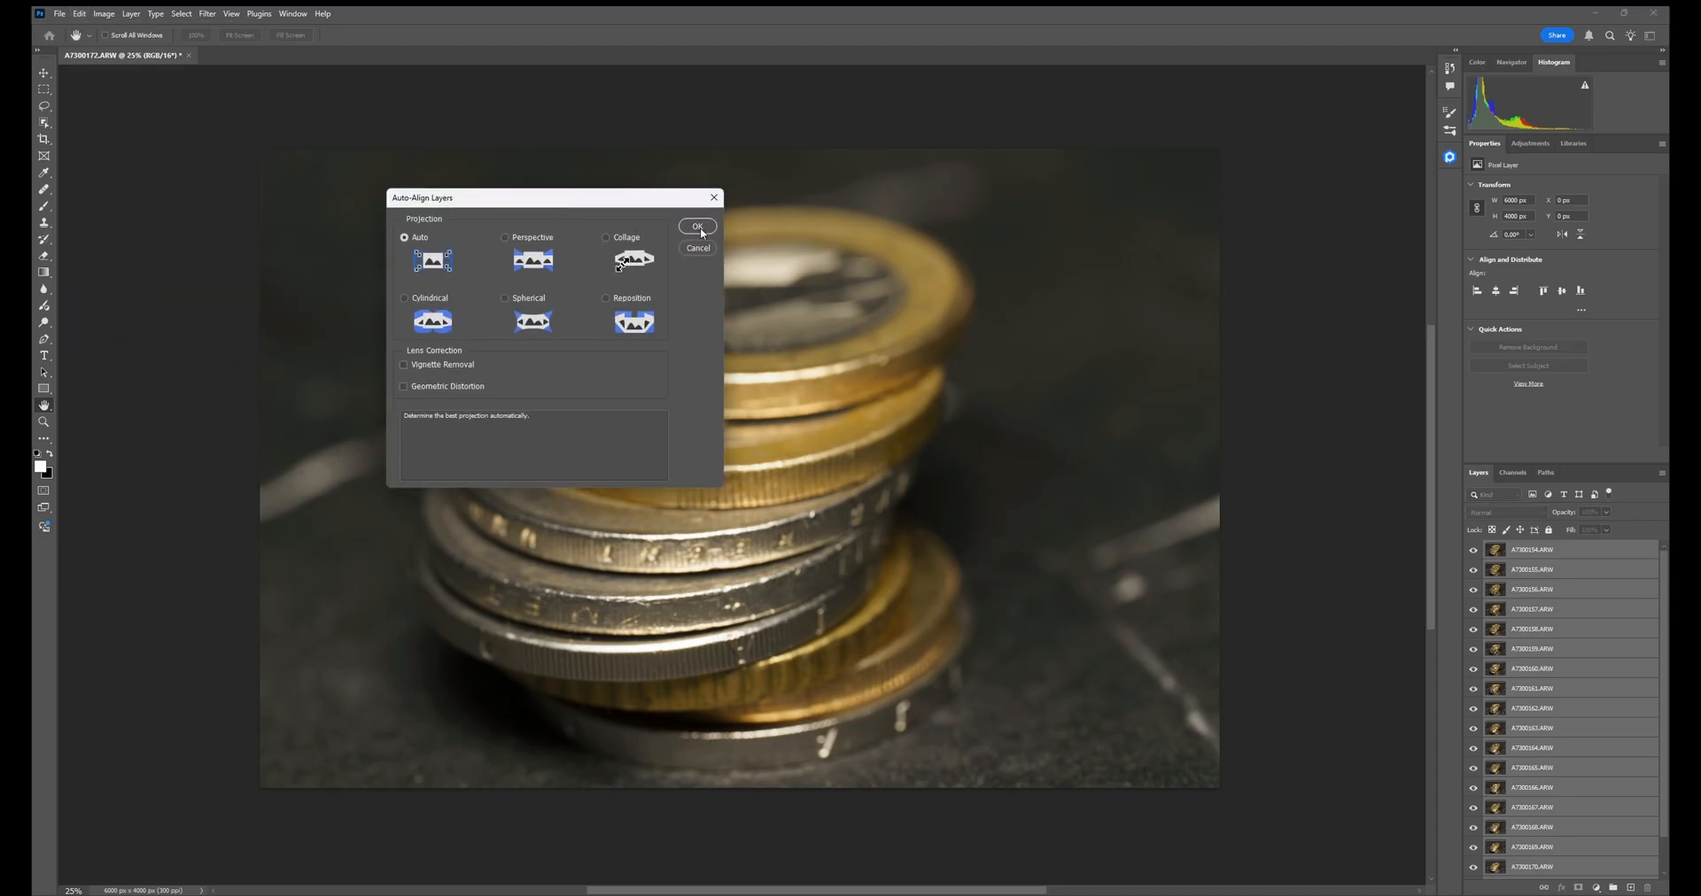
click(698, 225)
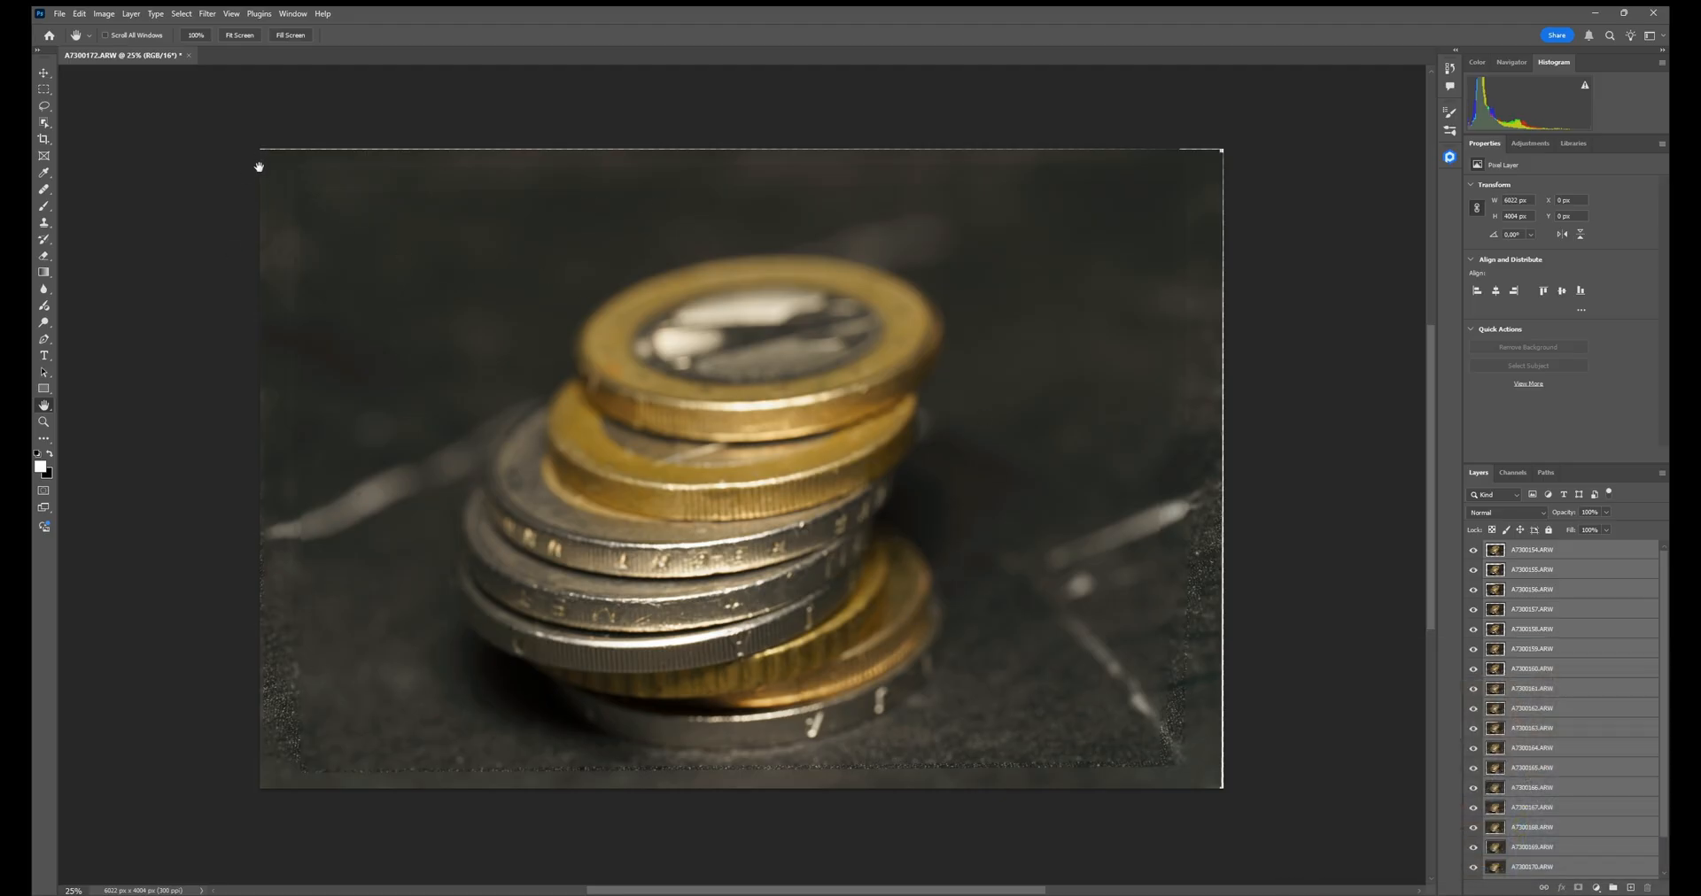
mouse_move(1146, 609)
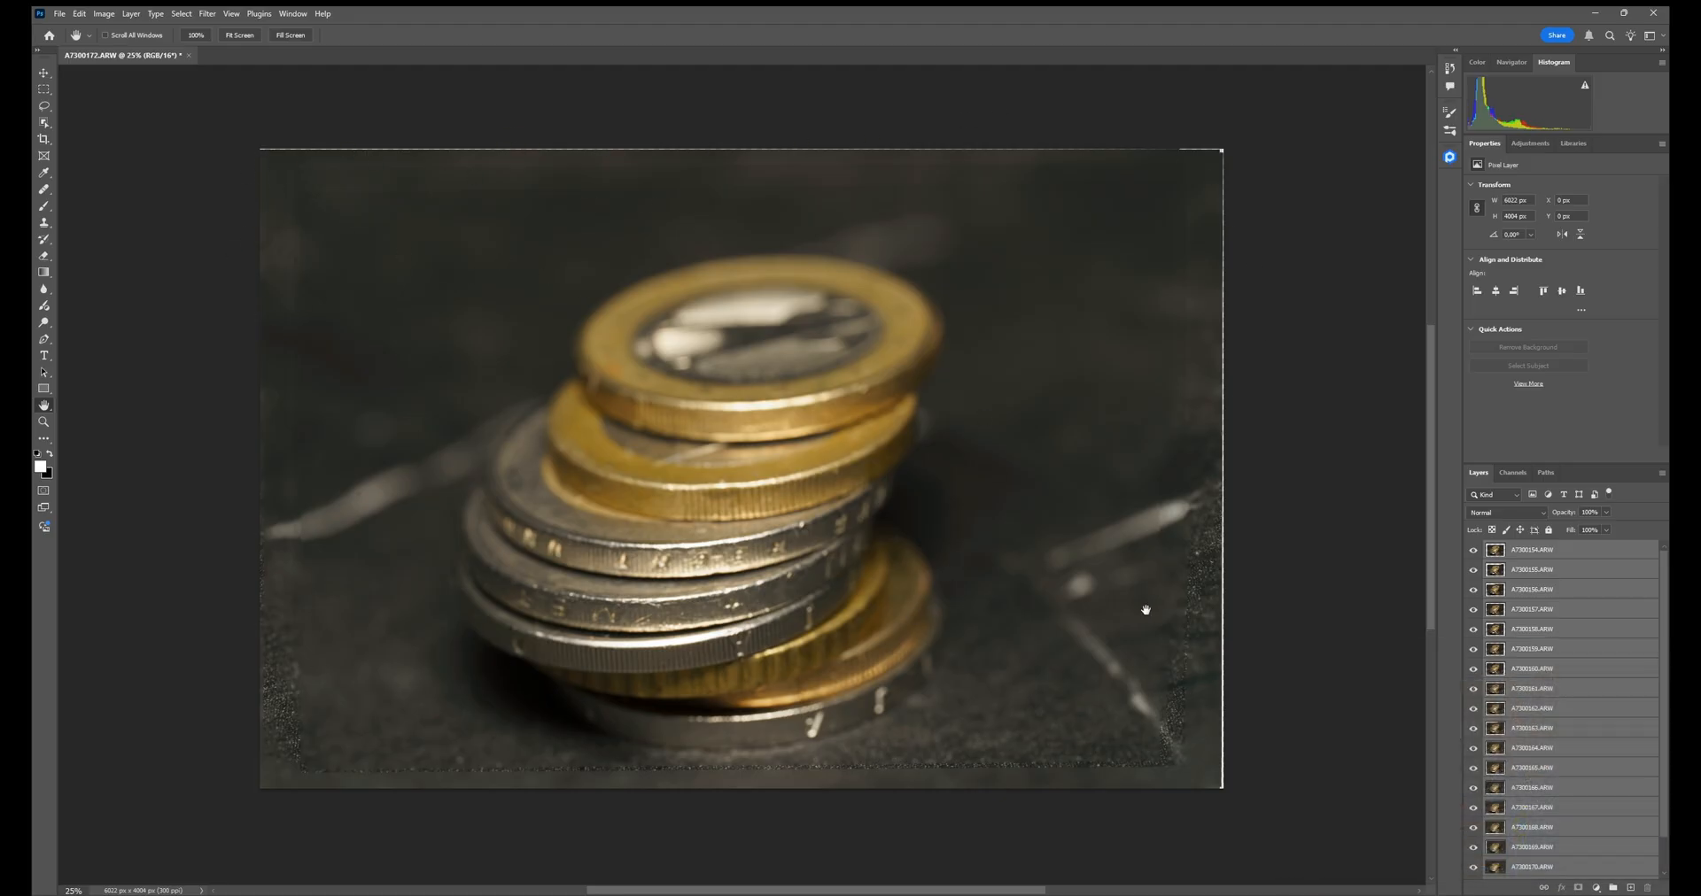
mouse_move(868, 485)
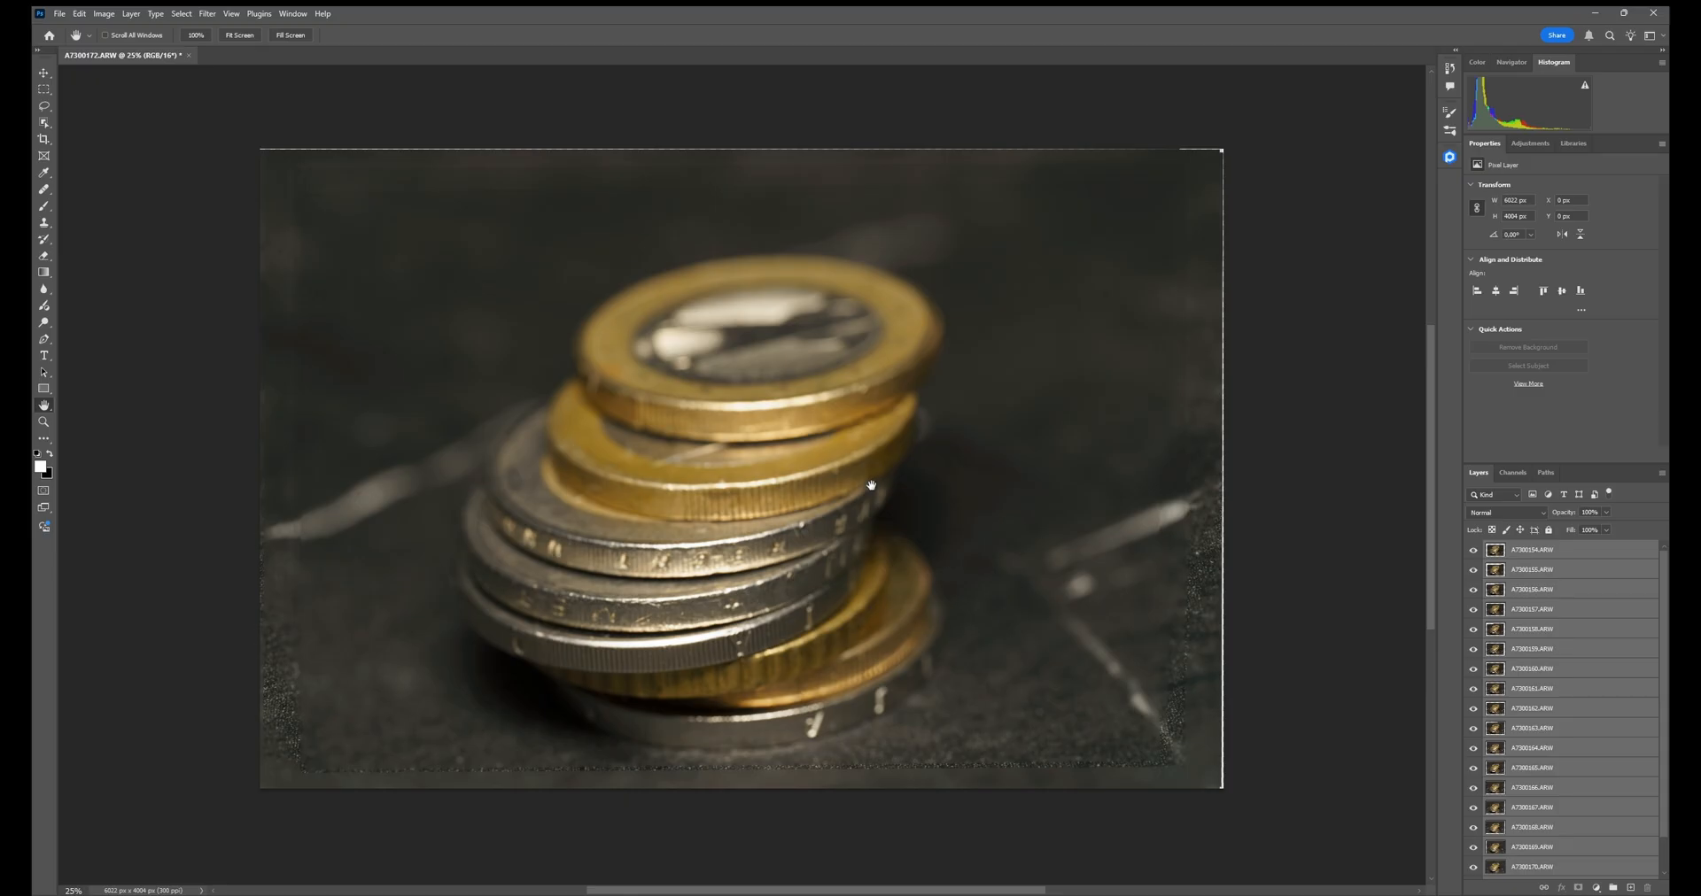
Crop away the ragged transparent edges and return to the Hand tool
click(44, 138)
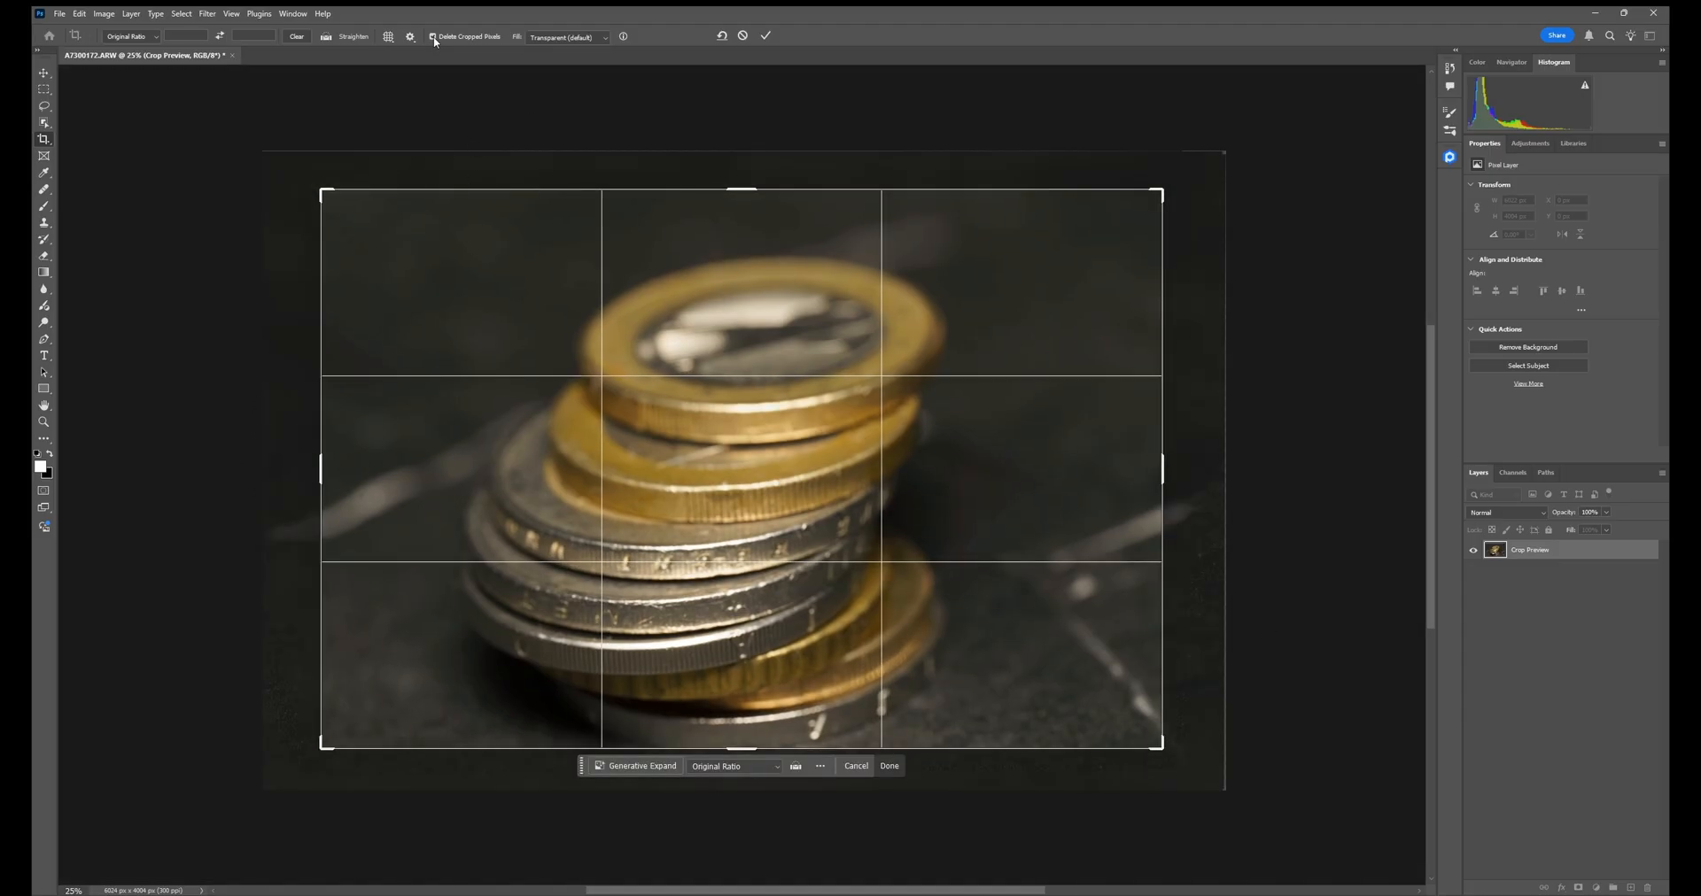
mouse_move(780, 37)
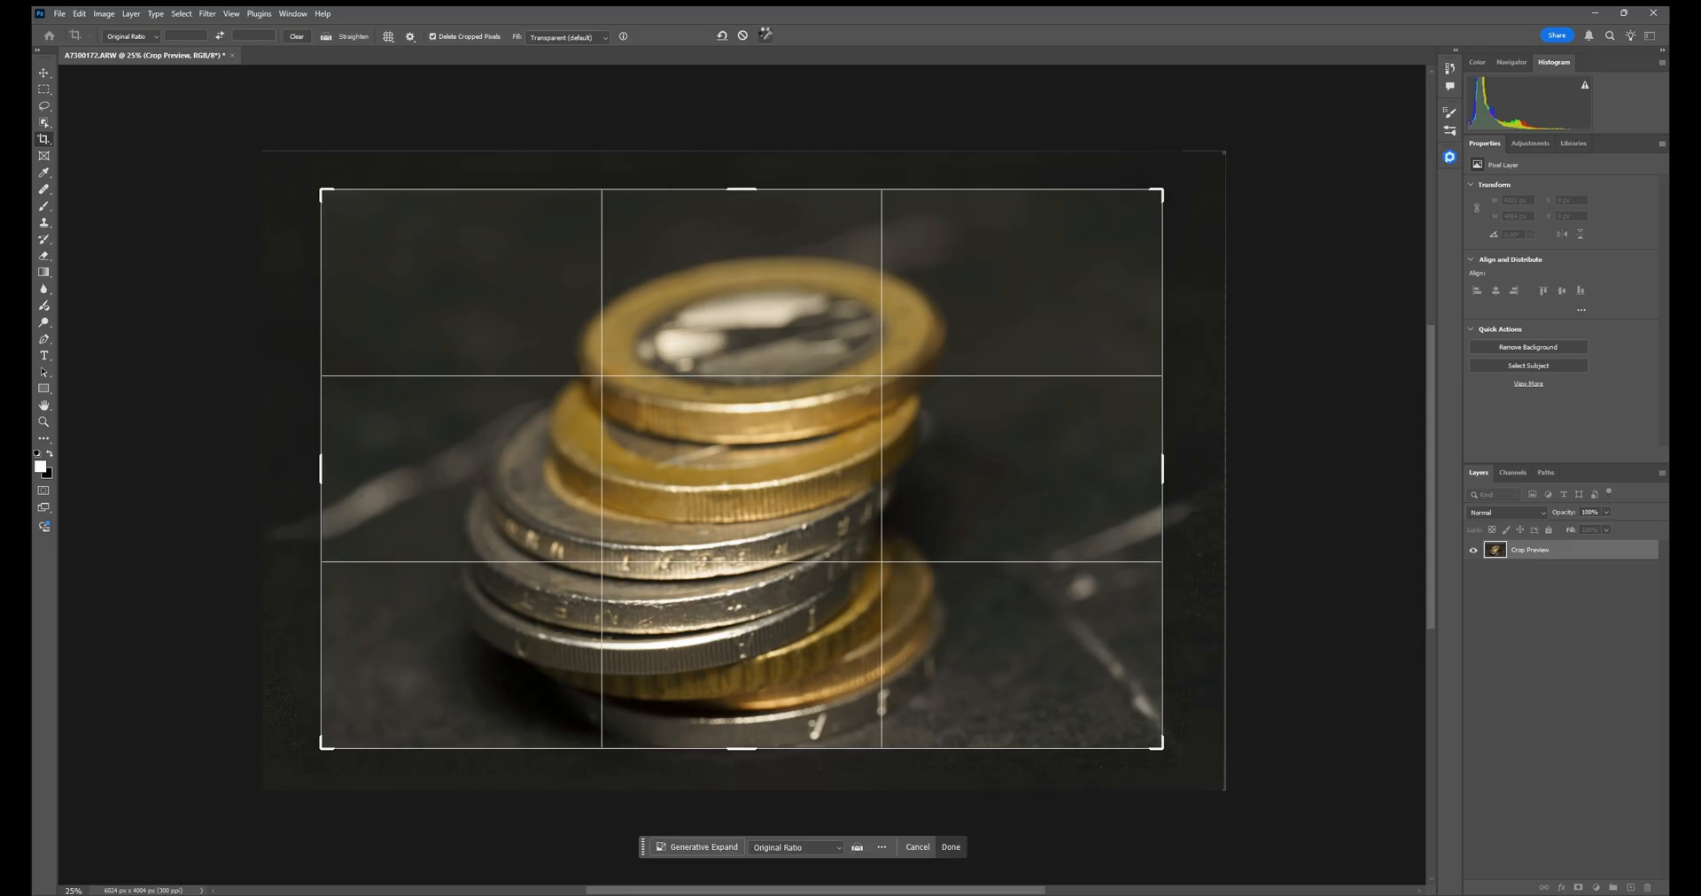
click(950, 847)
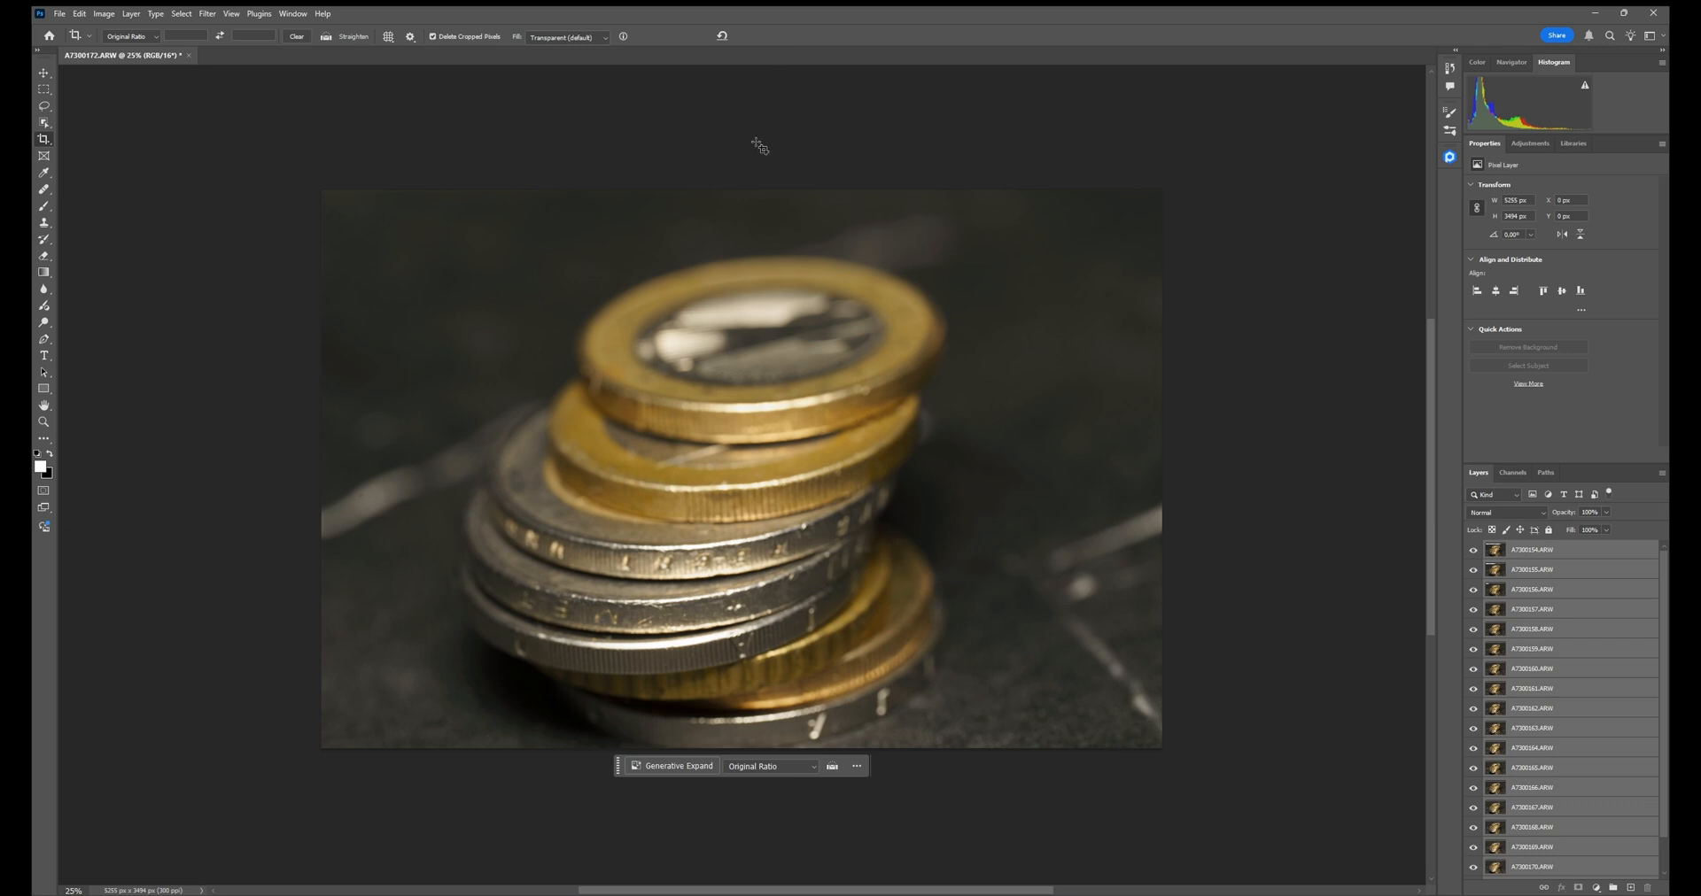
click(44, 406)
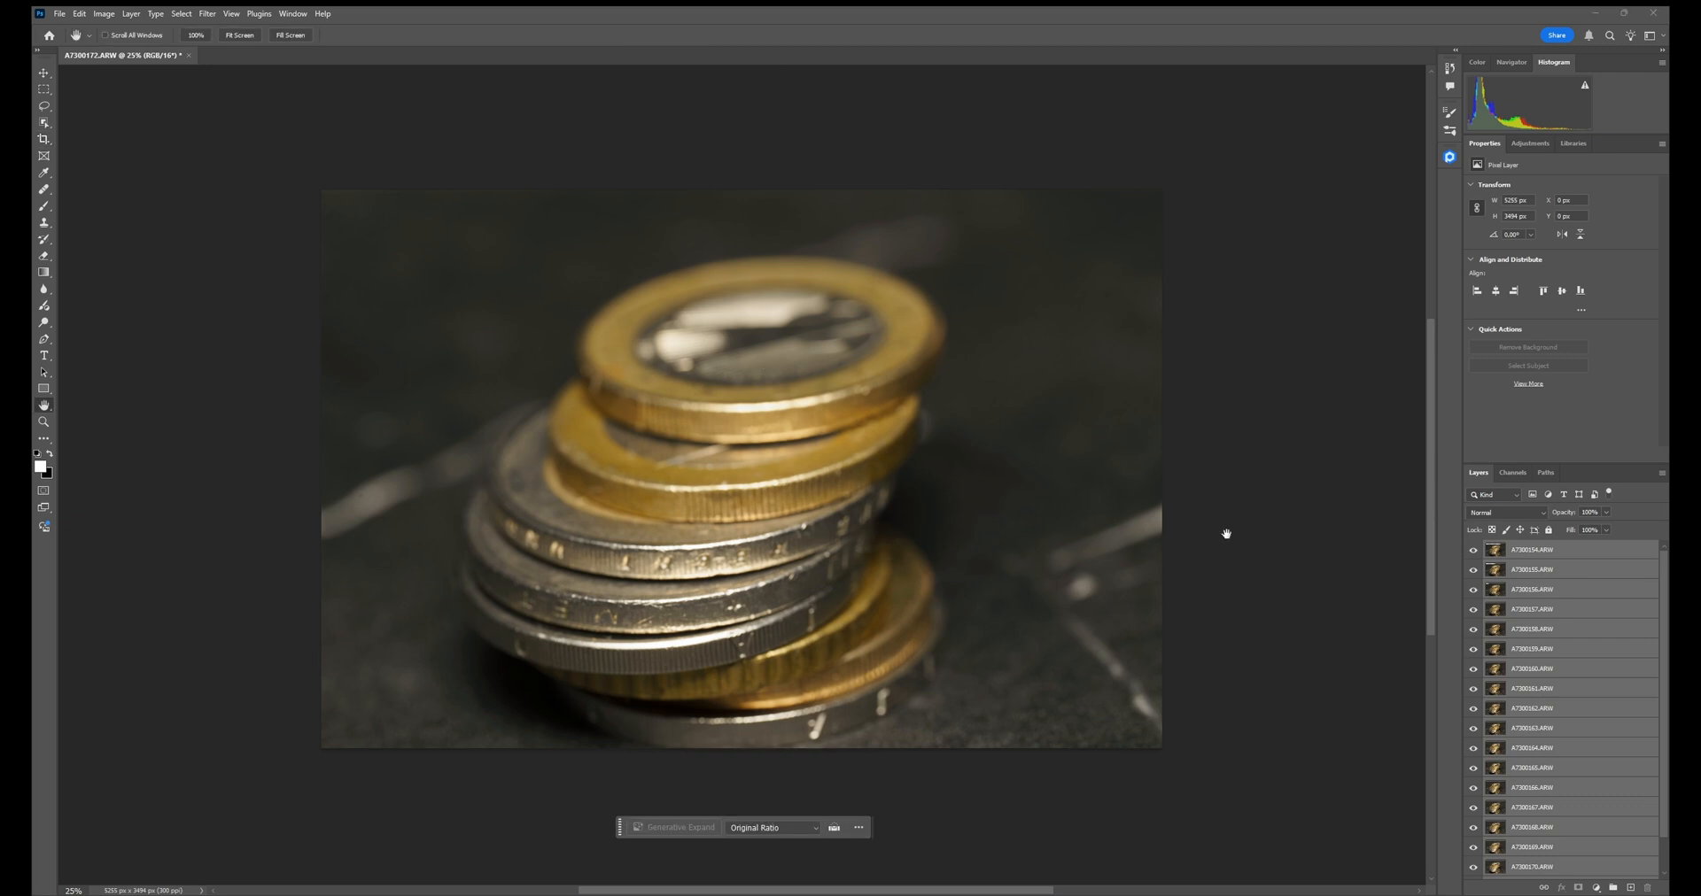
Auto-blend the layers as Stack Images with Seamless Tones and Colors
click(78, 12)
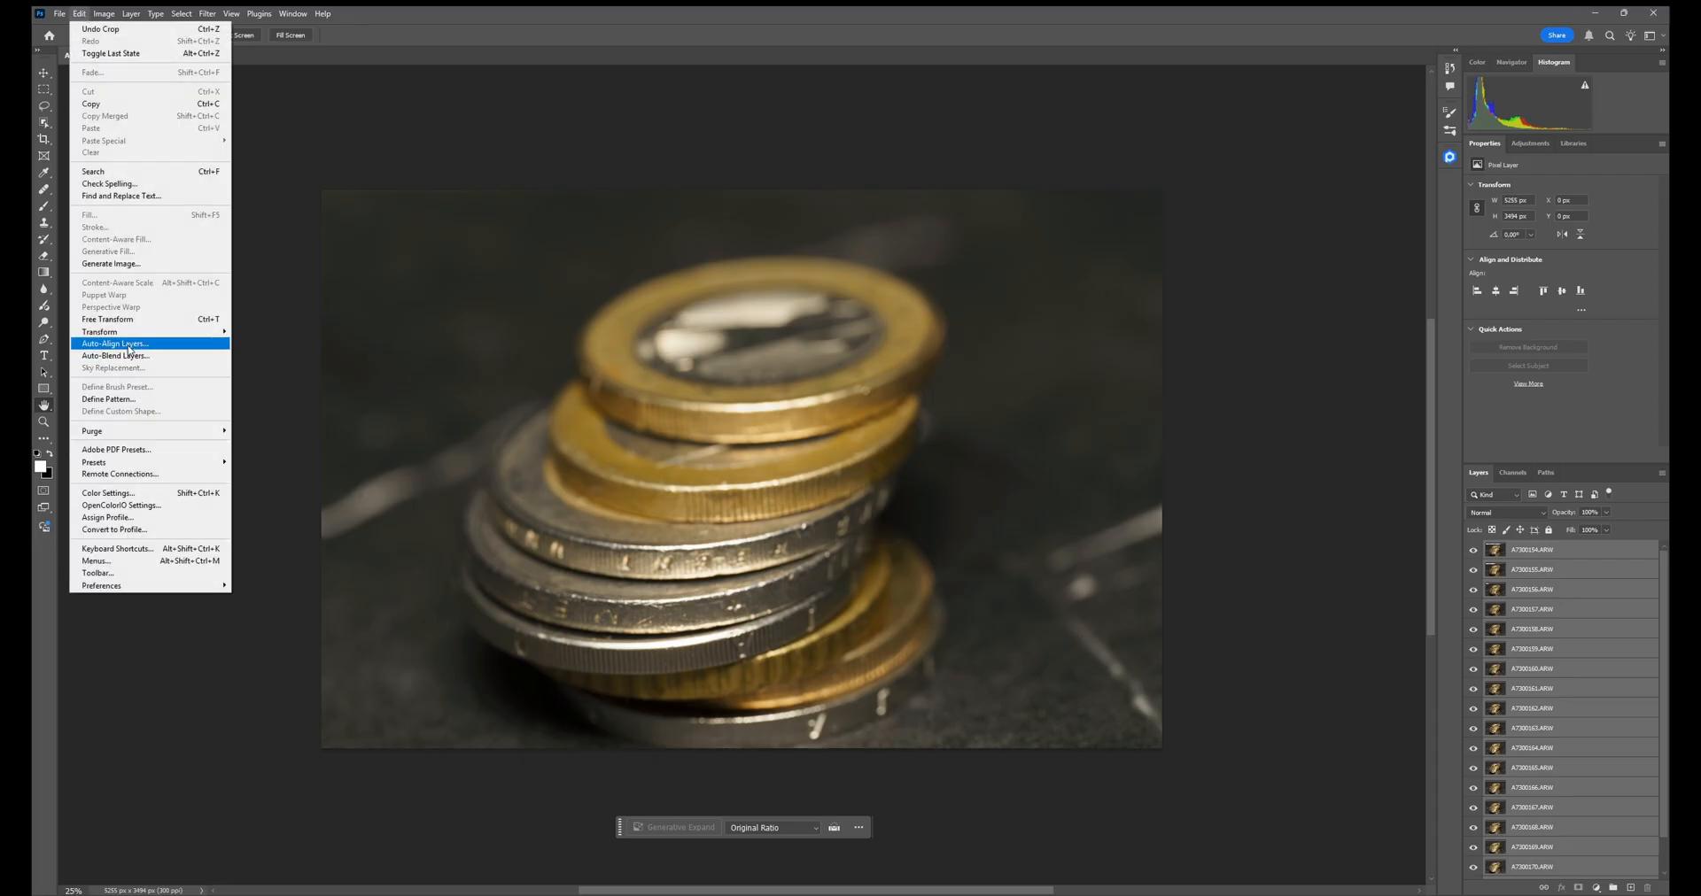
click(115, 356)
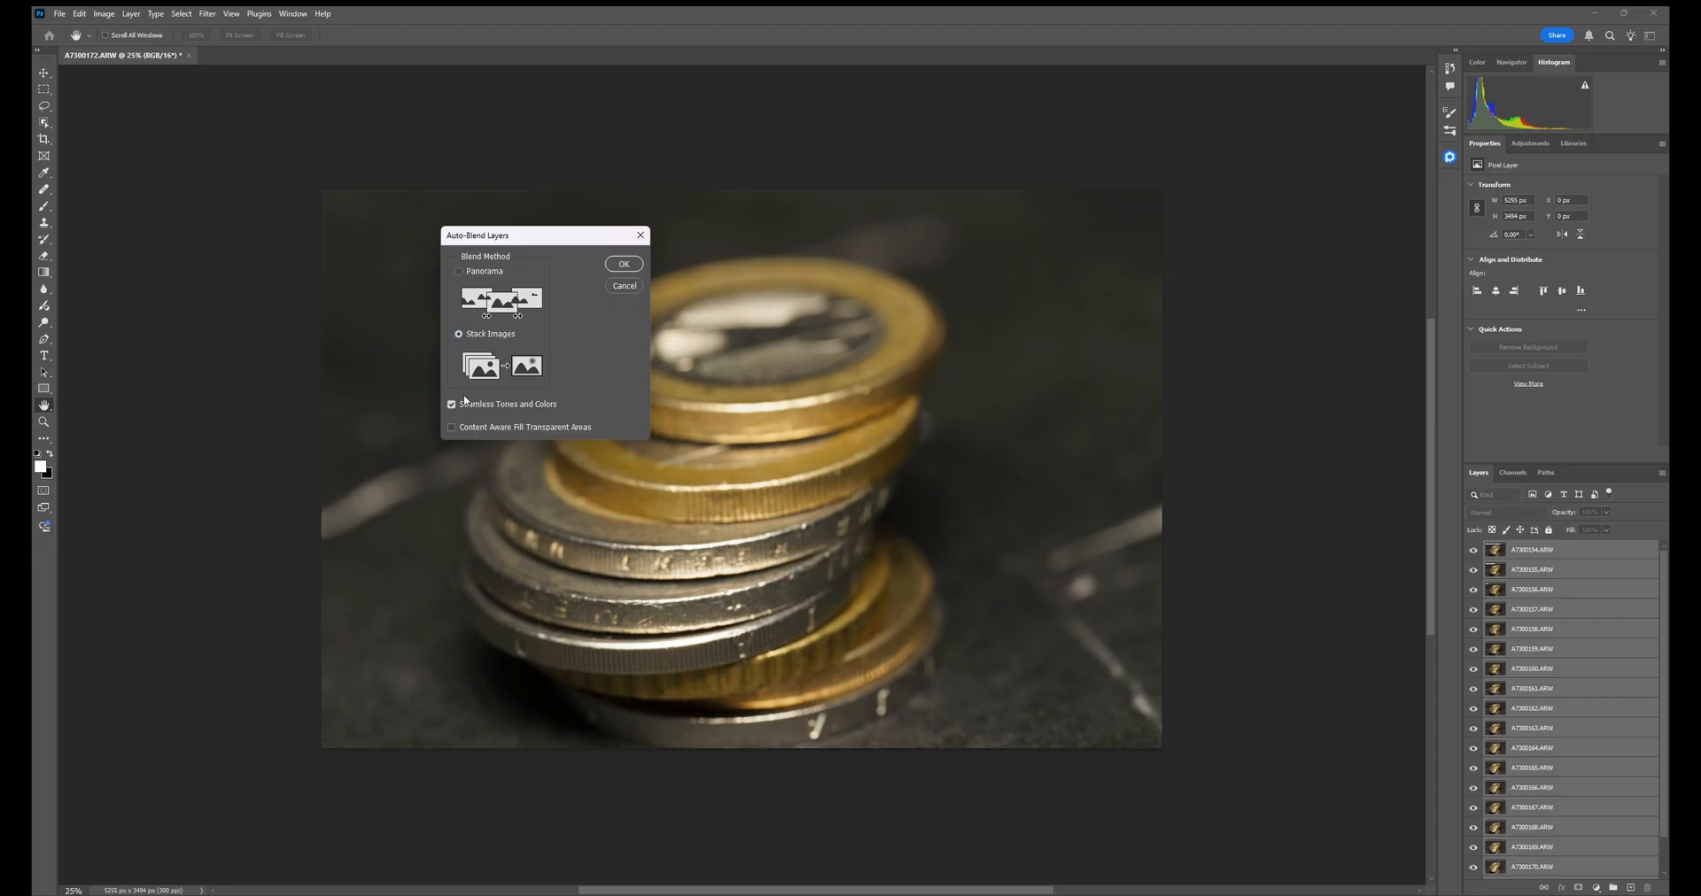
mouse_move(503, 434)
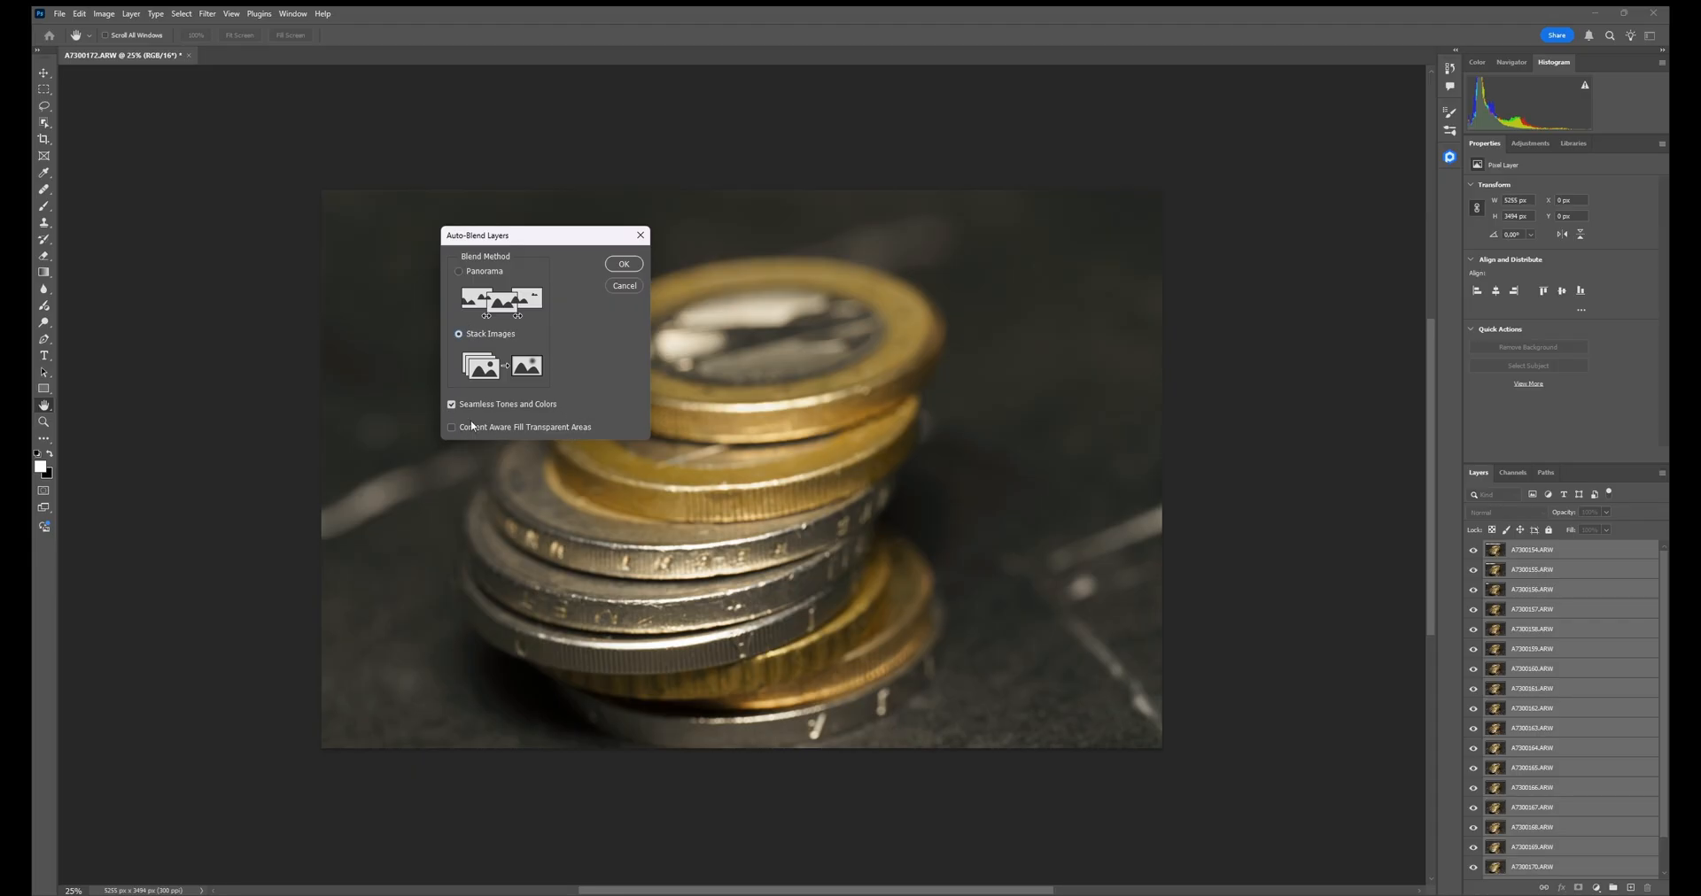
mouse_move(791, 794)
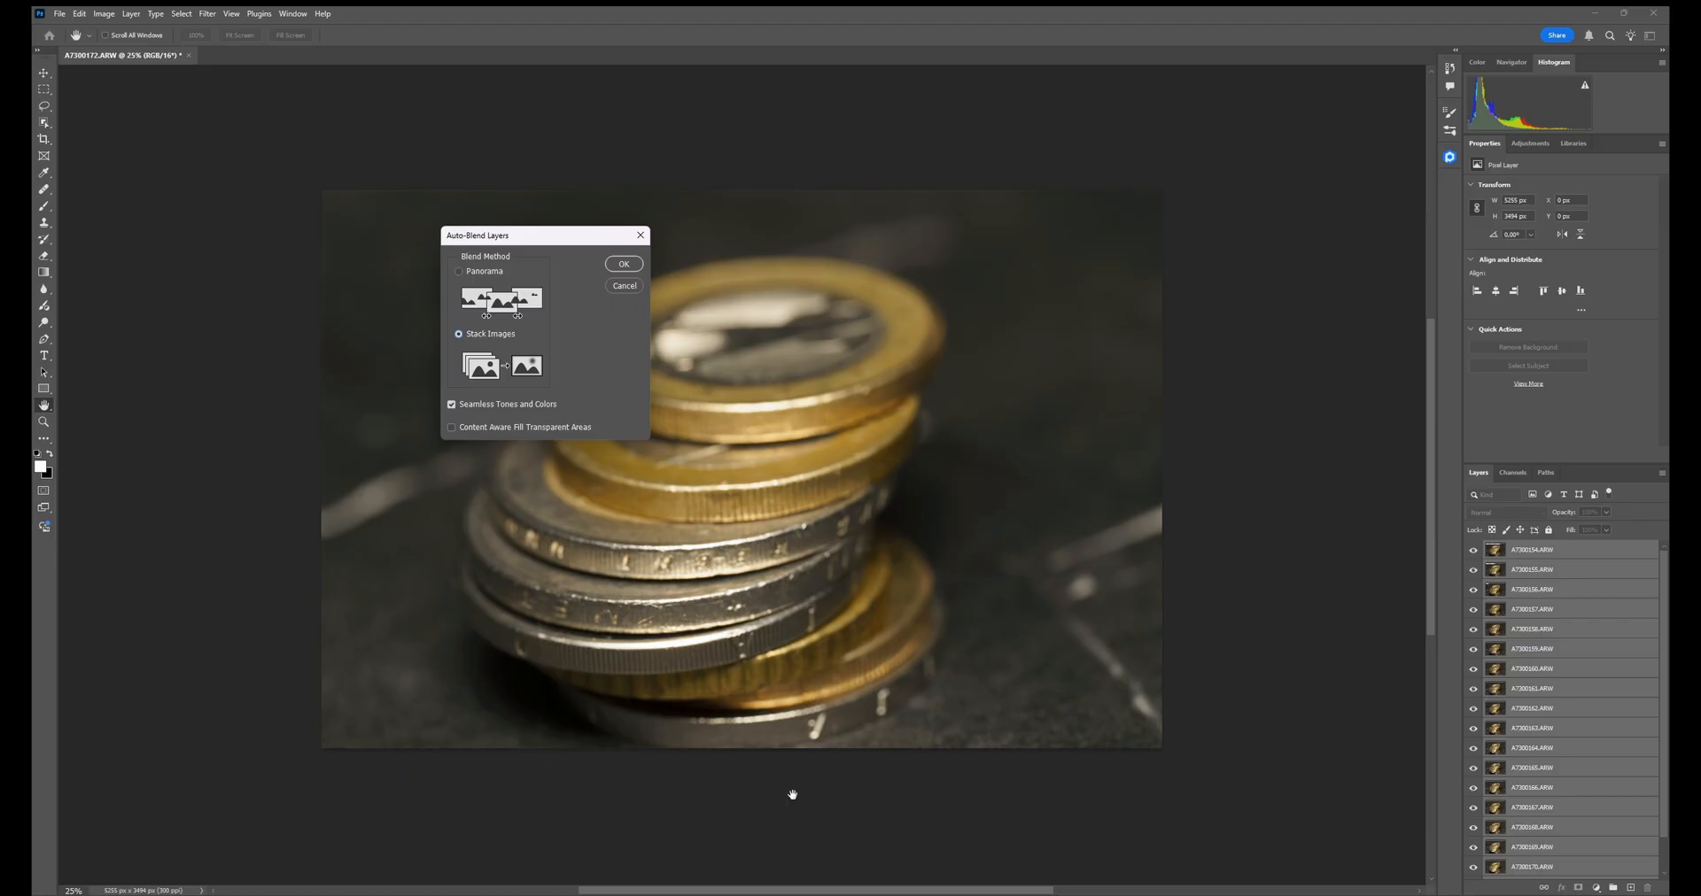
click(622, 264)
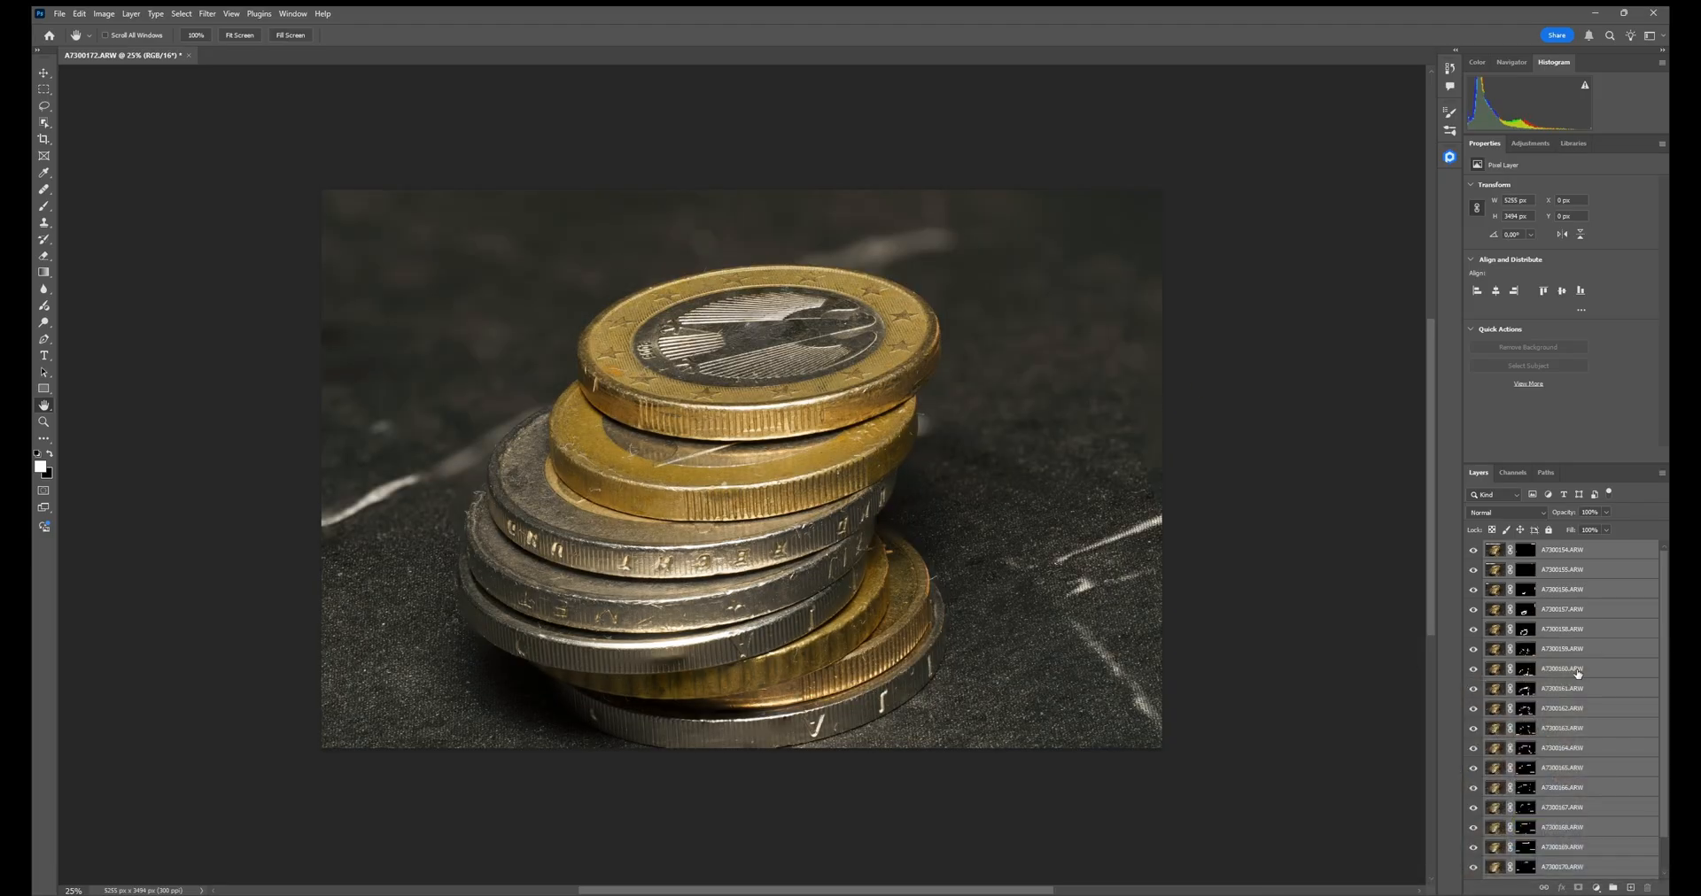
click(1472, 551)
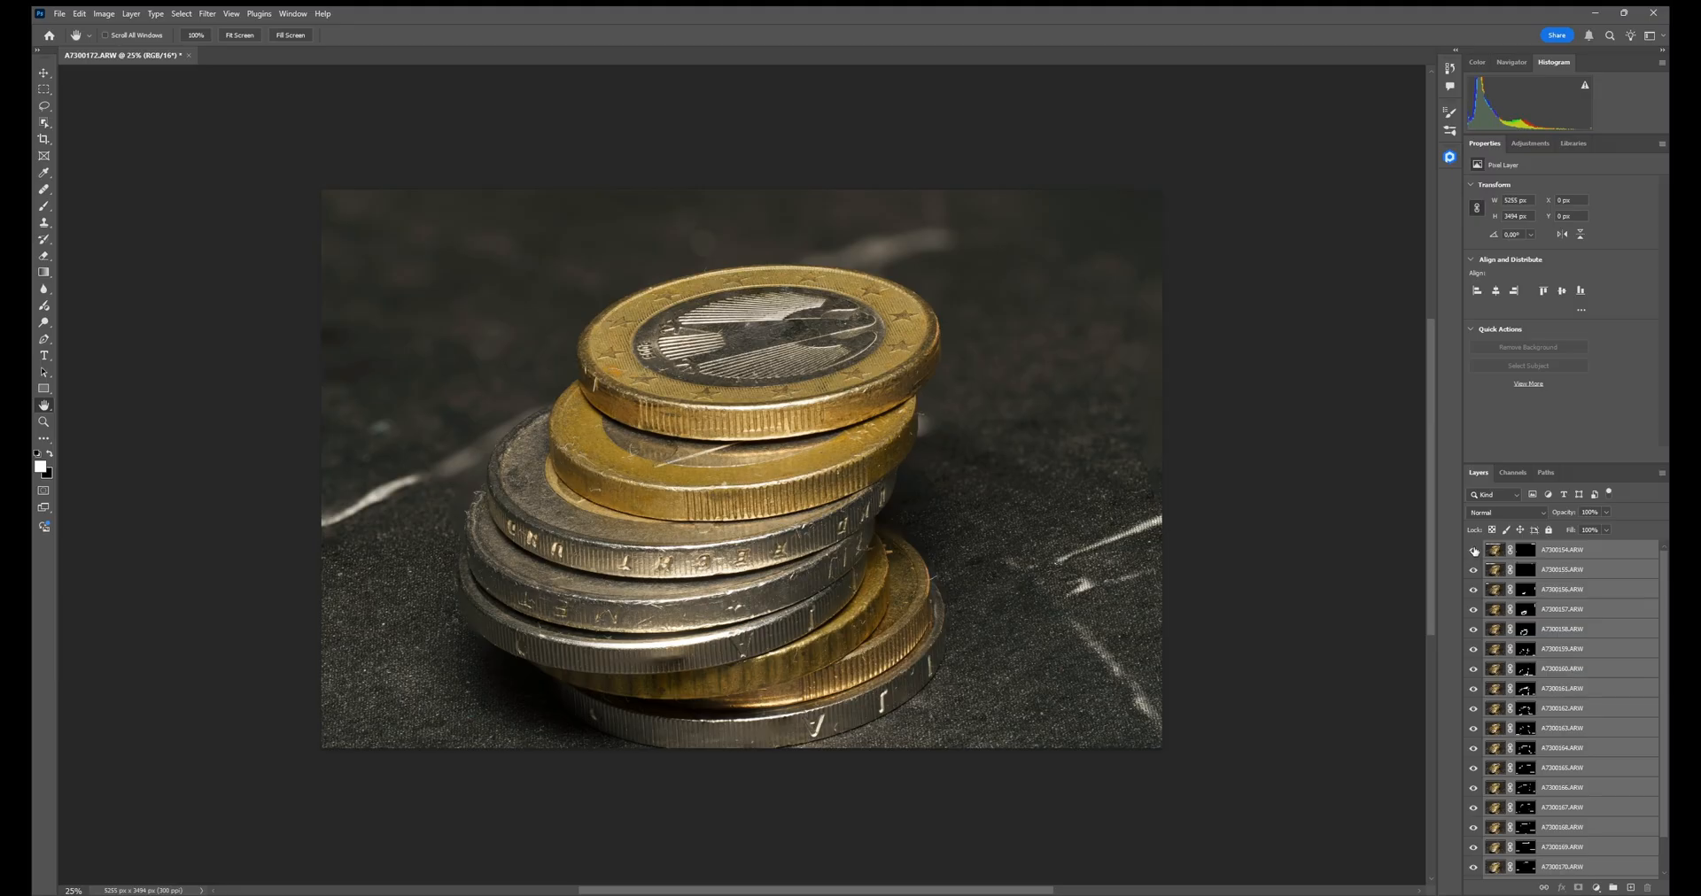
click(1472, 551)
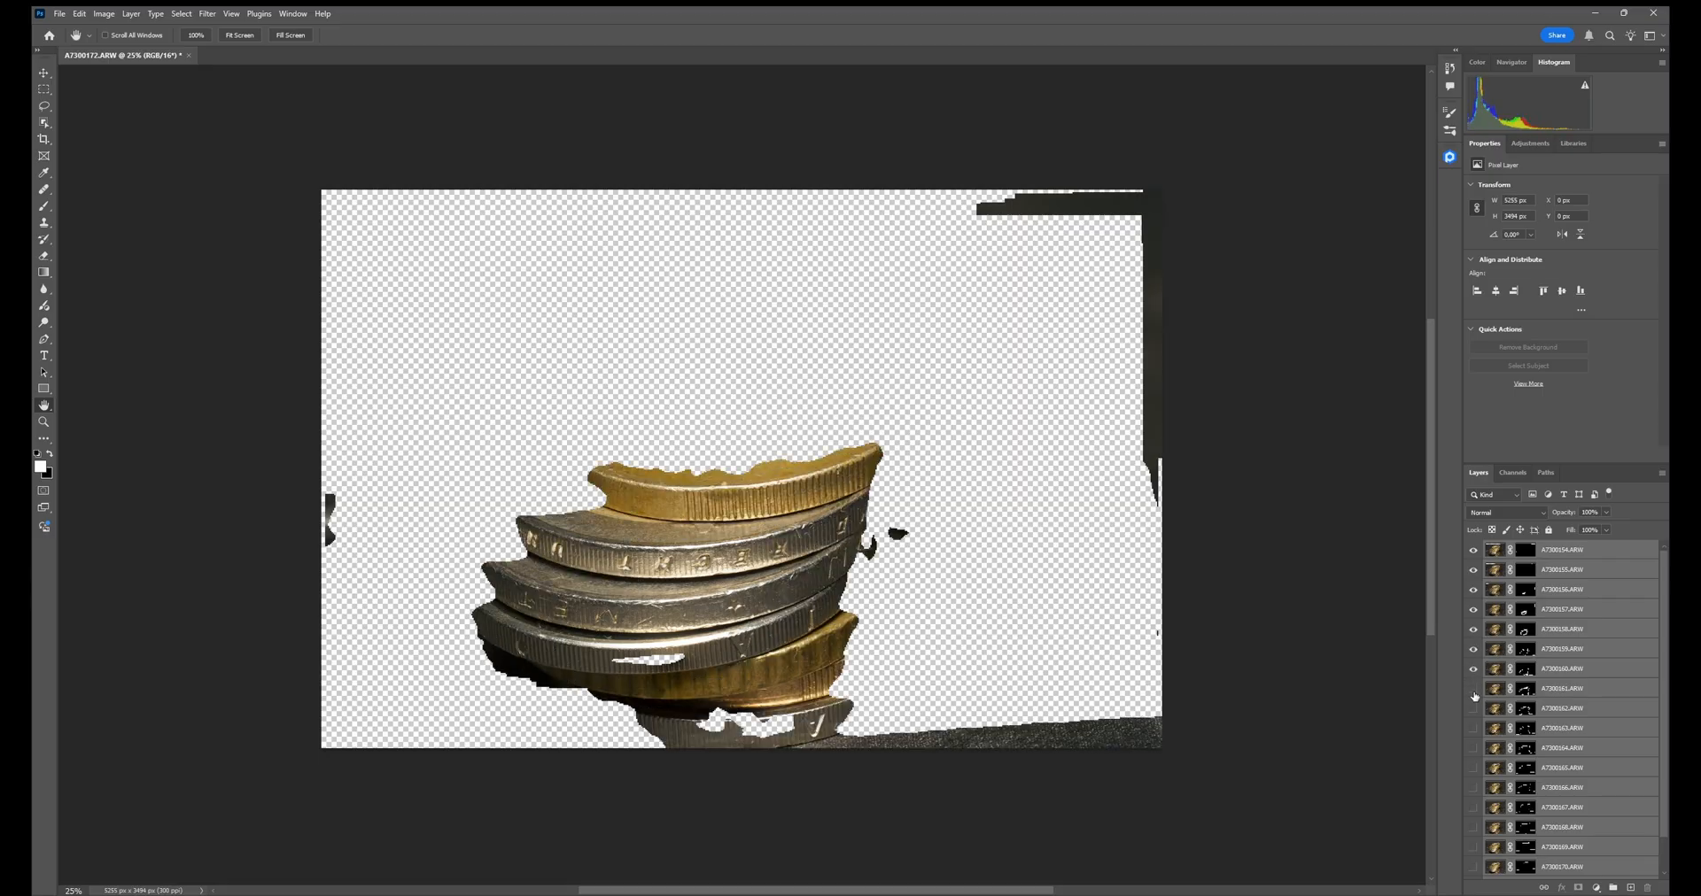
click(1473, 748)
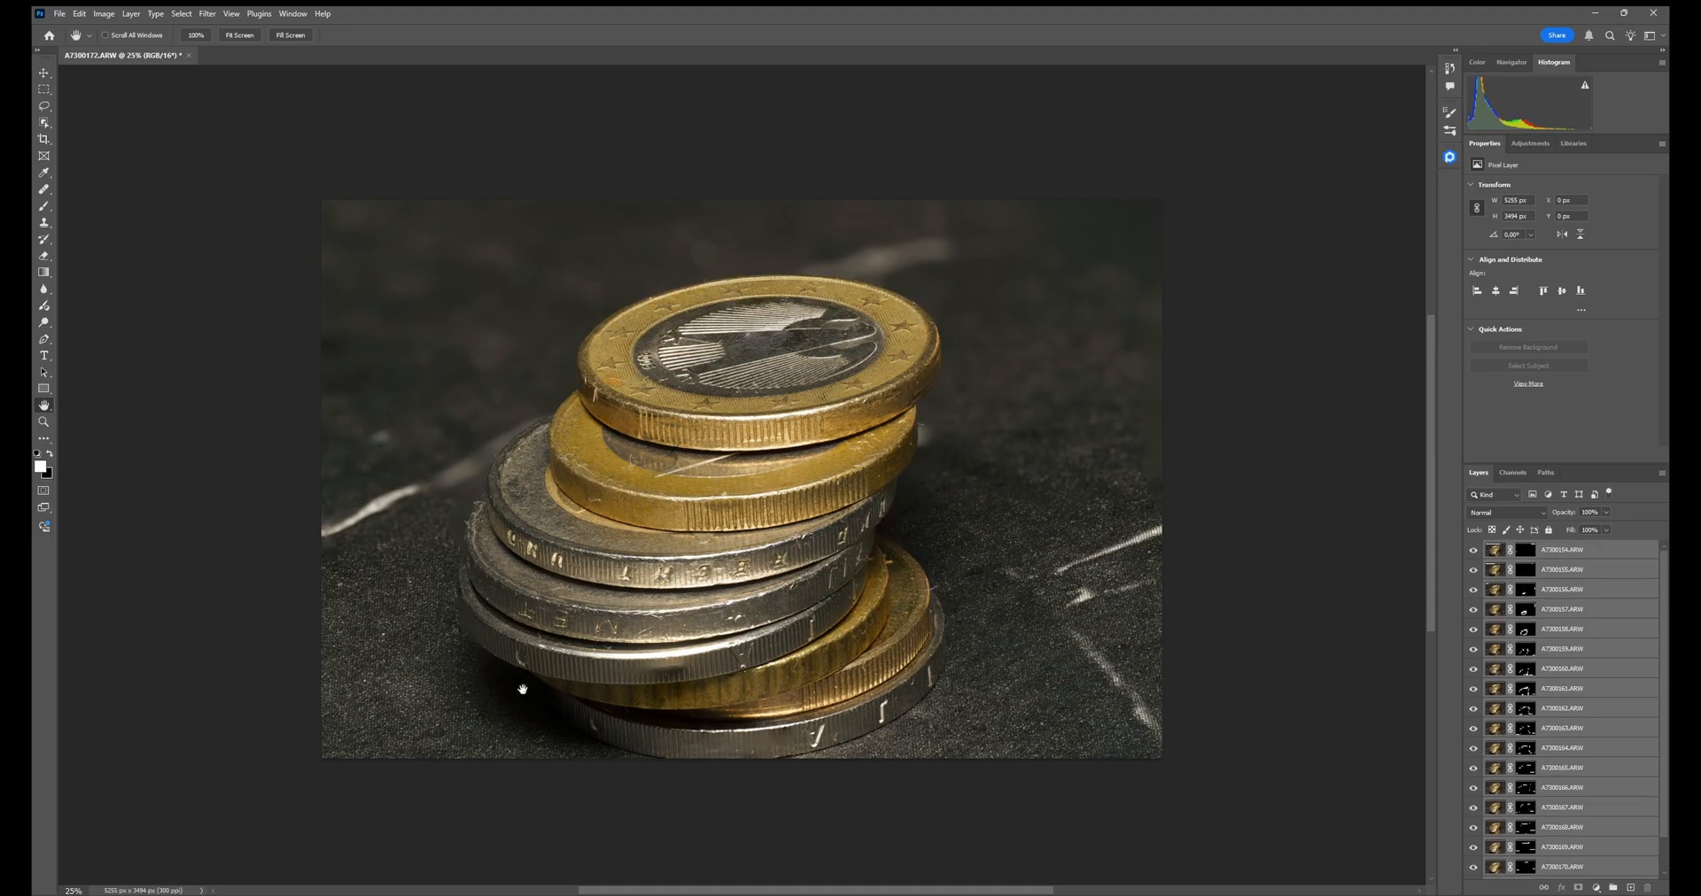
mouse_move(902, 480)
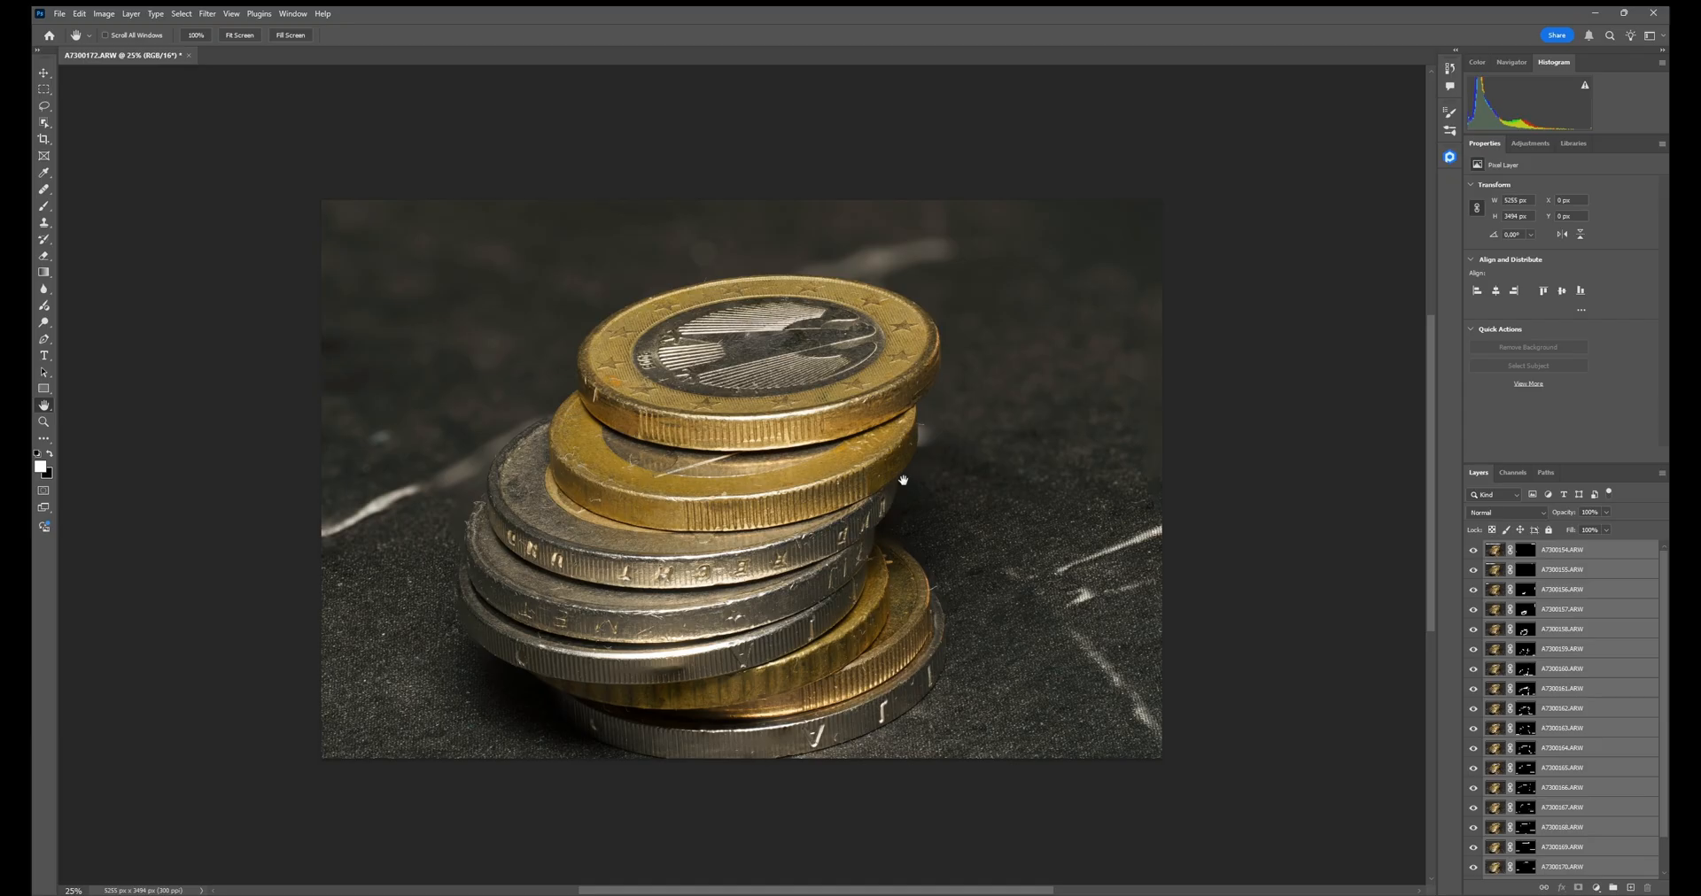
mouse_move(461, 557)
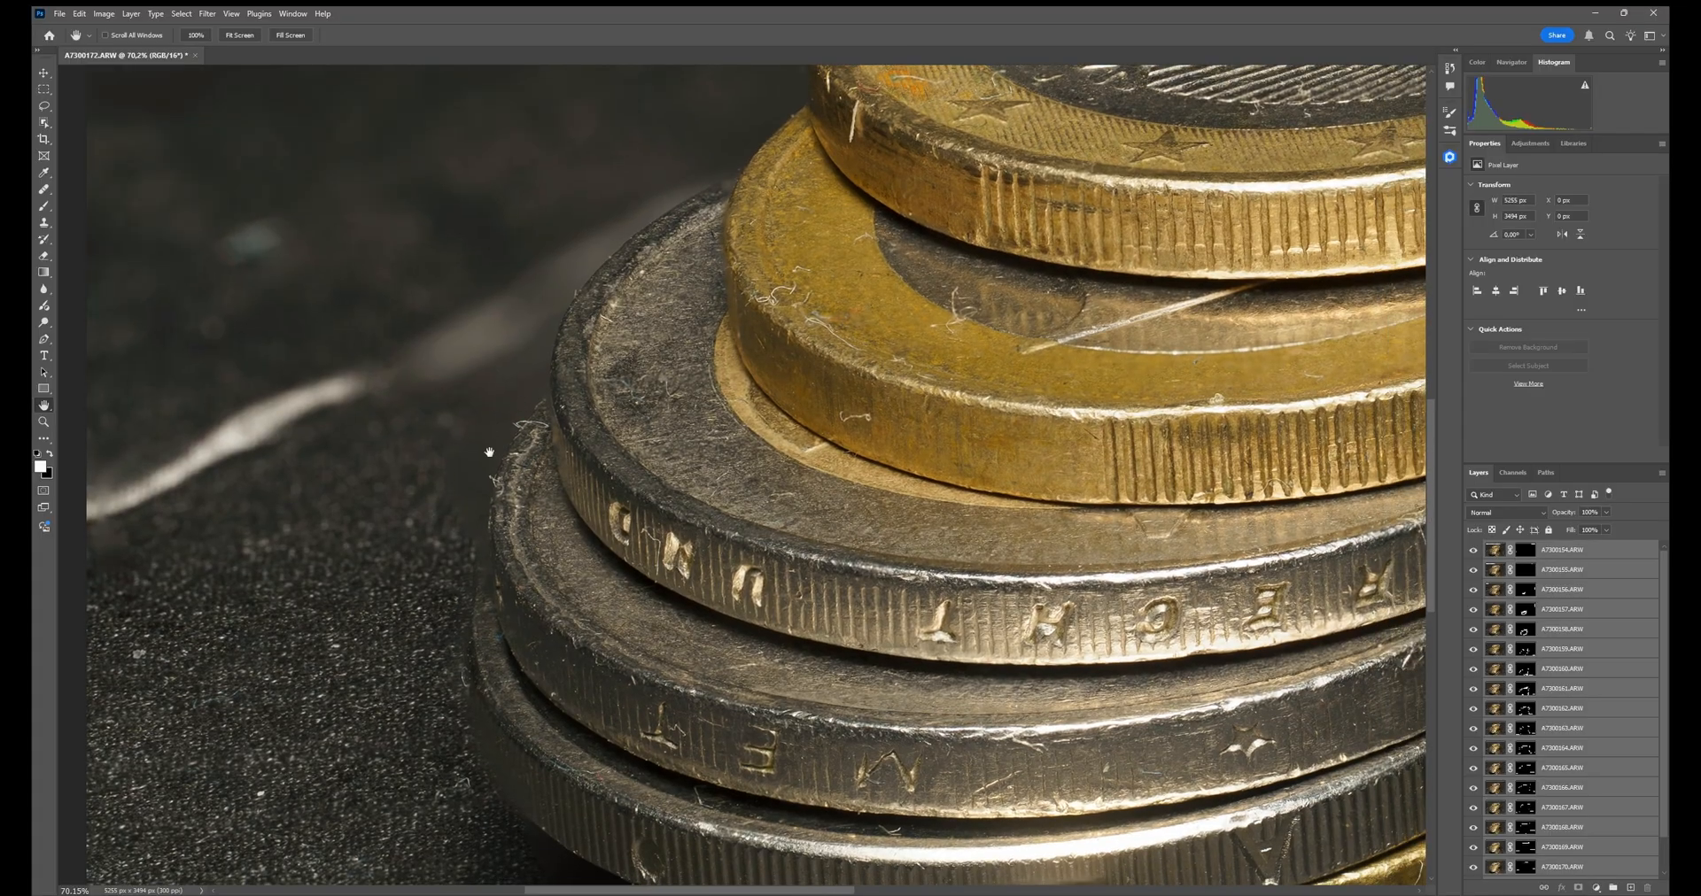
mouse_move(463, 569)
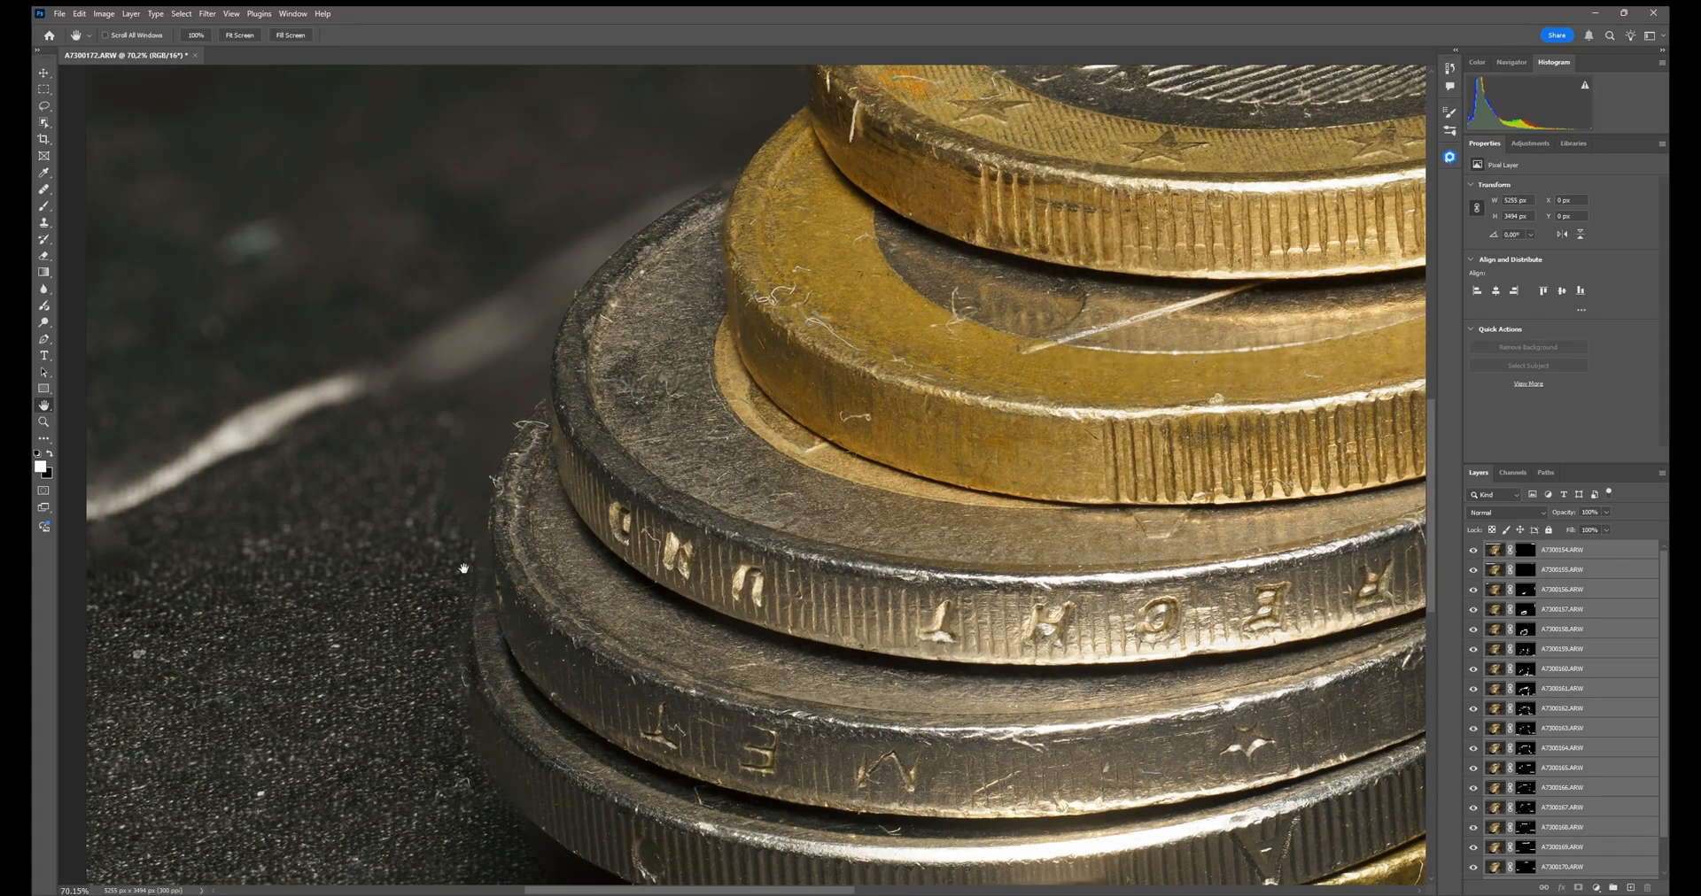
mouse_move(489, 469)
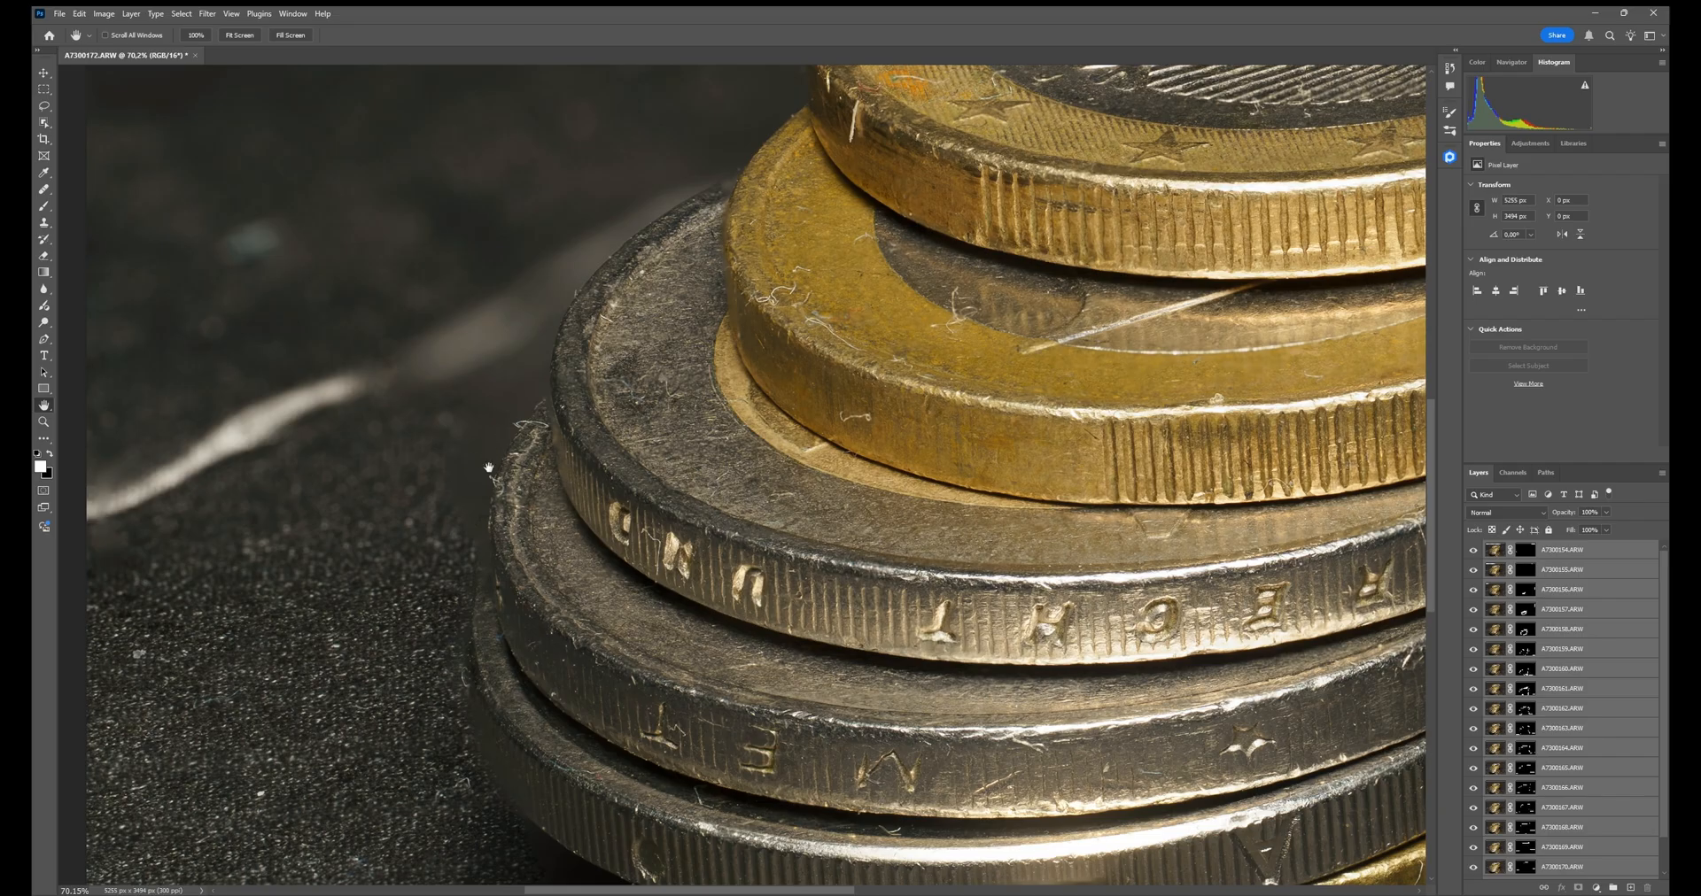
mouse_move(1660, 691)
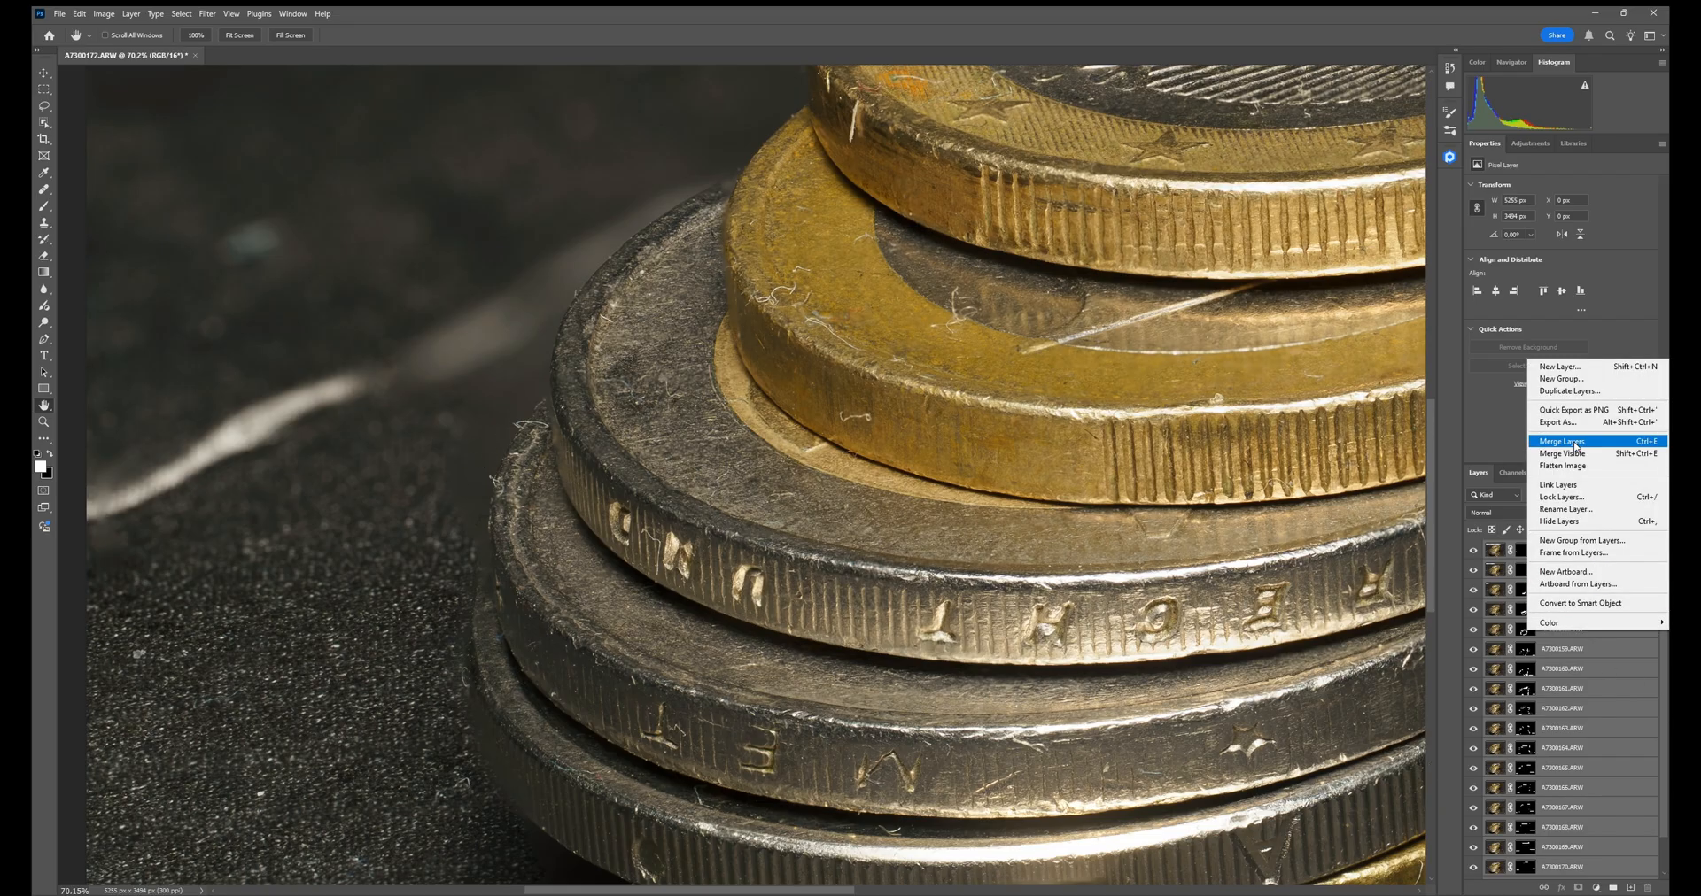
Merge the blended layers into one and heal a dust speck beside the coin edge
click(1559, 441)
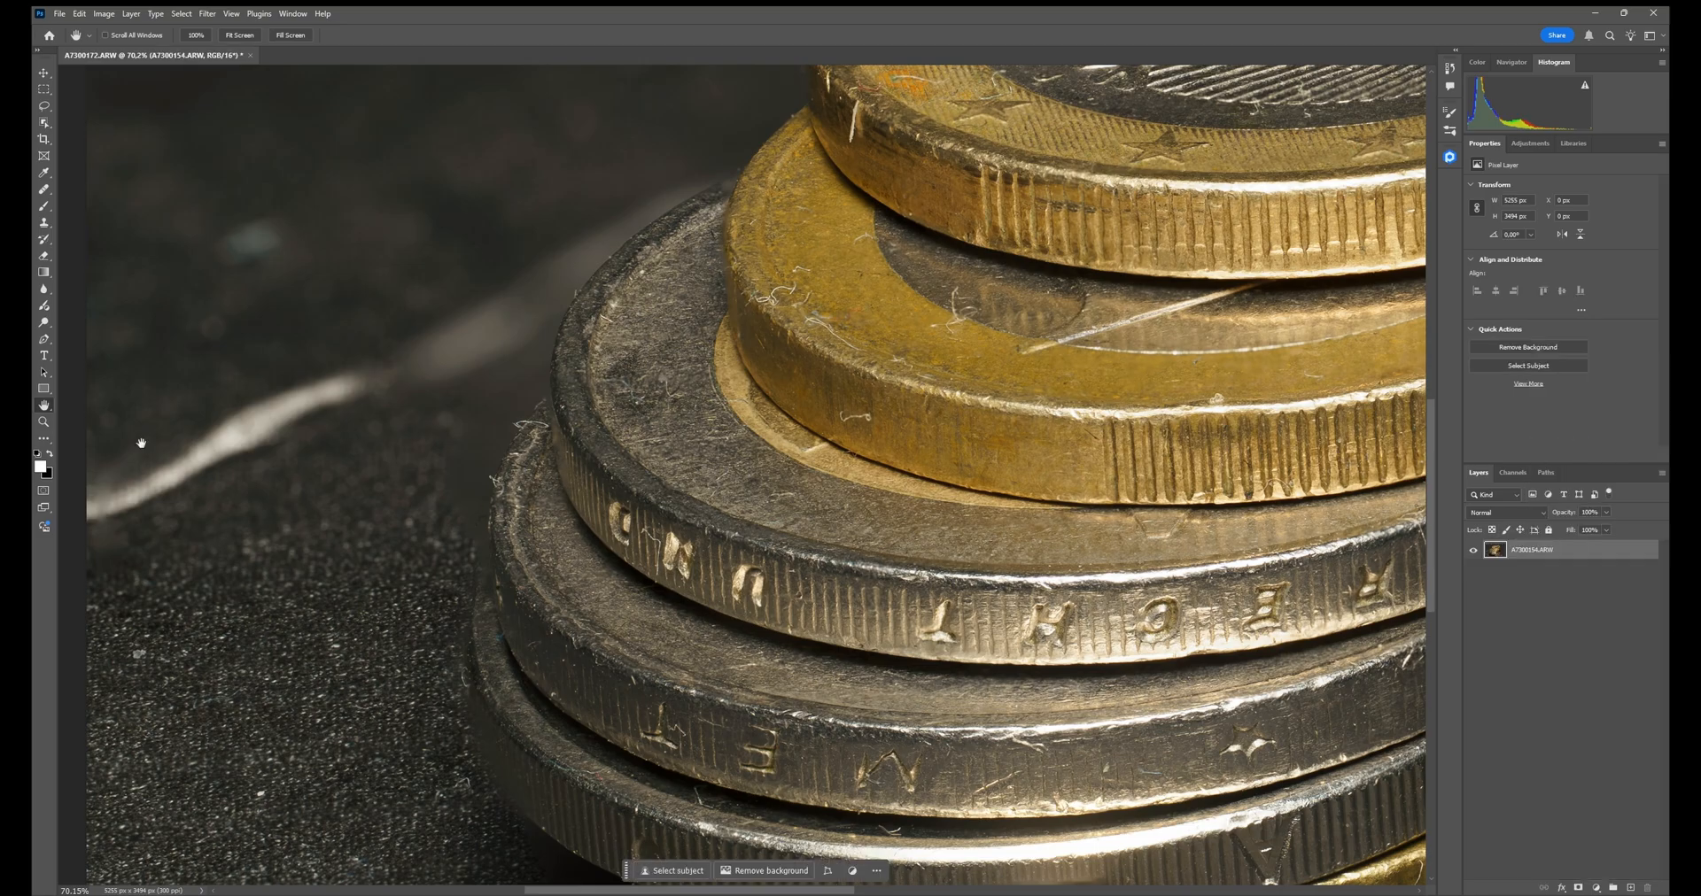
mouse_move(45, 173)
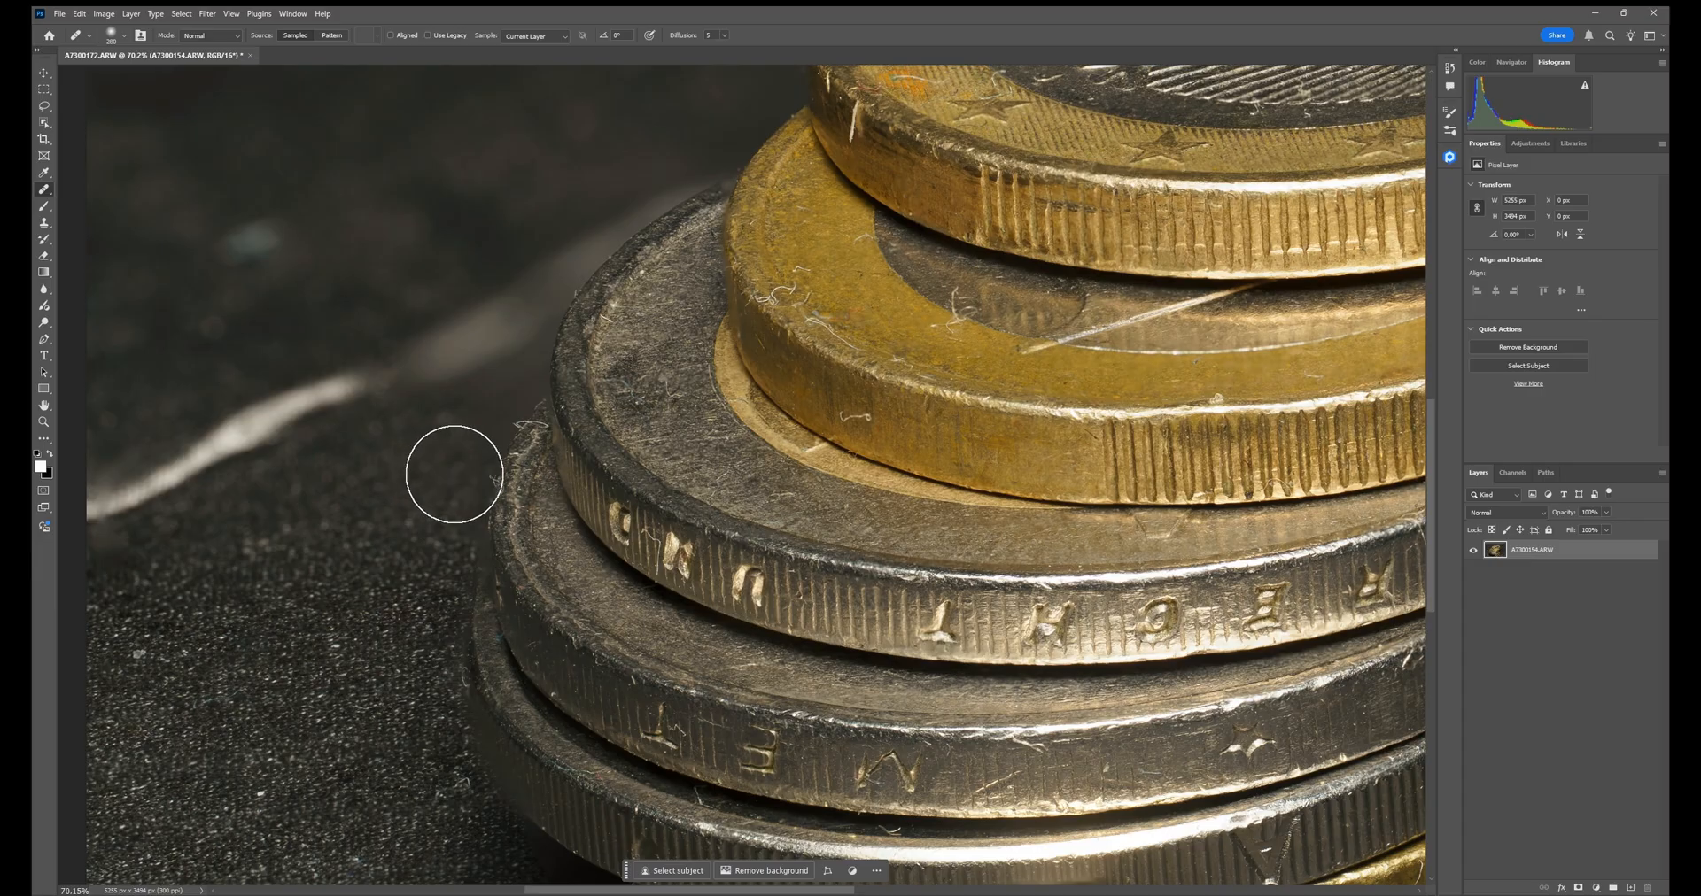
mouse_move(443, 424)
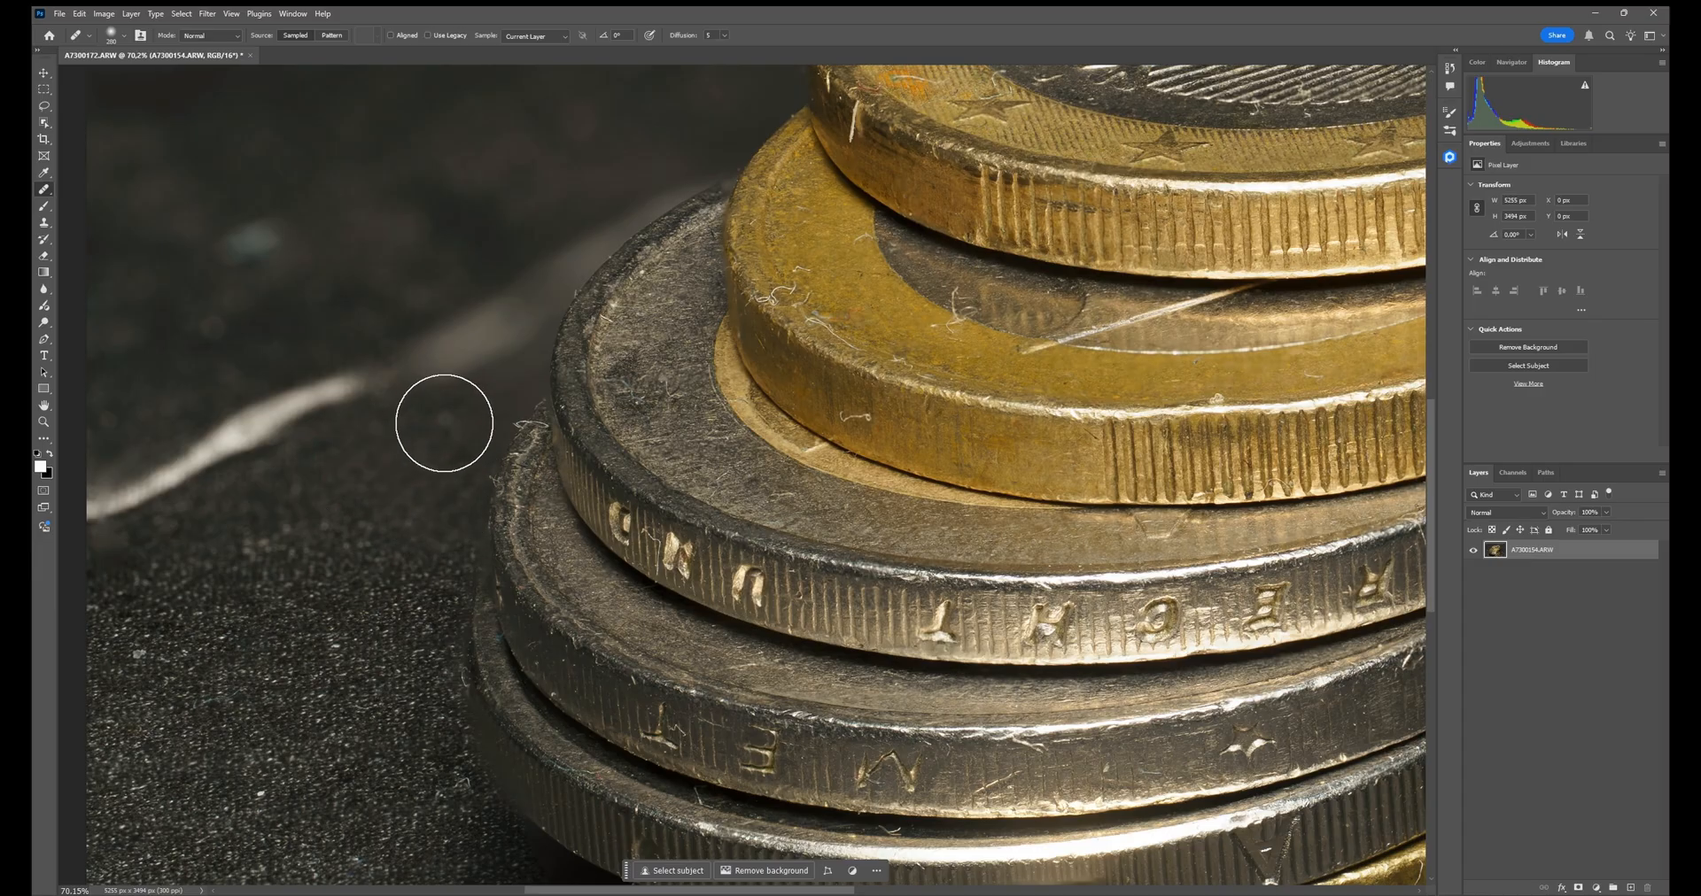
click(44, 404)
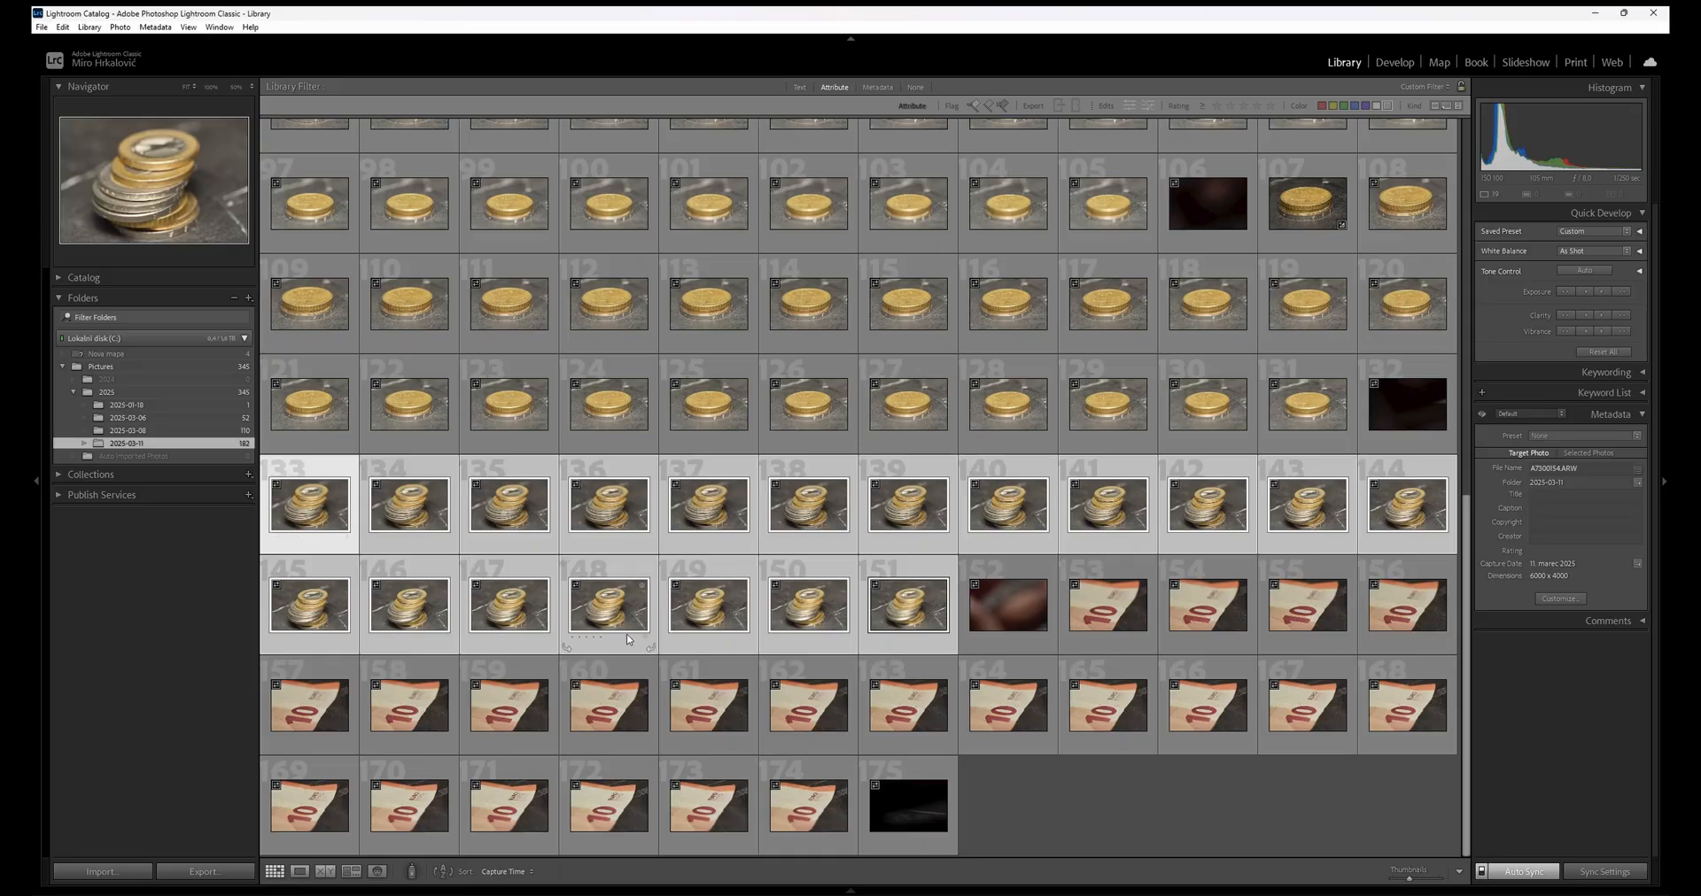
mouse_move(909, 607)
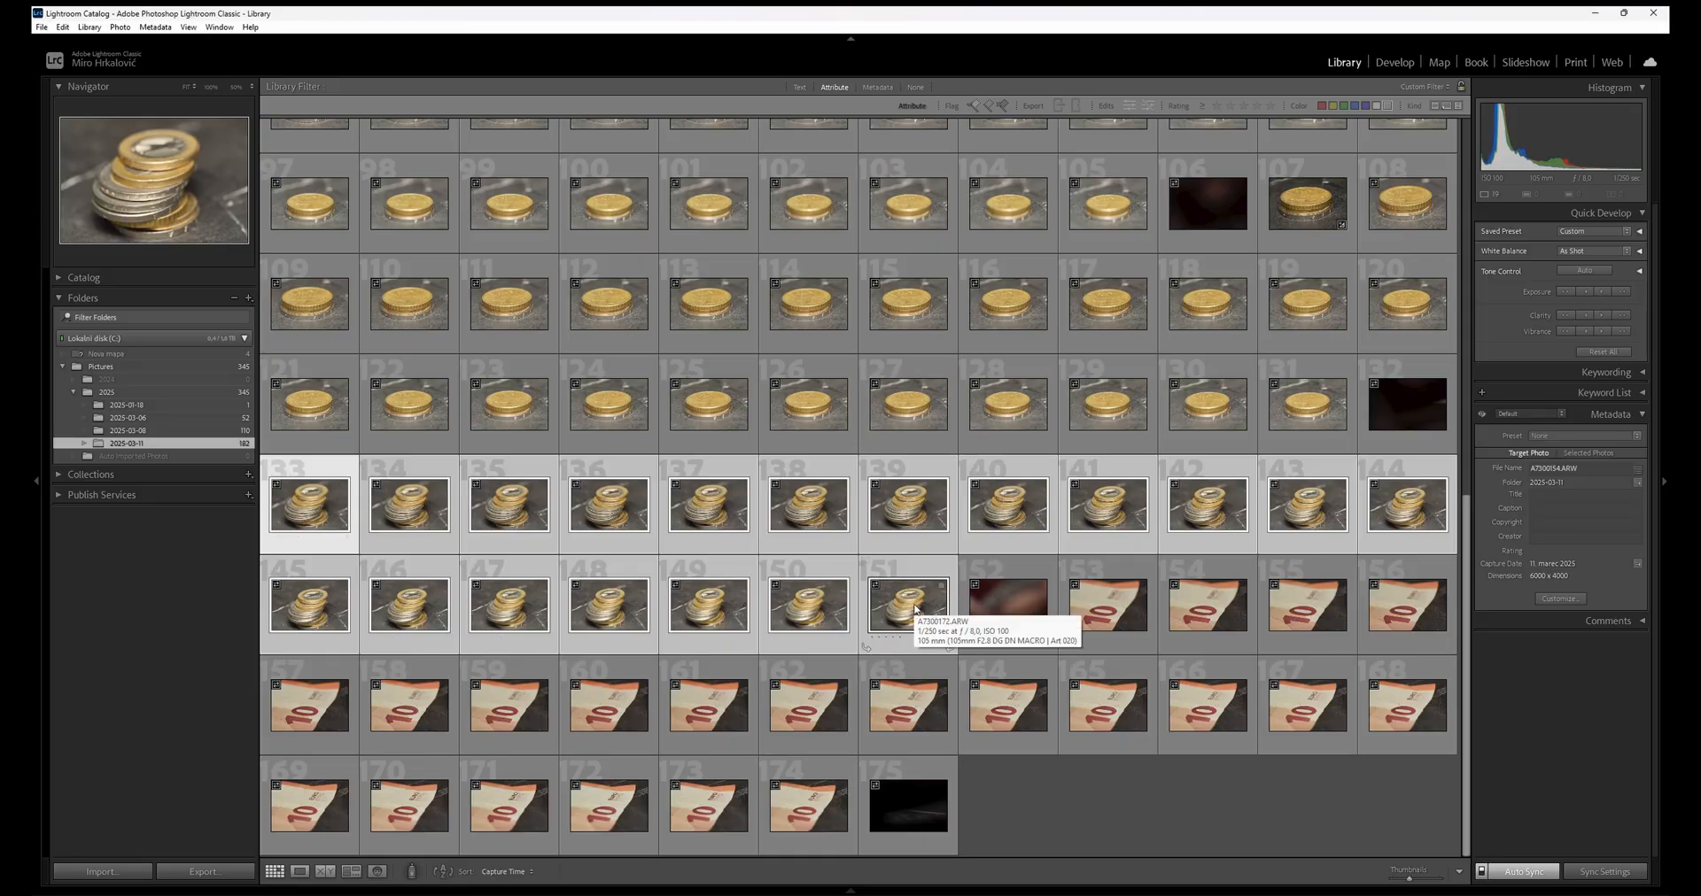
Export the selected coin frames to Helicon Focus (TIFF)
right_click(907, 604)
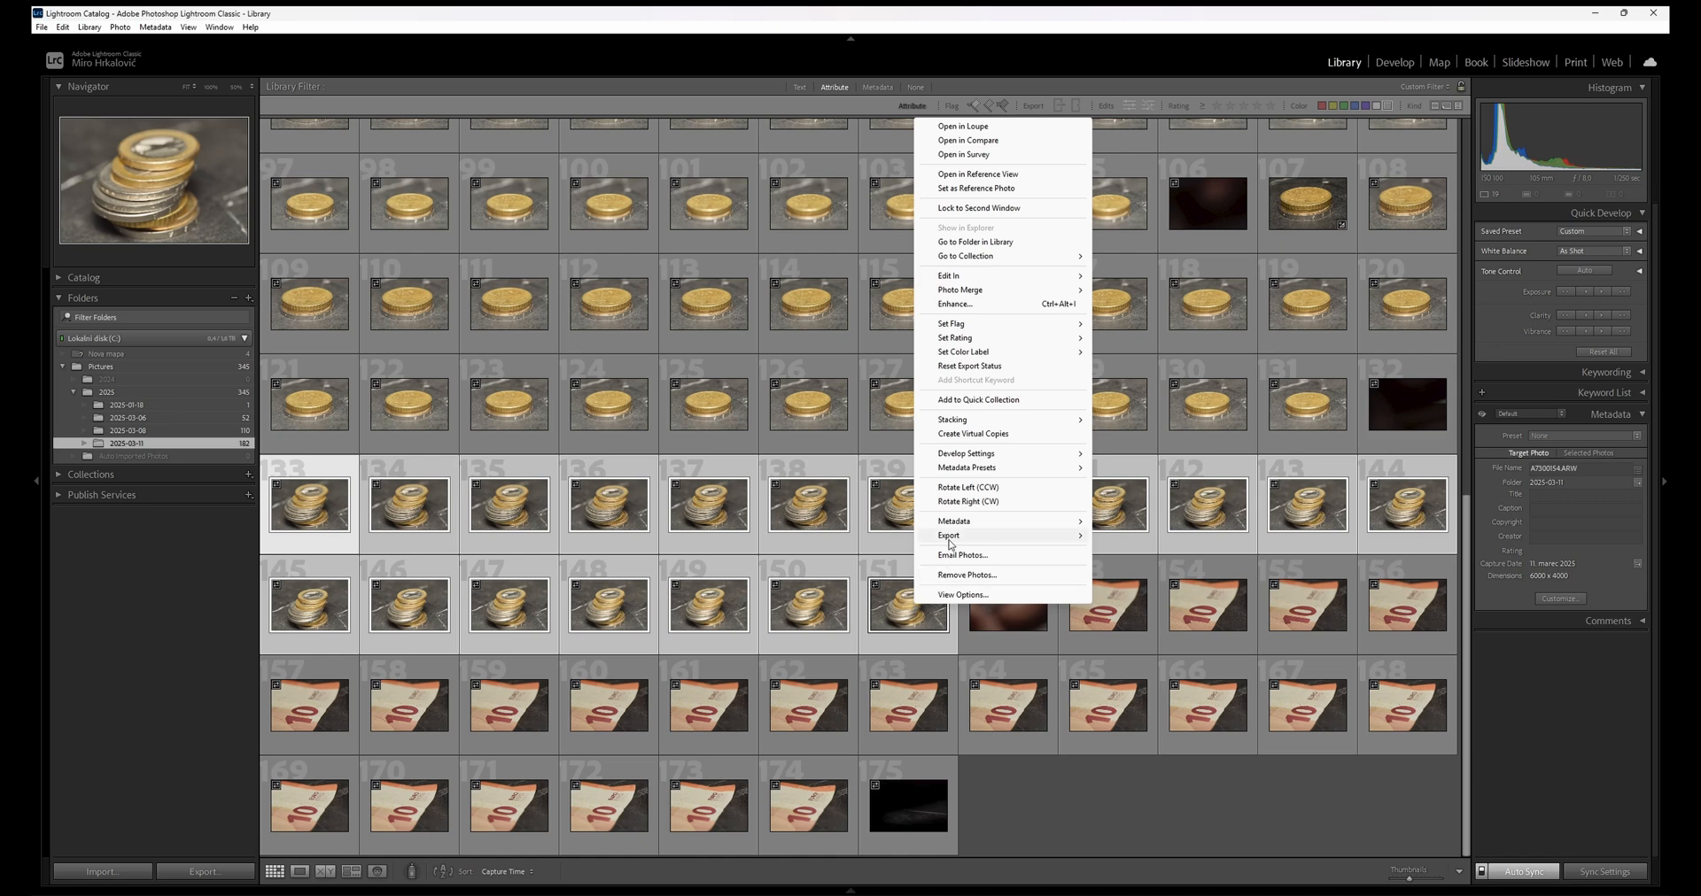
click(948, 535)
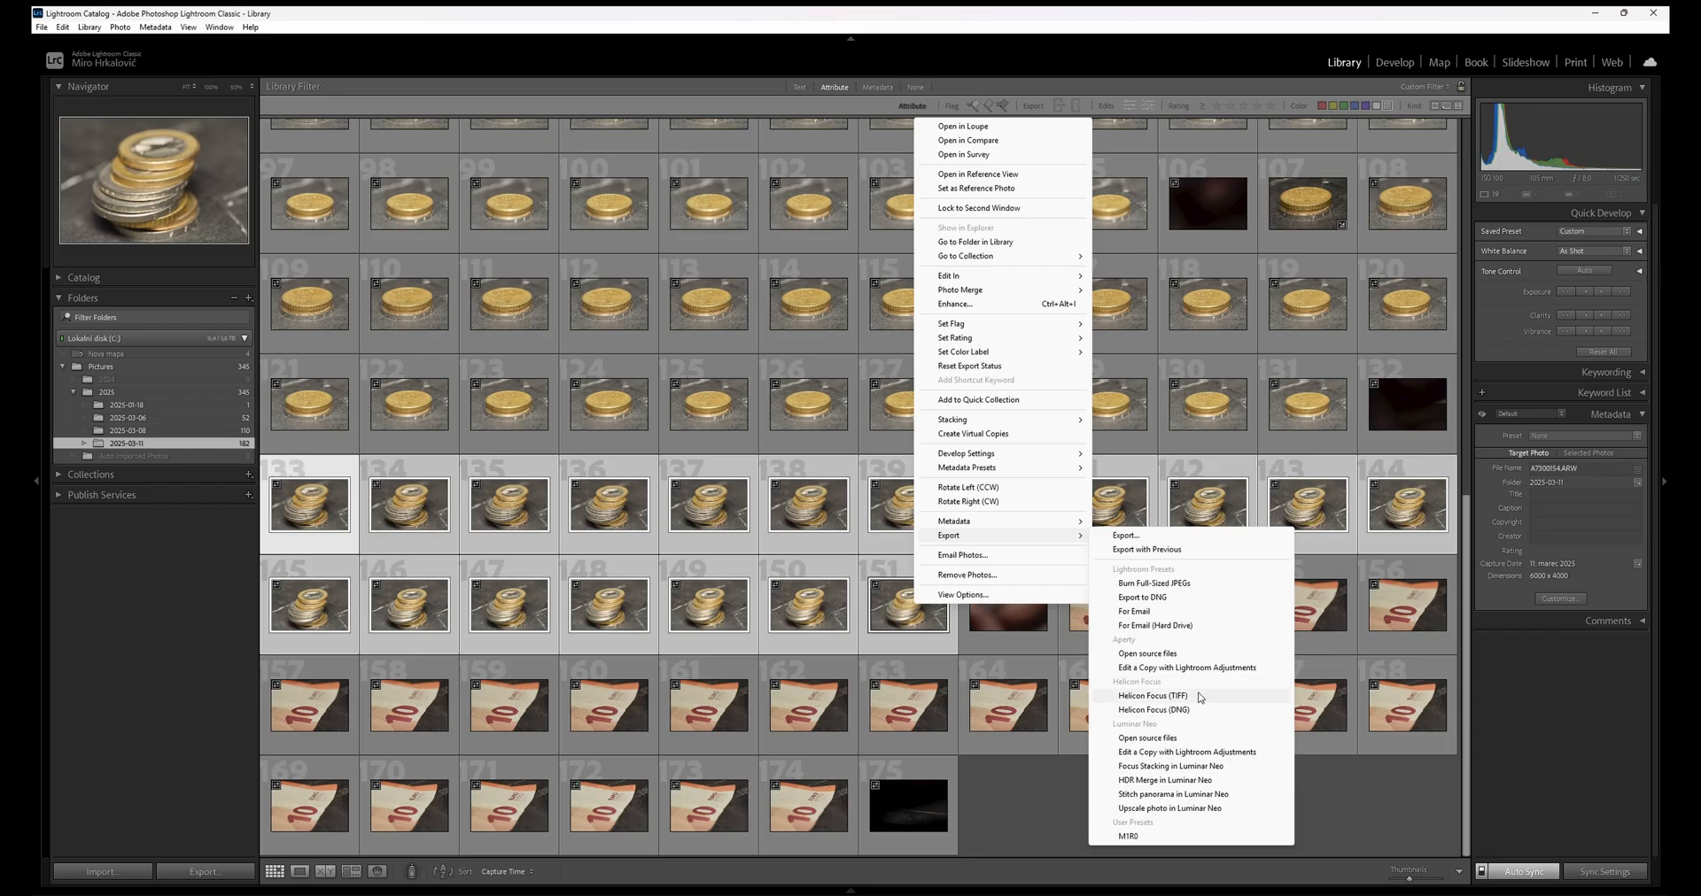
mouse_move(1155, 710)
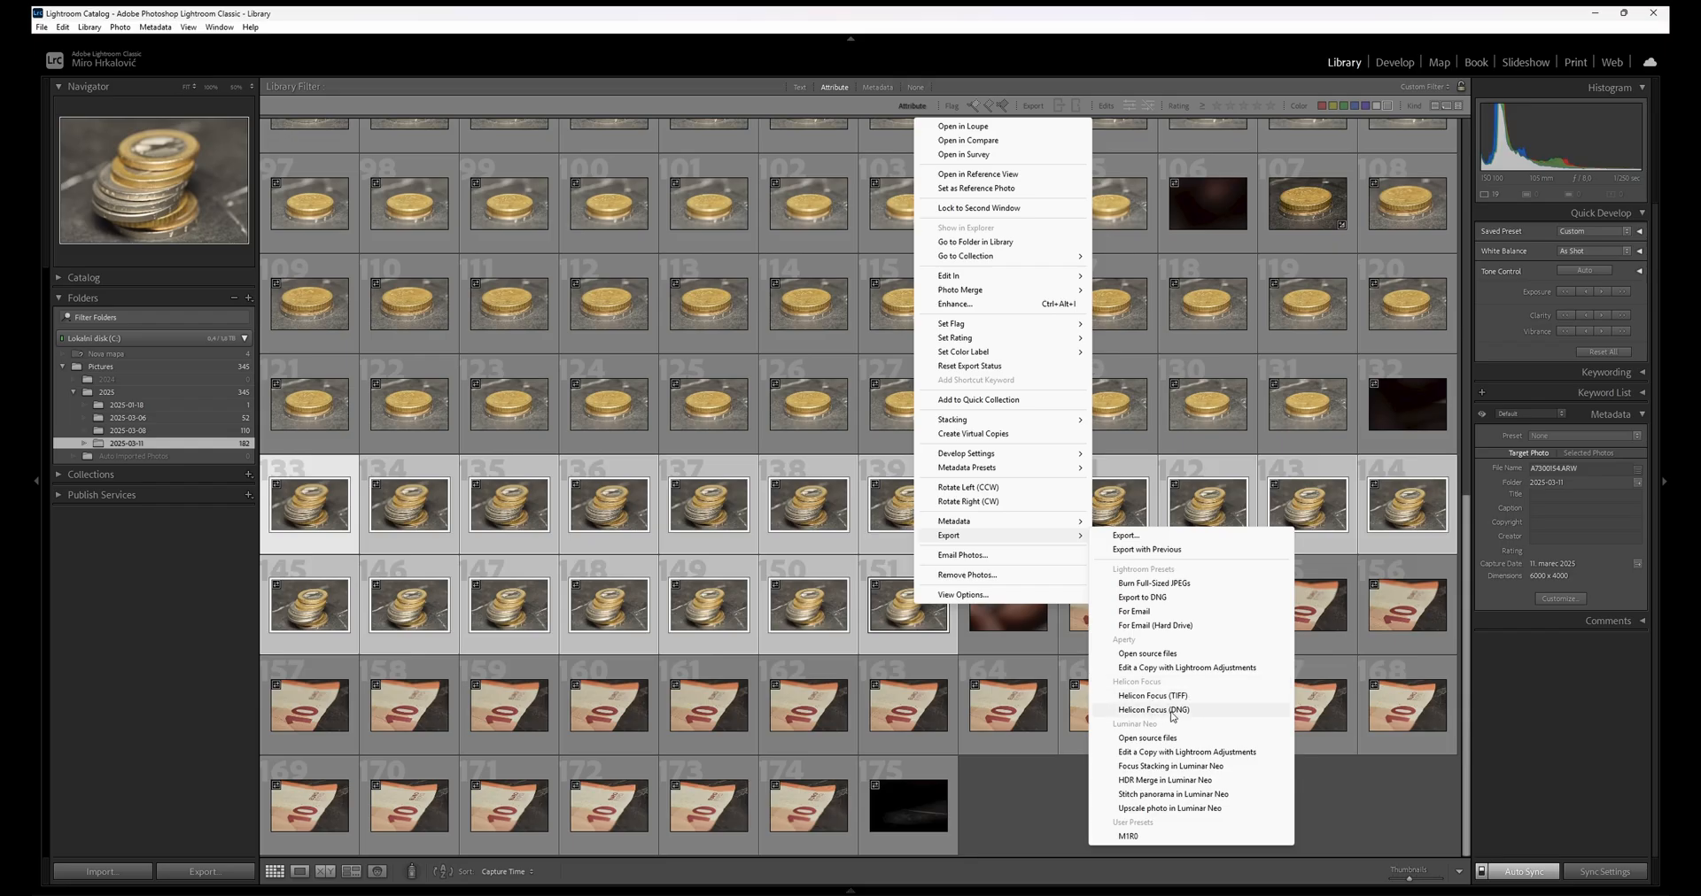
mouse_move(1159, 719)
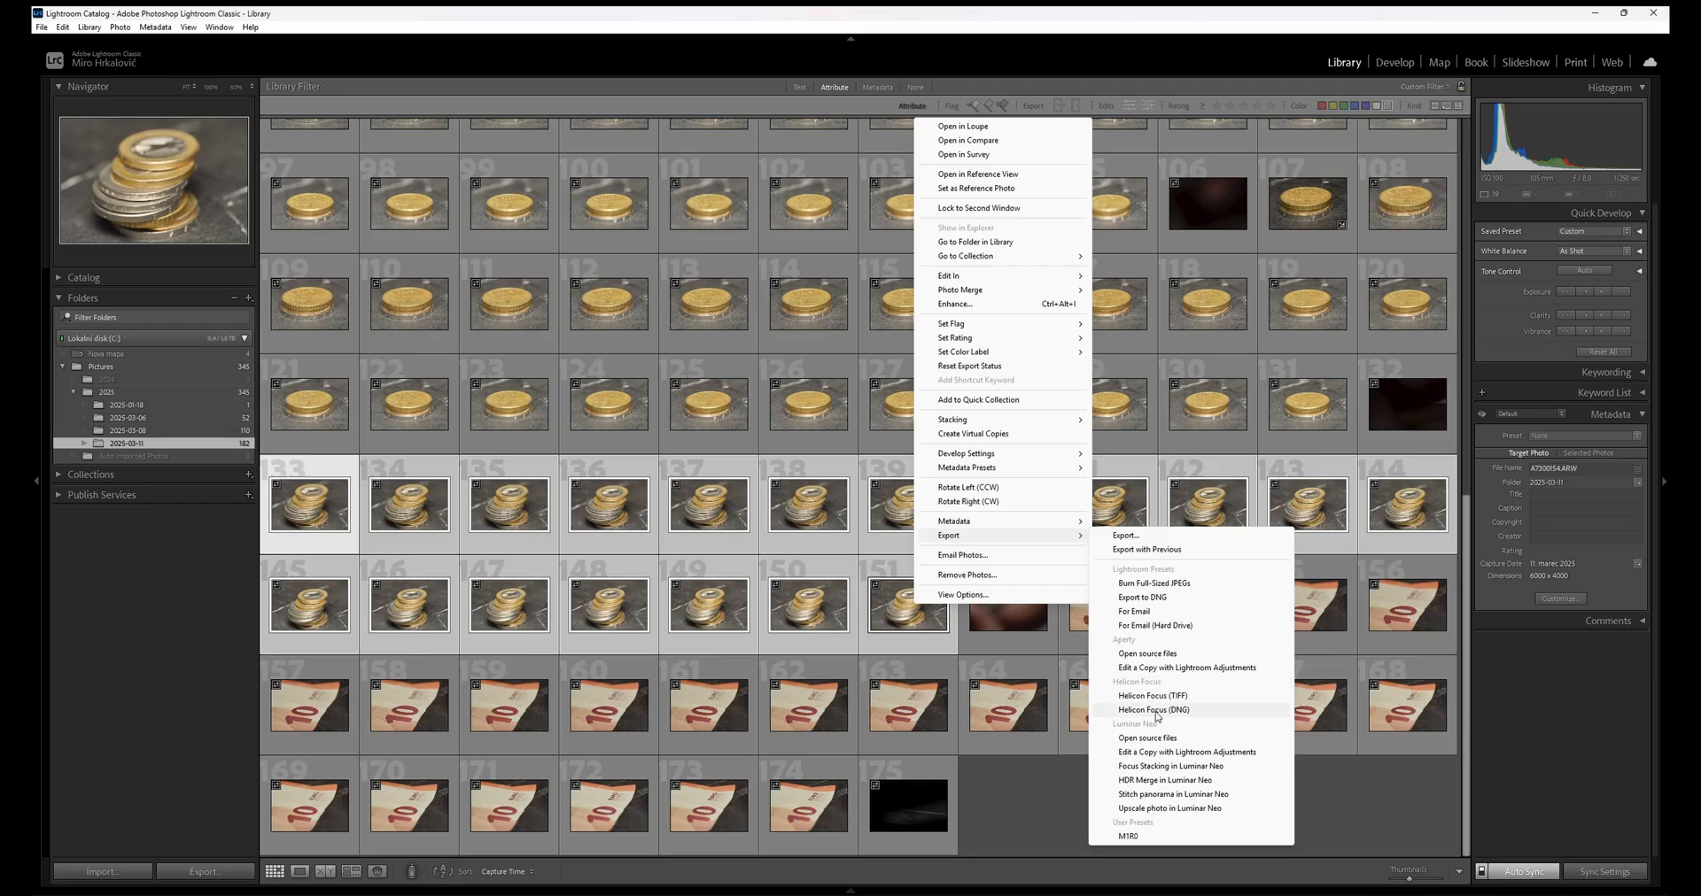
mouse_move(1153, 697)
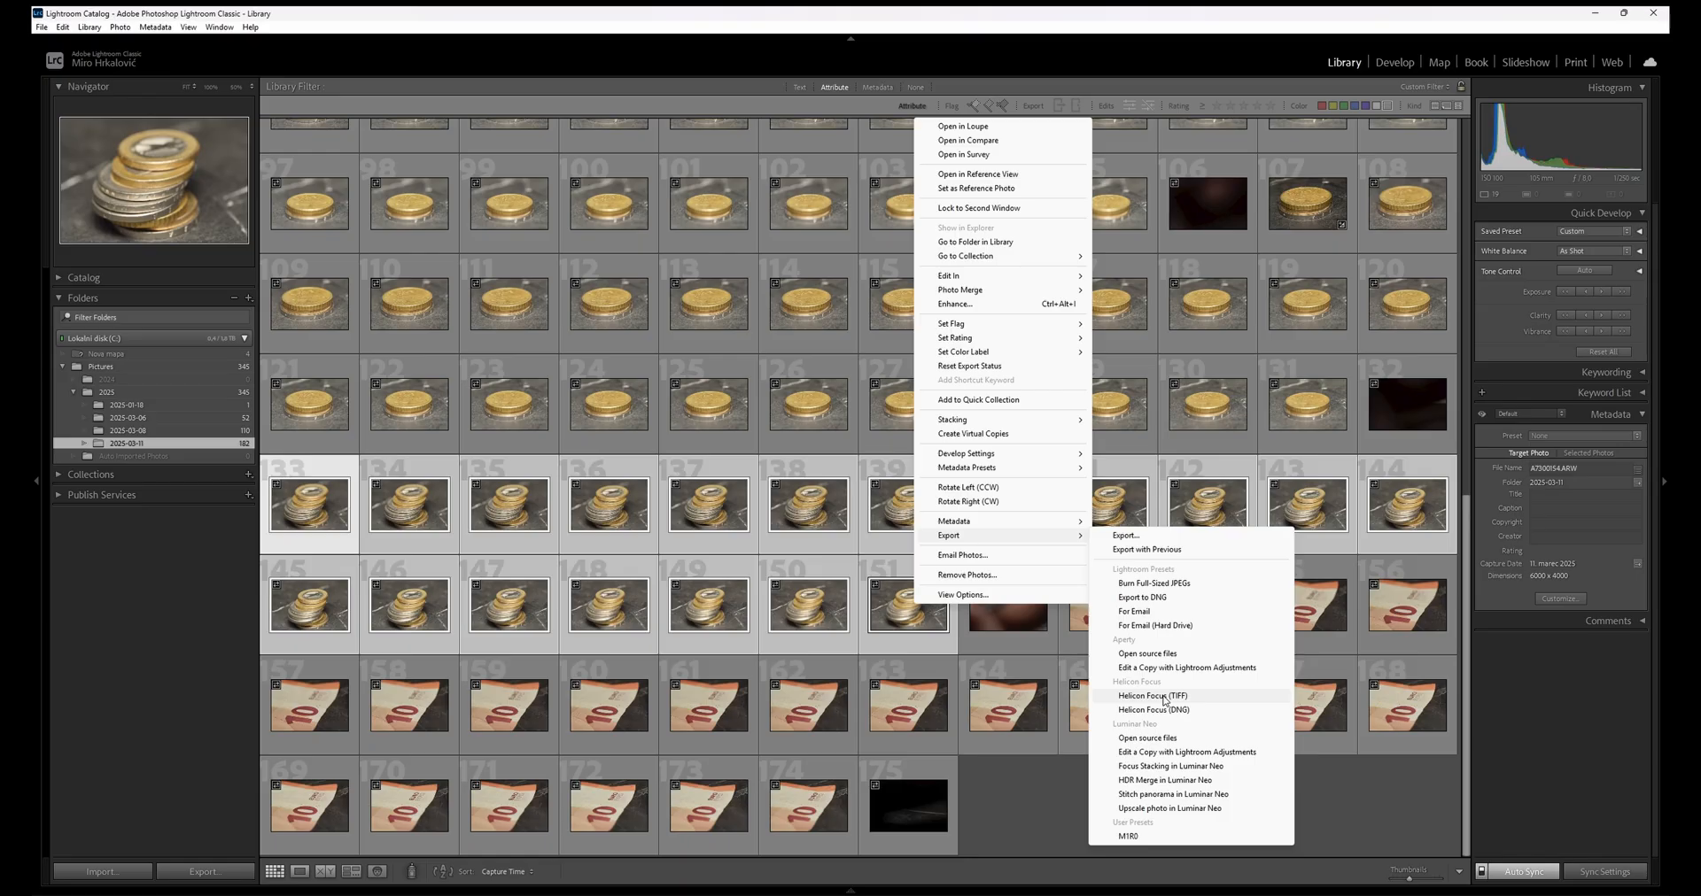
click(1152, 696)
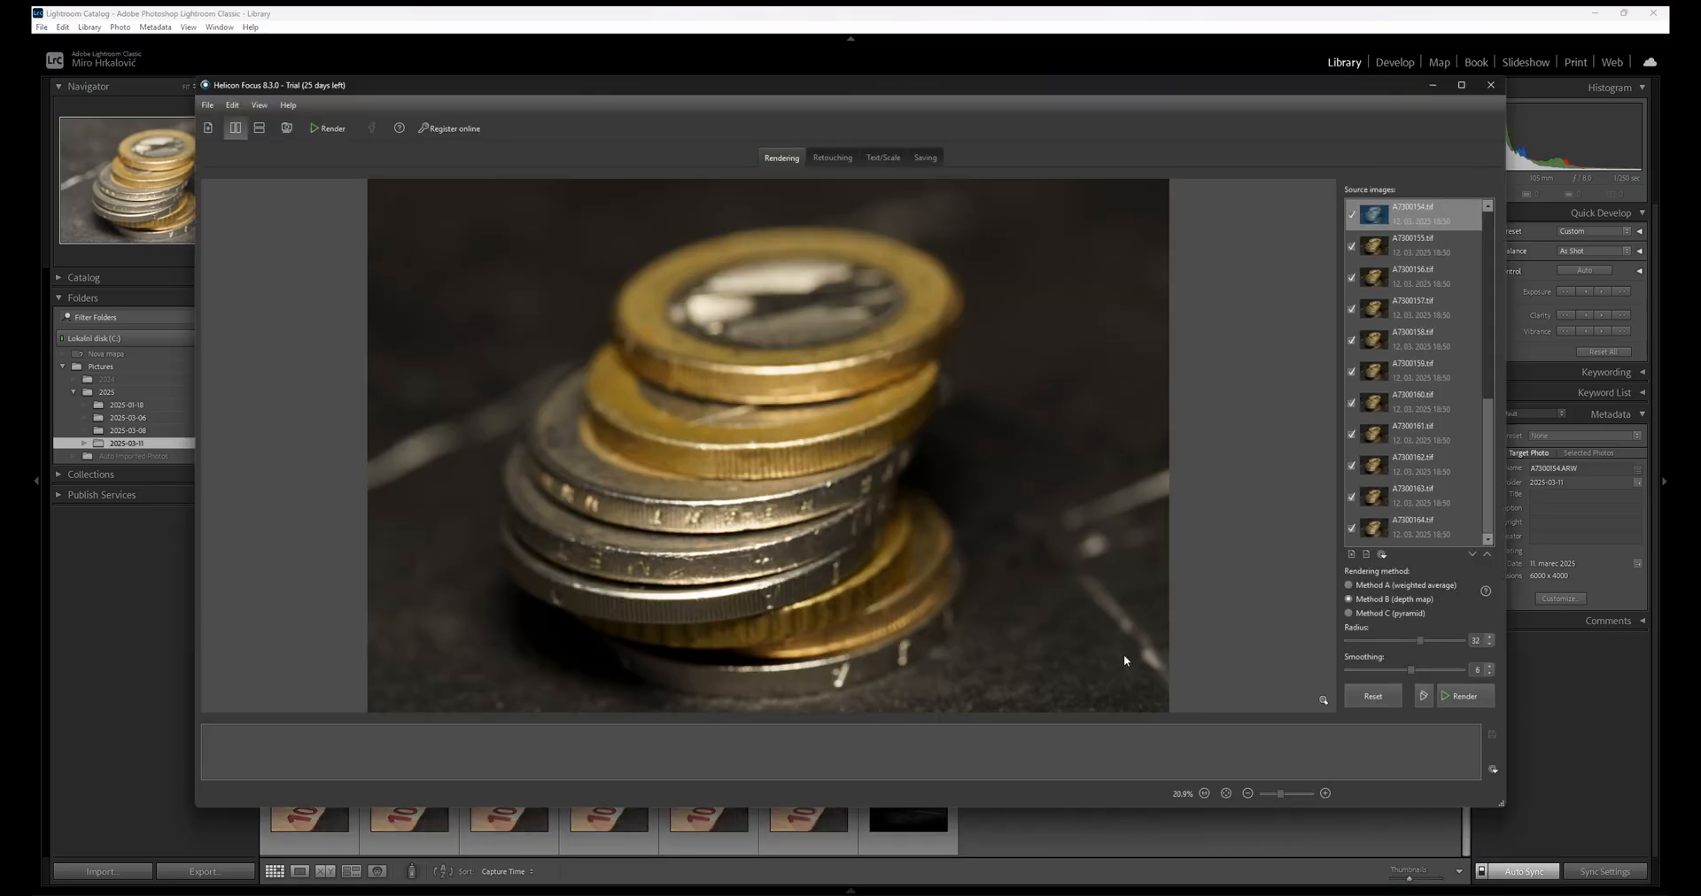
Maximize Helicon Focus, look through a few source frames and preview the stacked result
click(1461, 85)
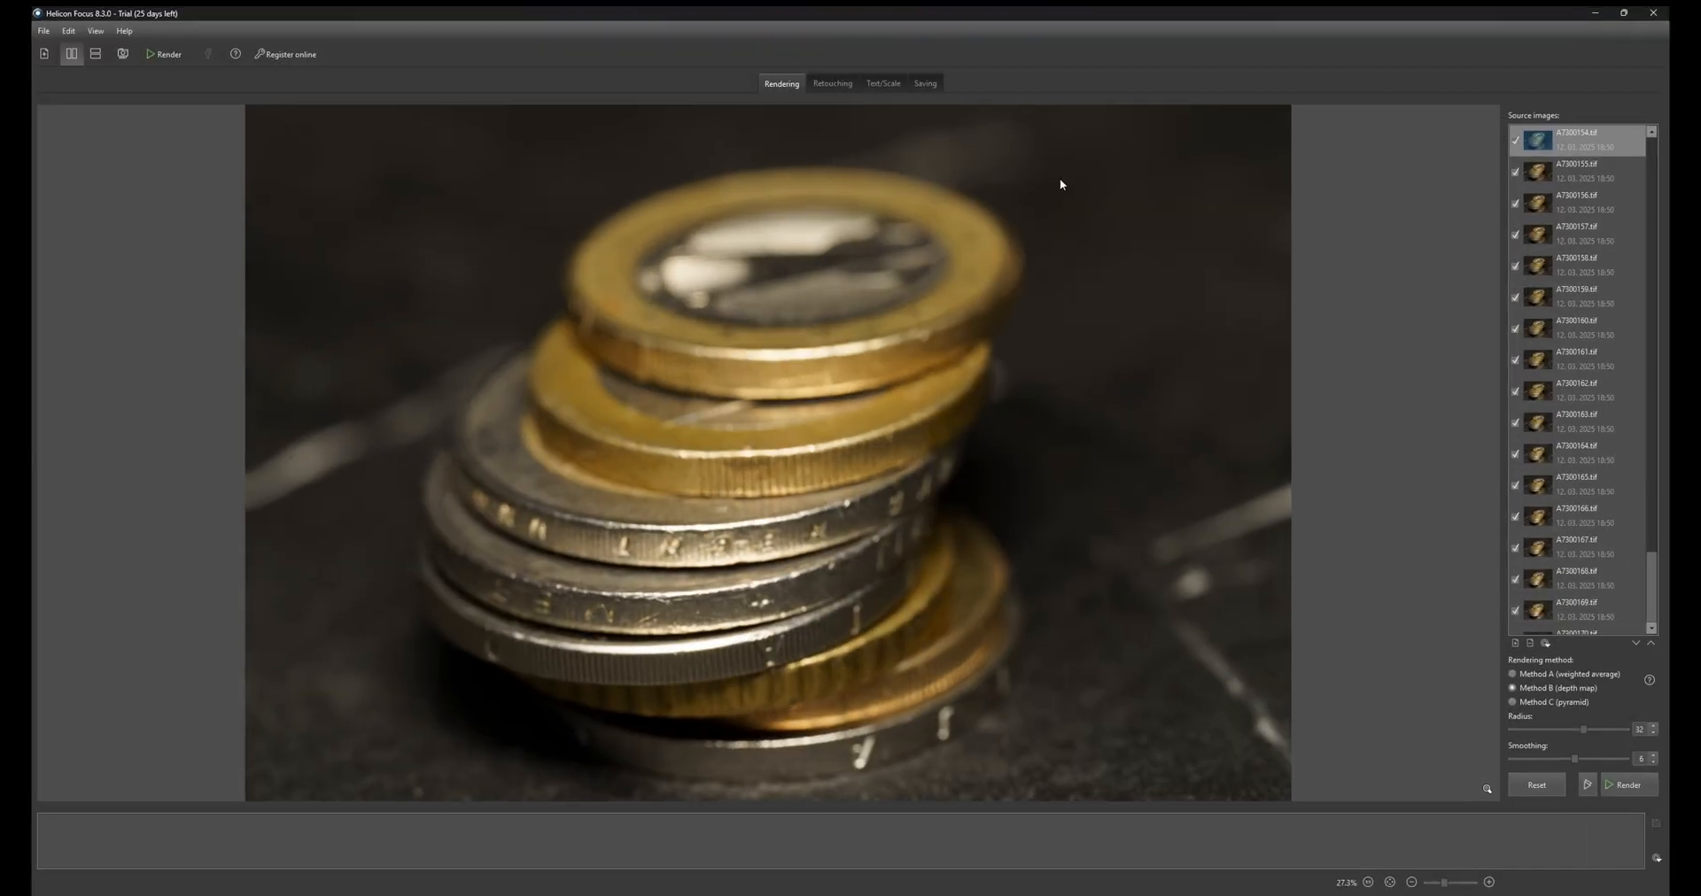
mouse_move(438, 100)
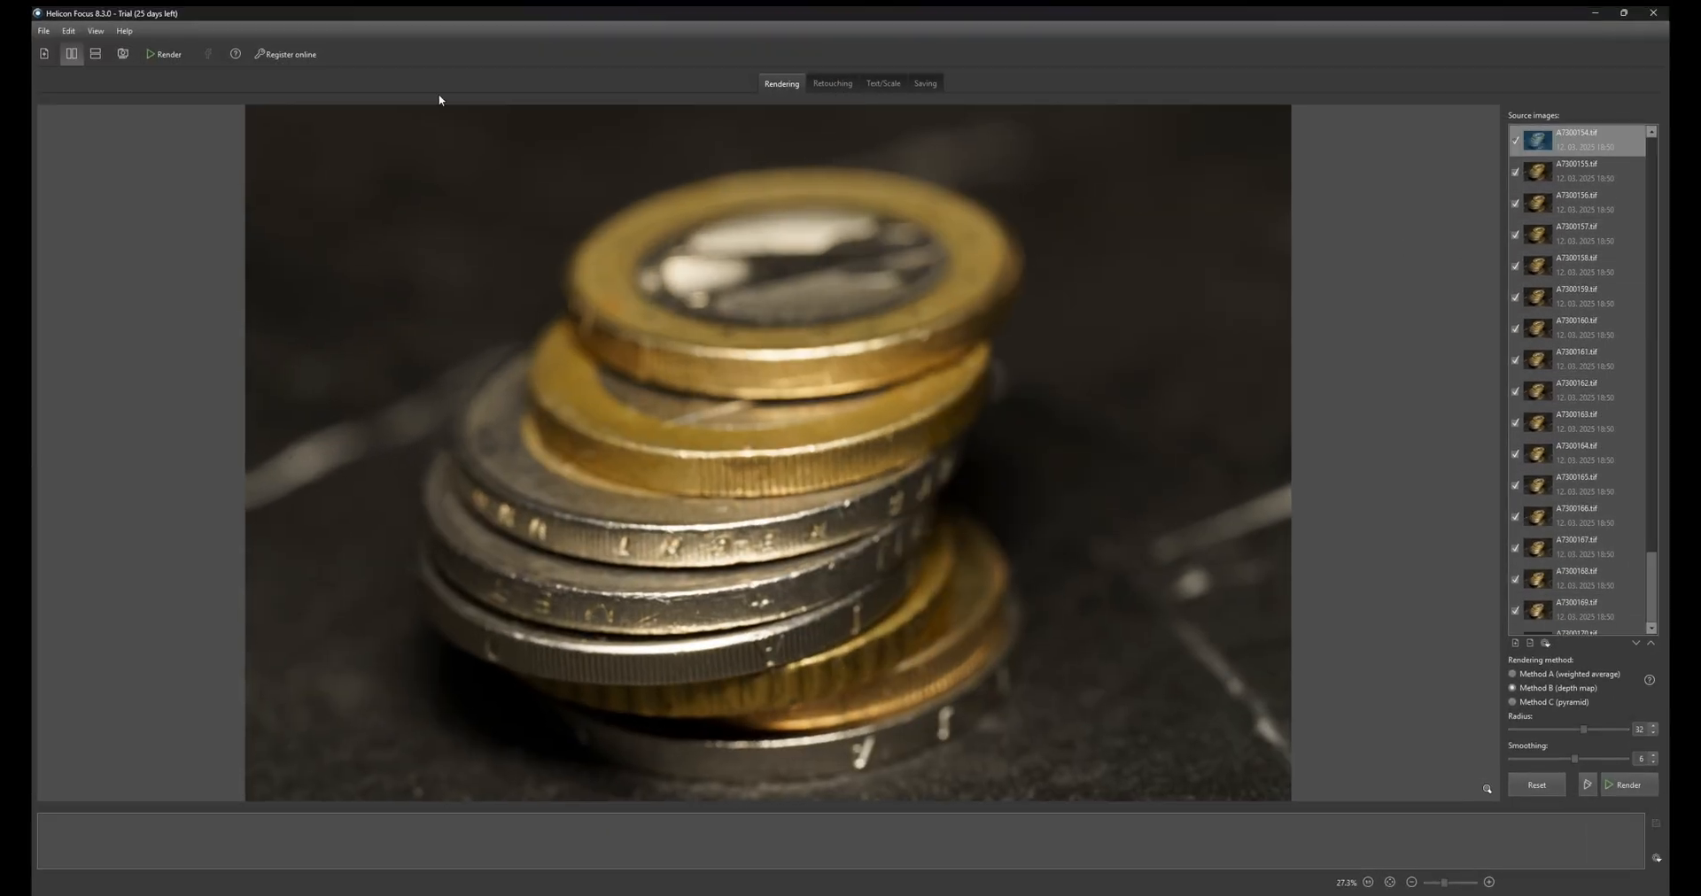
click(1577, 171)
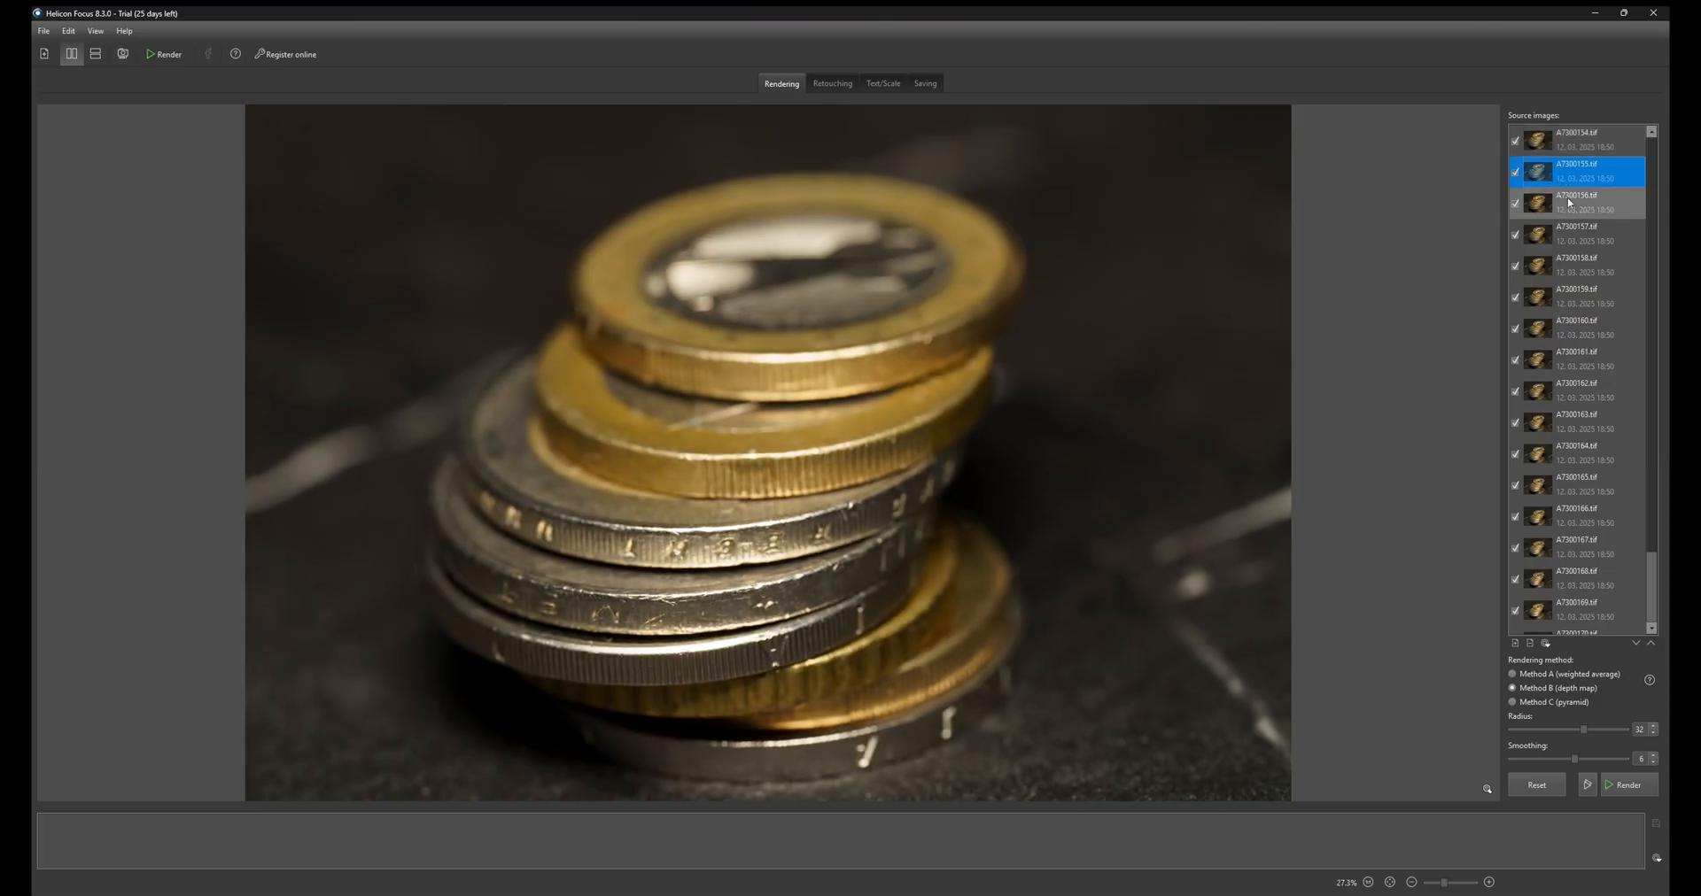
click(1577, 328)
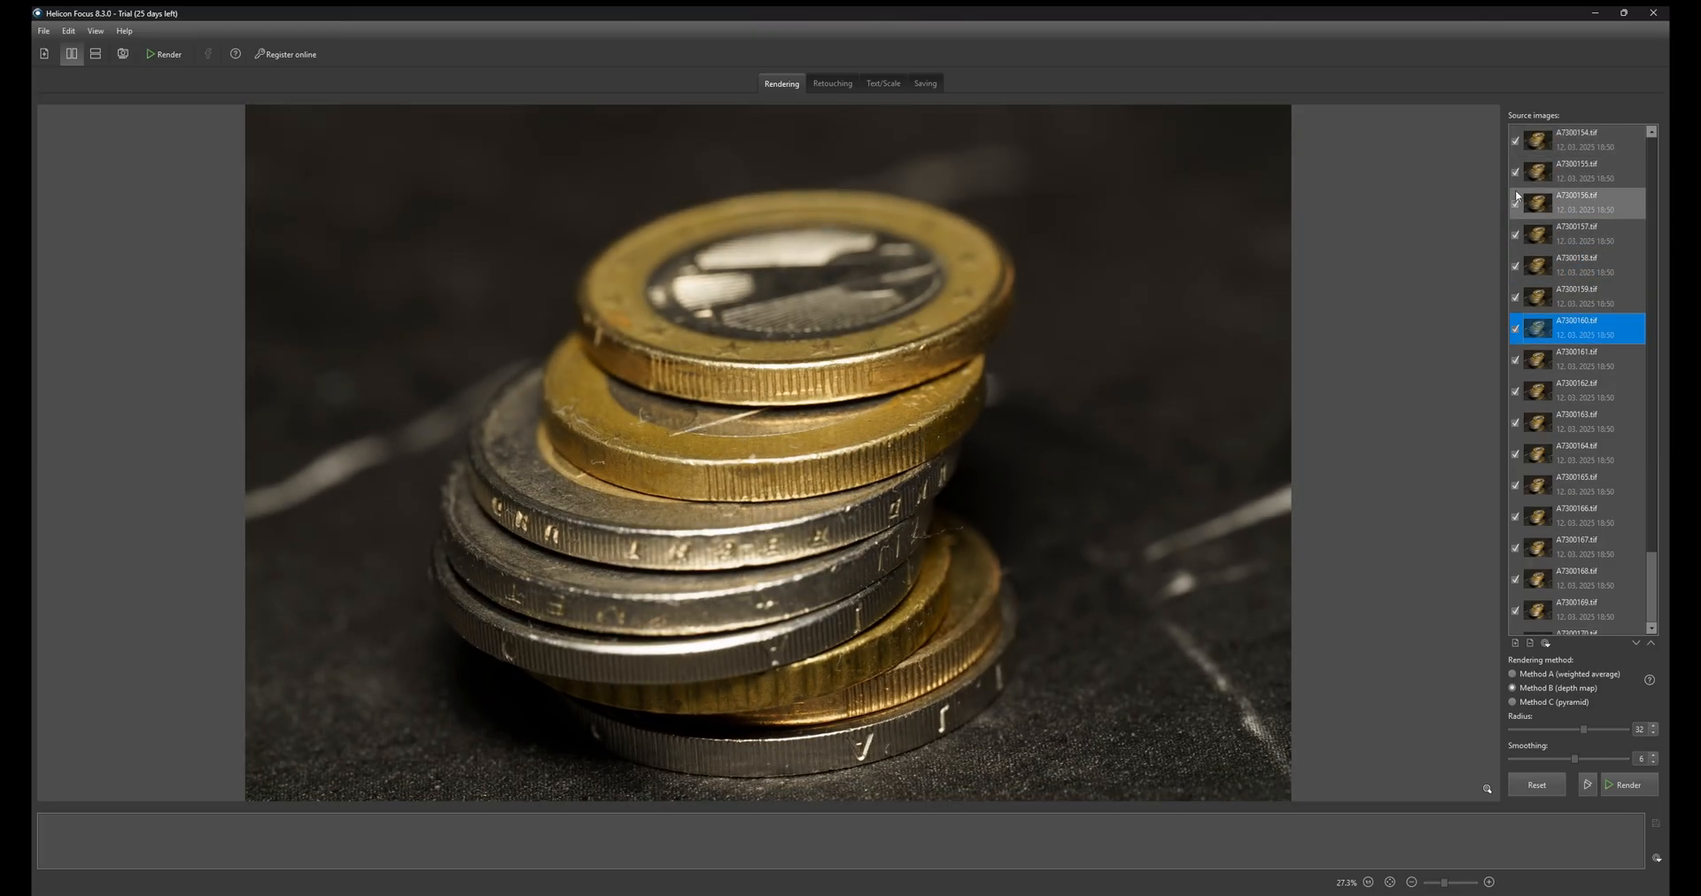
click(1579, 140)
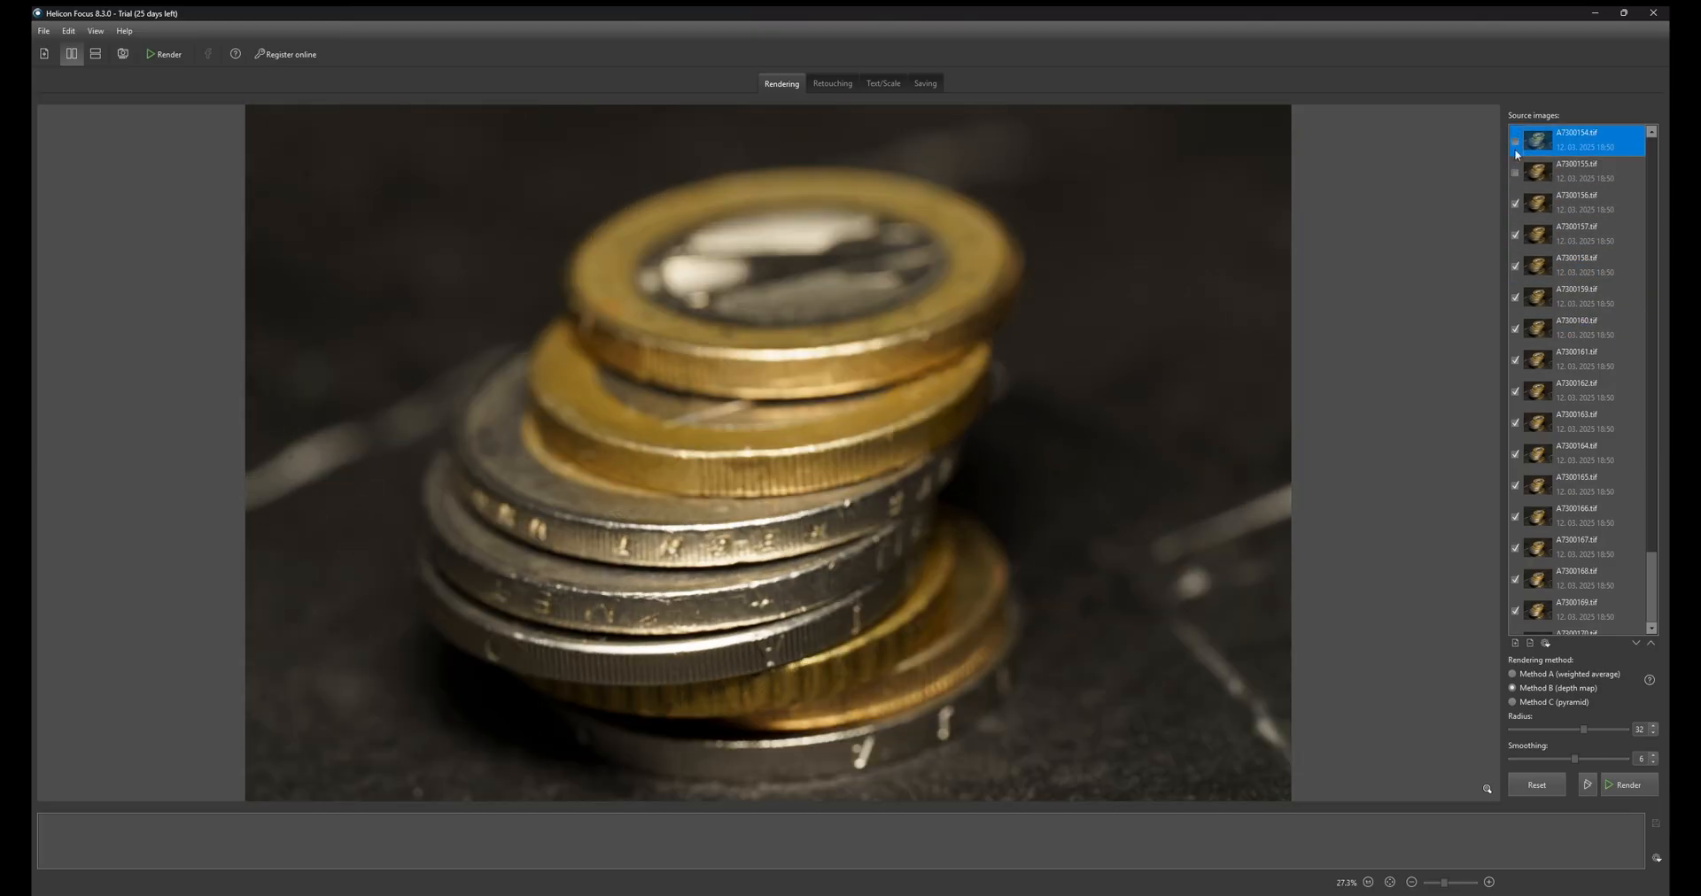
scroll(down, 3)
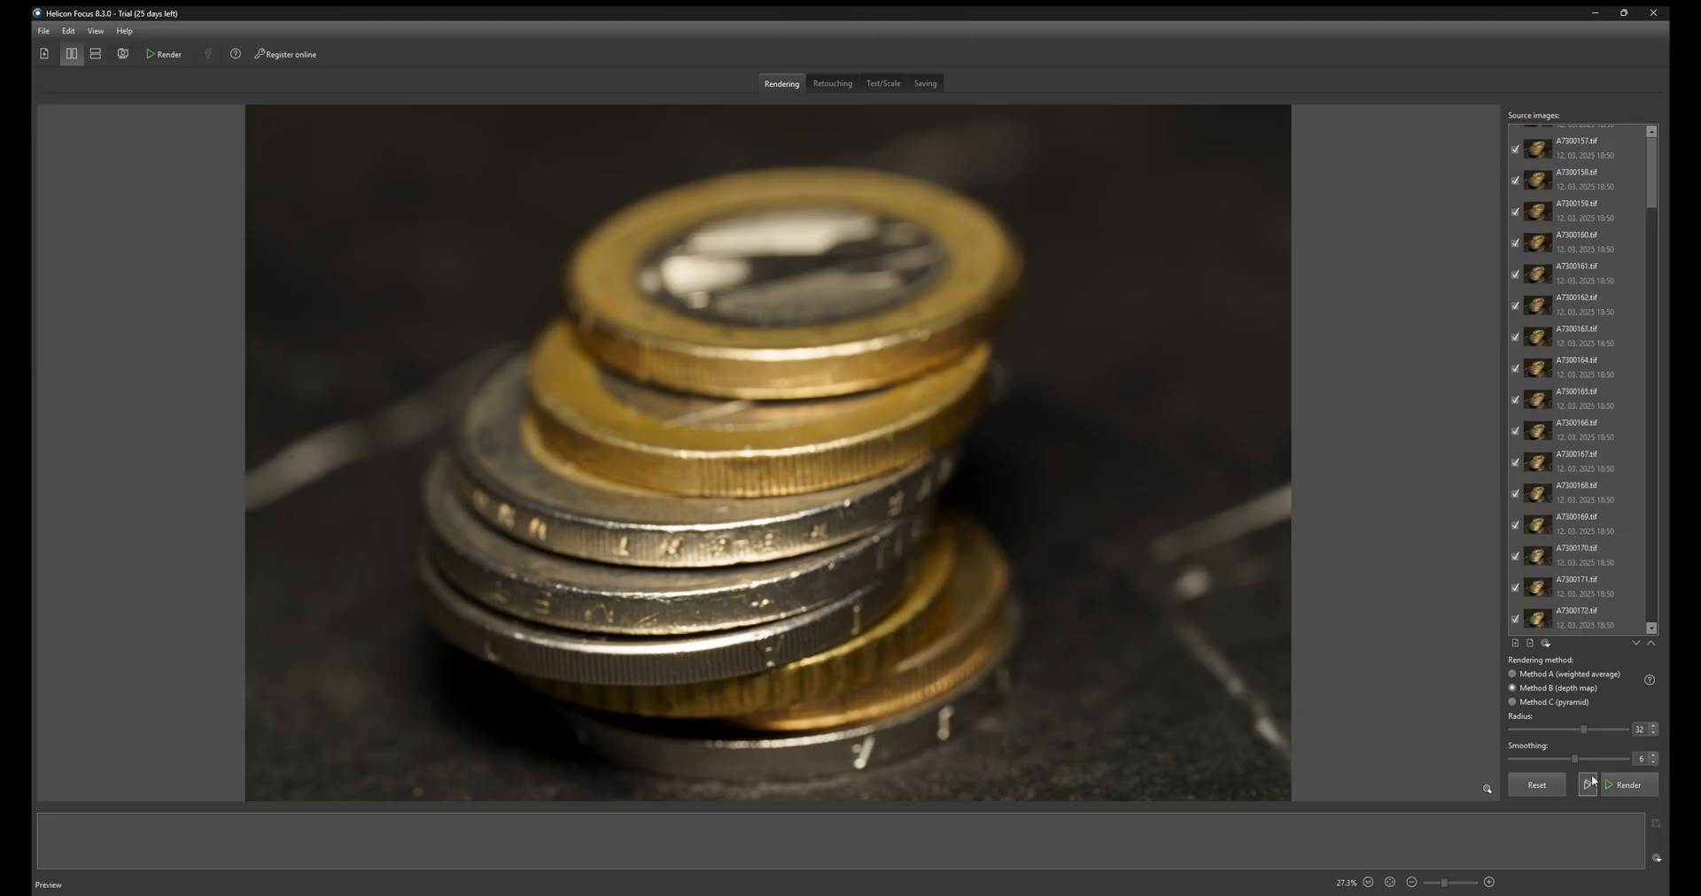
click(1589, 785)
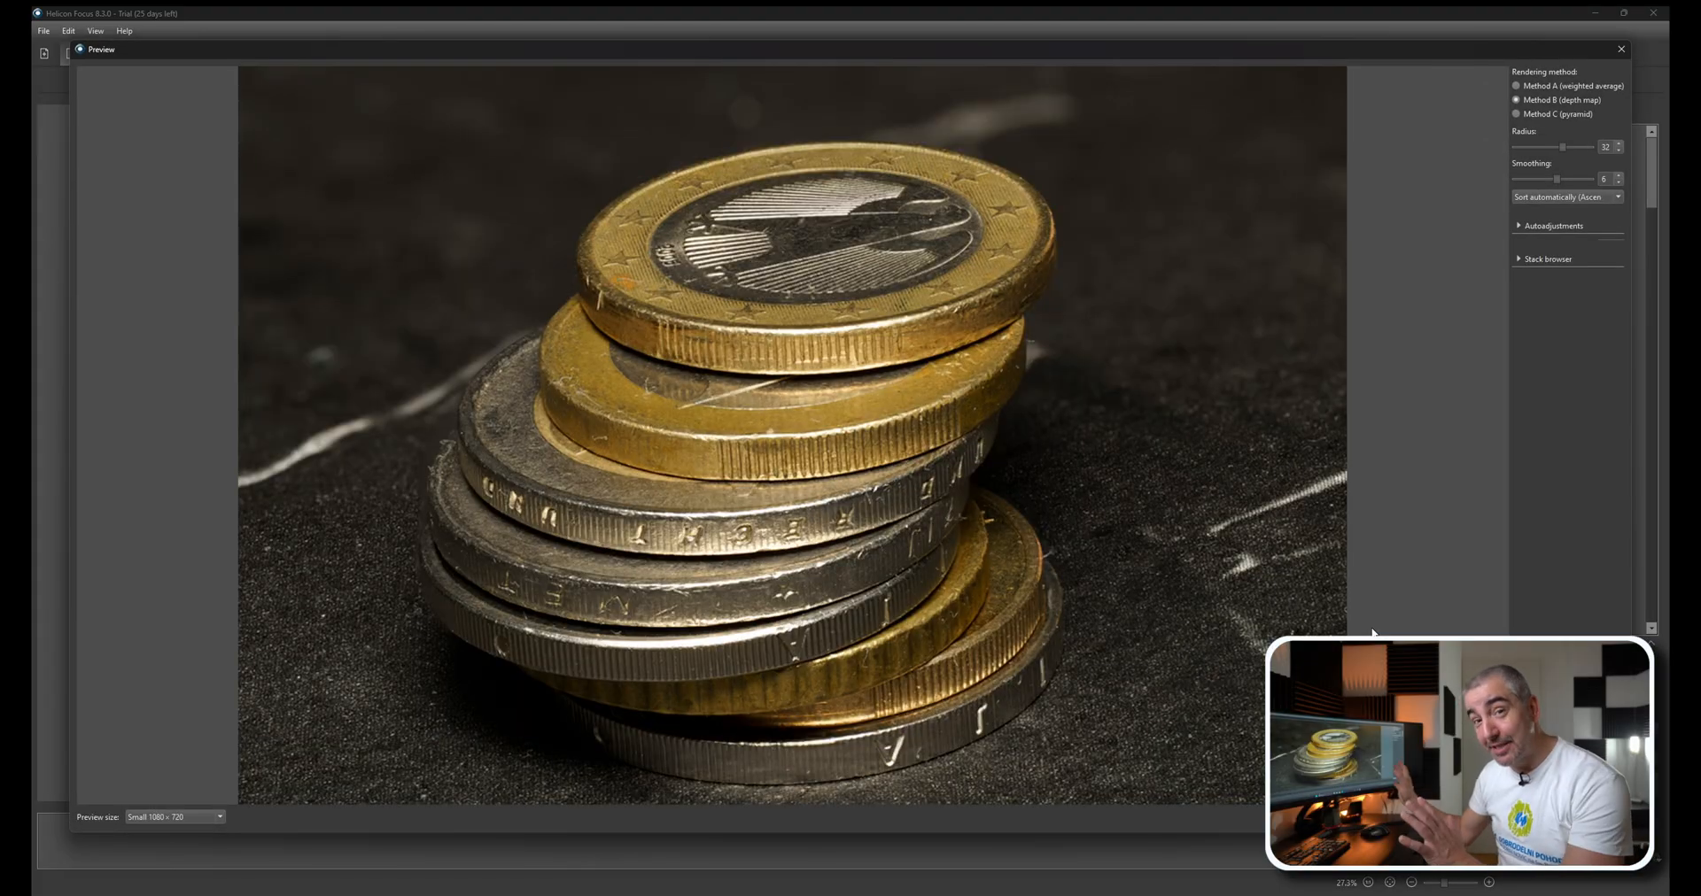
Try stacking Methods A, B and C, then render the full coin focus stack
click(1516, 85)
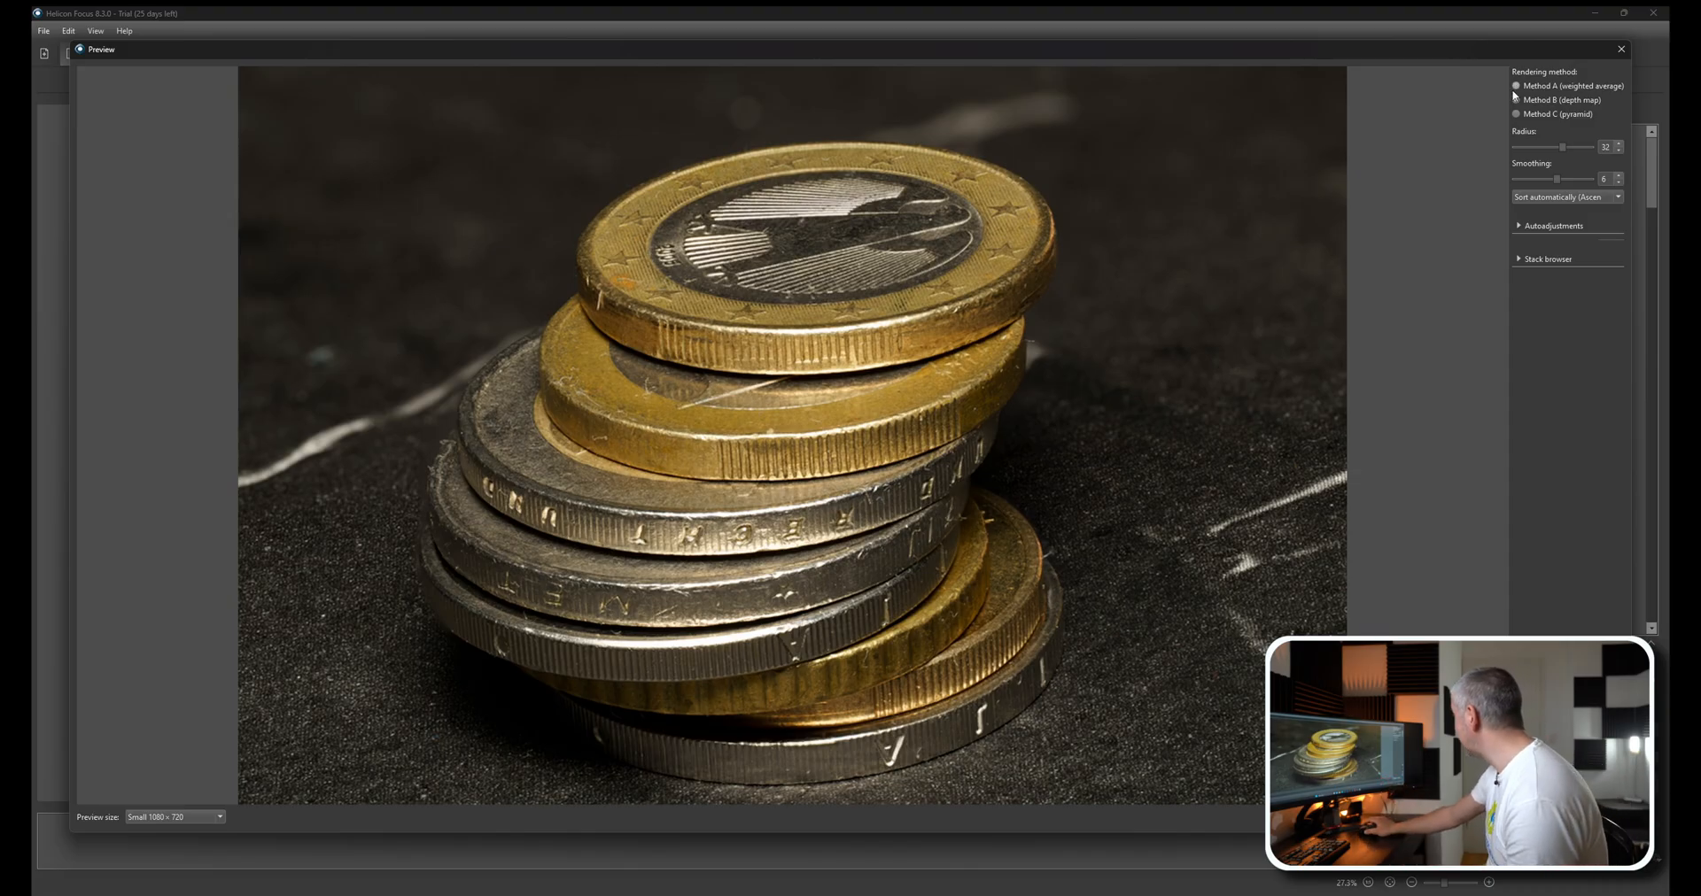
click(1516, 85)
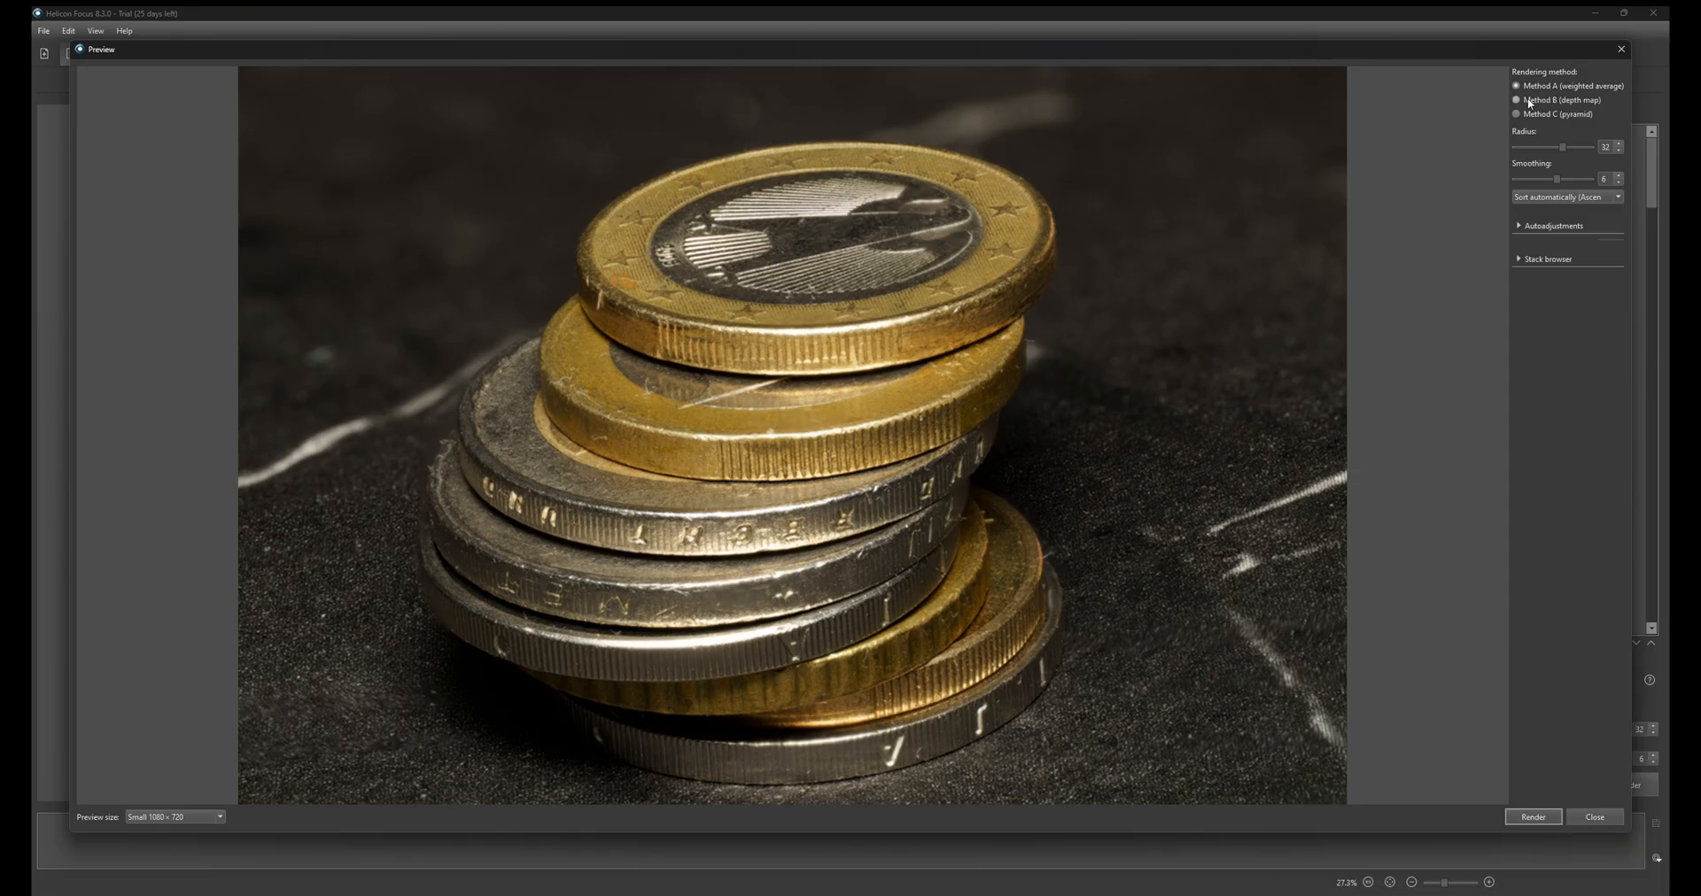
click(1518, 113)
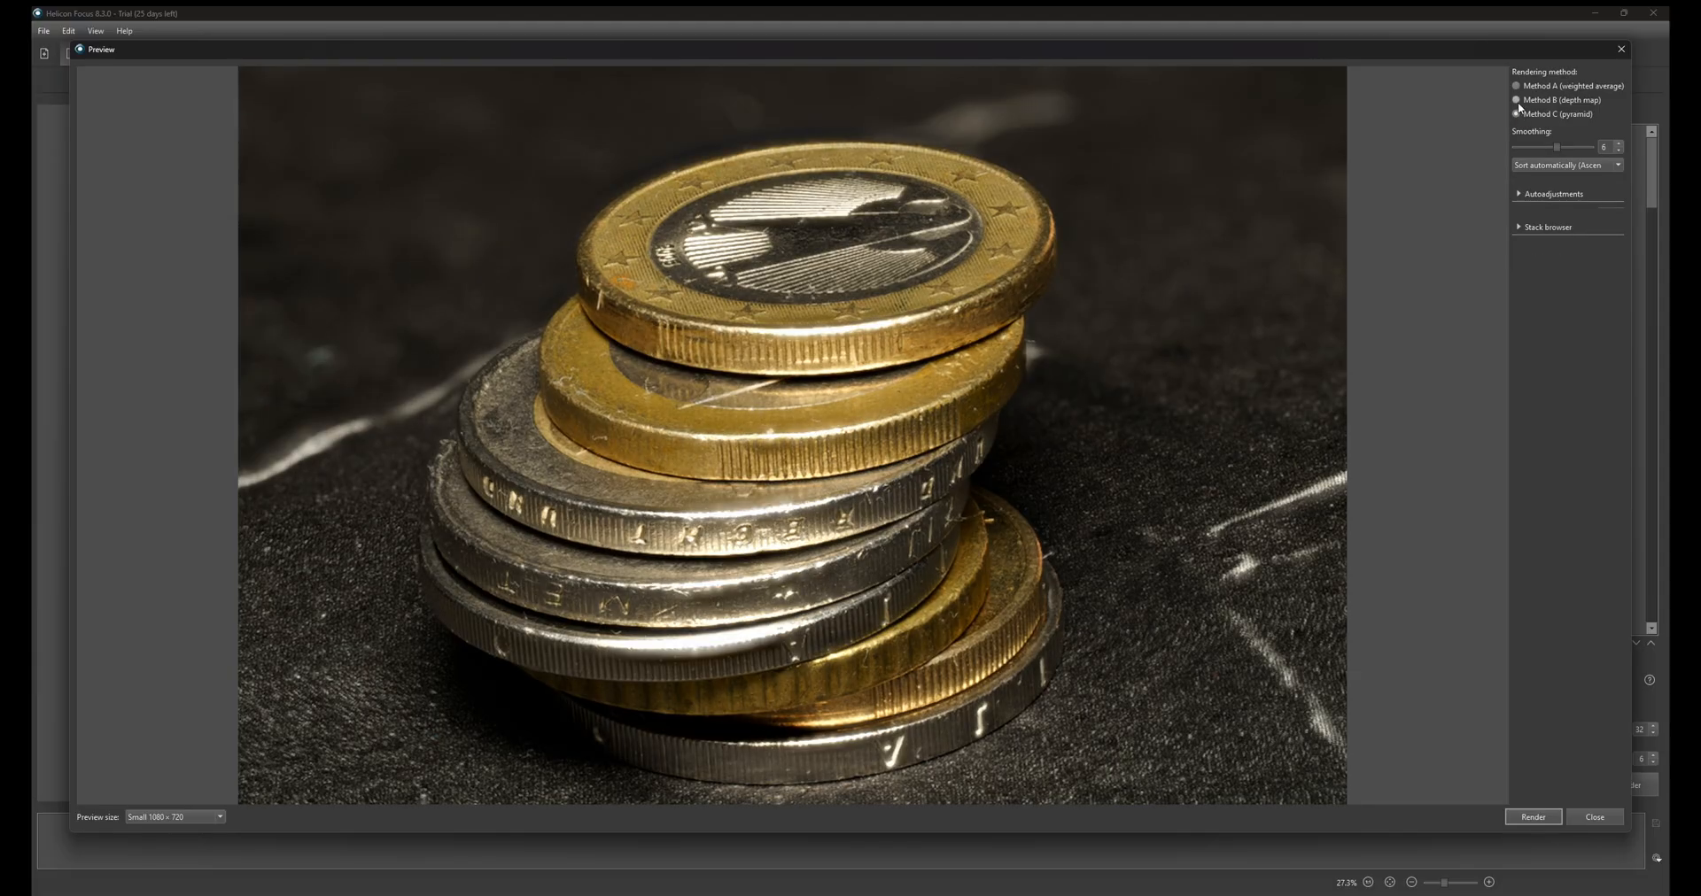
click(1517, 99)
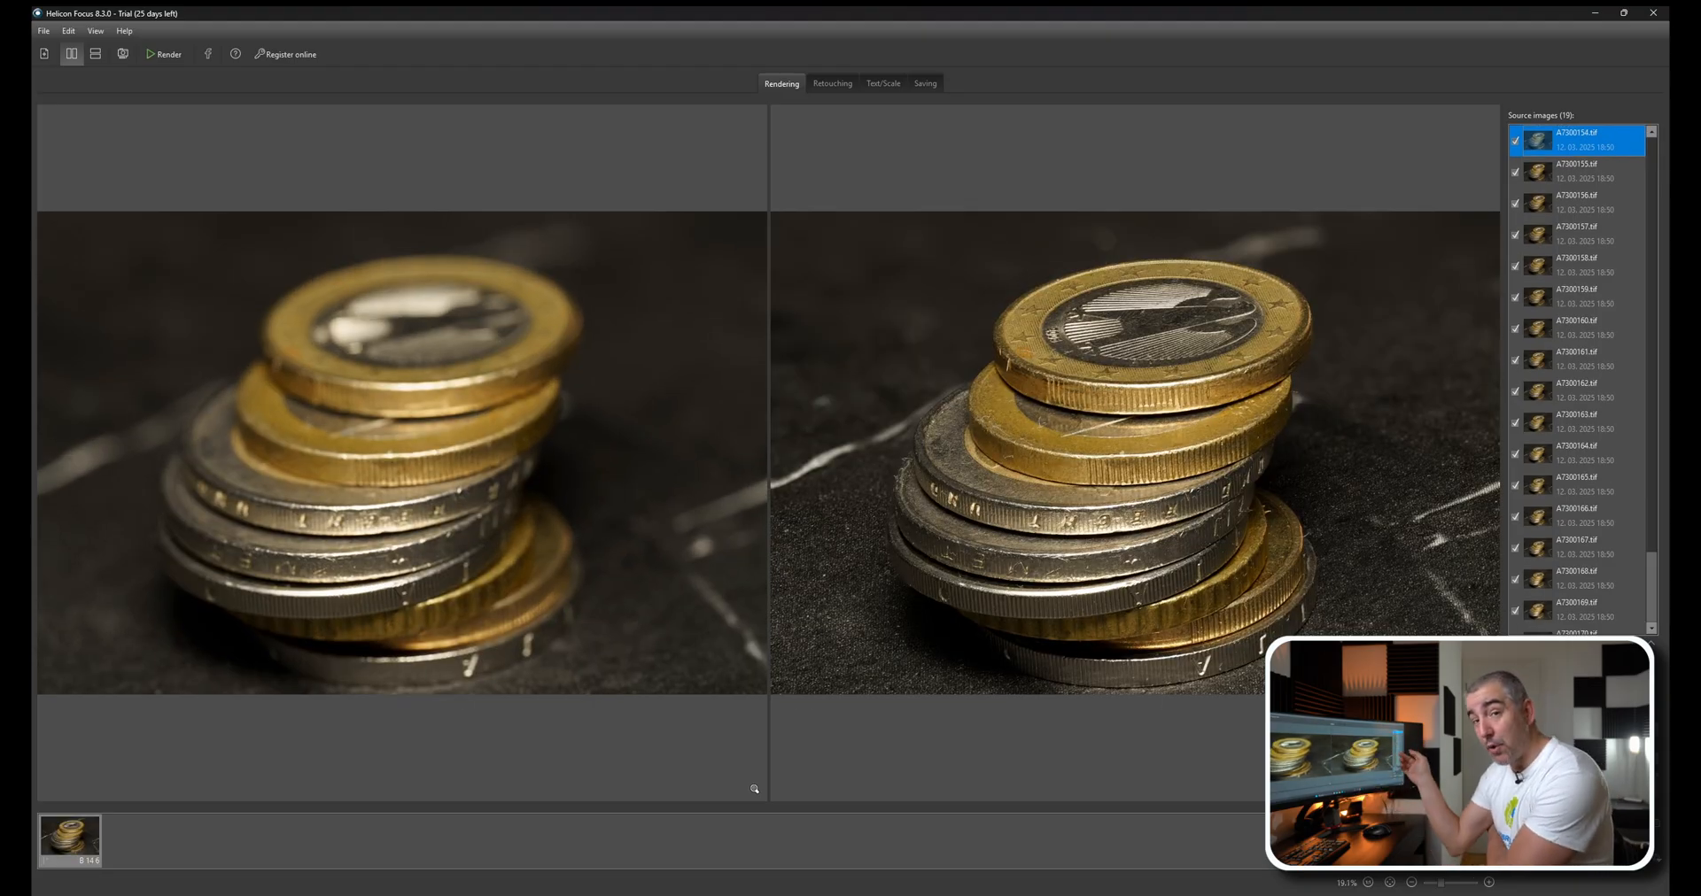
mouse_move(1059, 620)
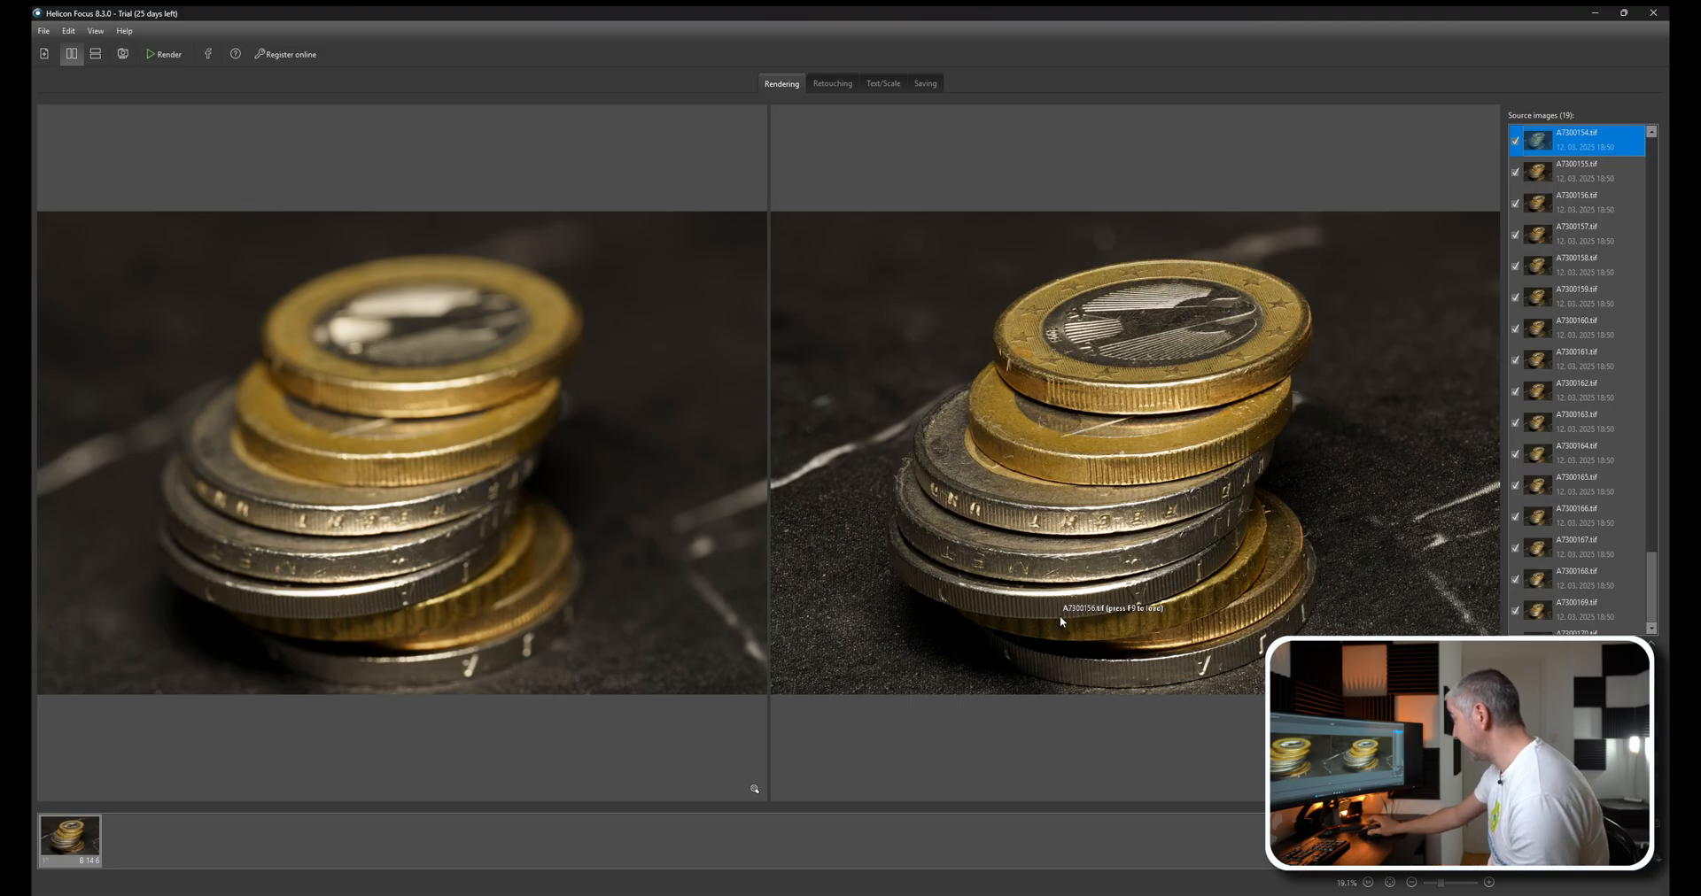
mouse_move(1013, 378)
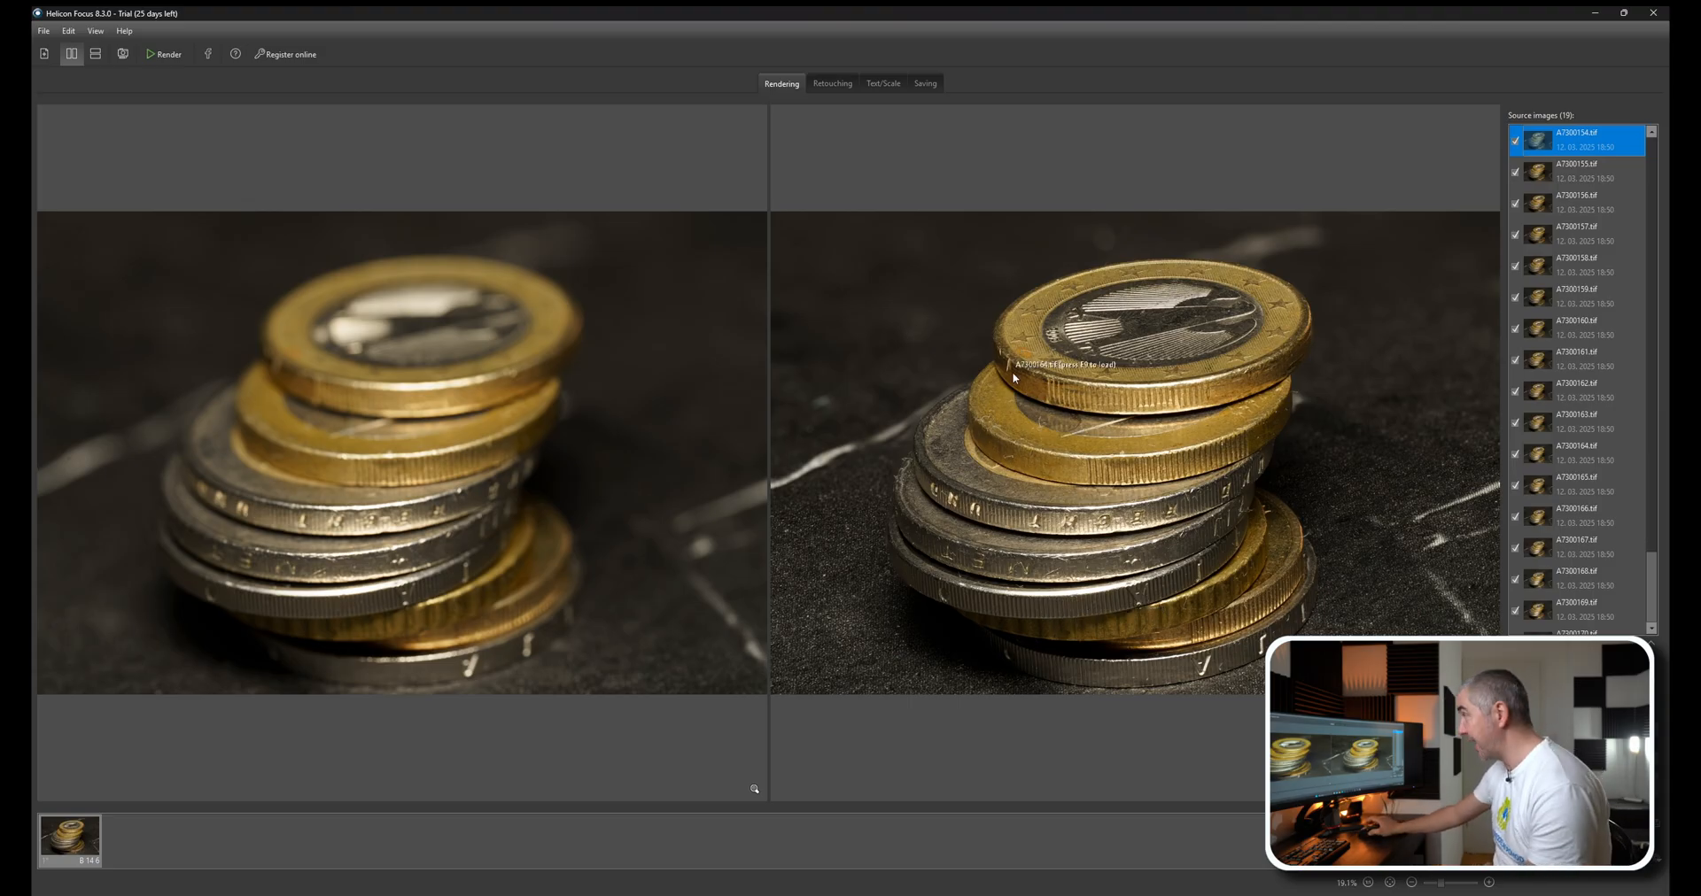
Show the Saving options for the rendered coin stack in Helicon Focus
click(925, 83)
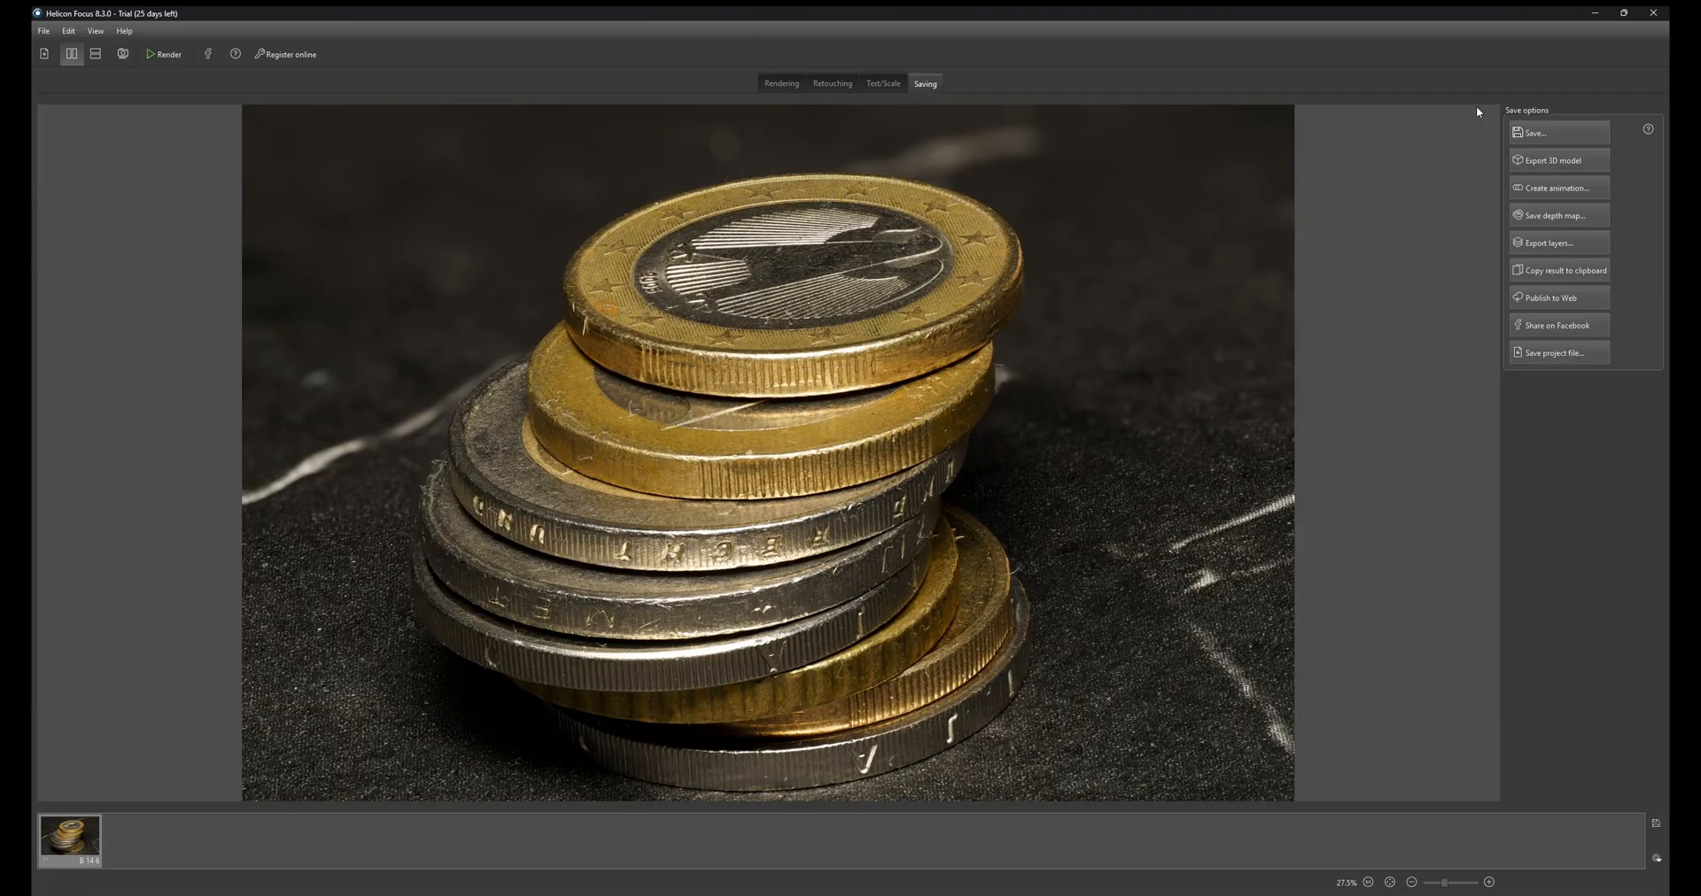
Save the stacked result as a JPEG, then switch to the Retouching view
click(1534, 132)
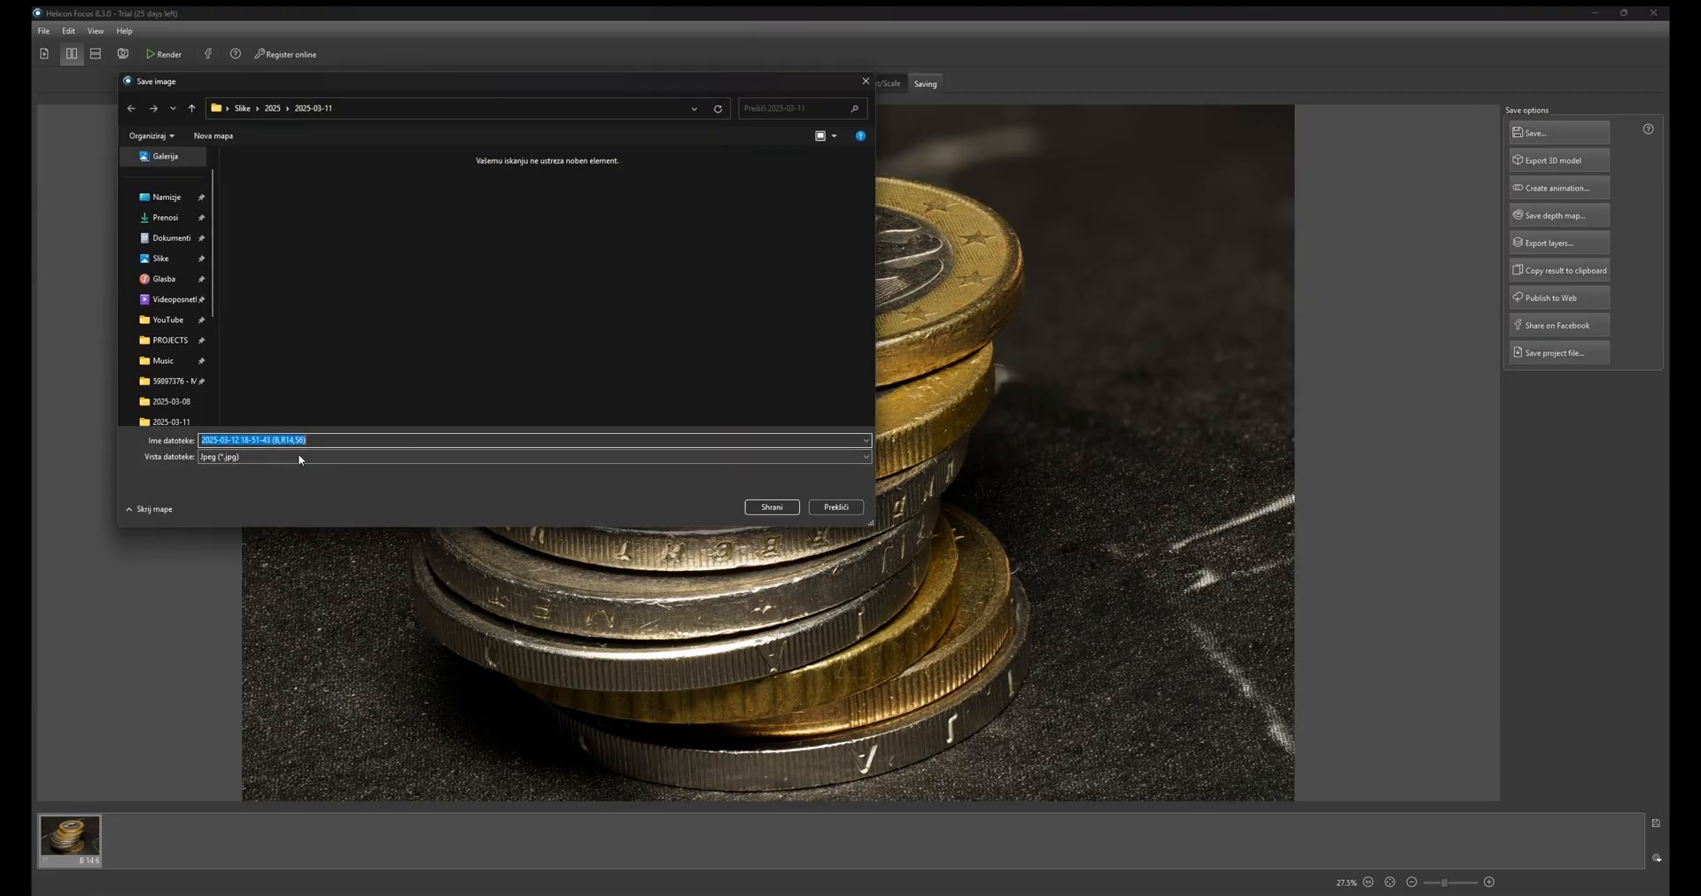
click(532, 455)
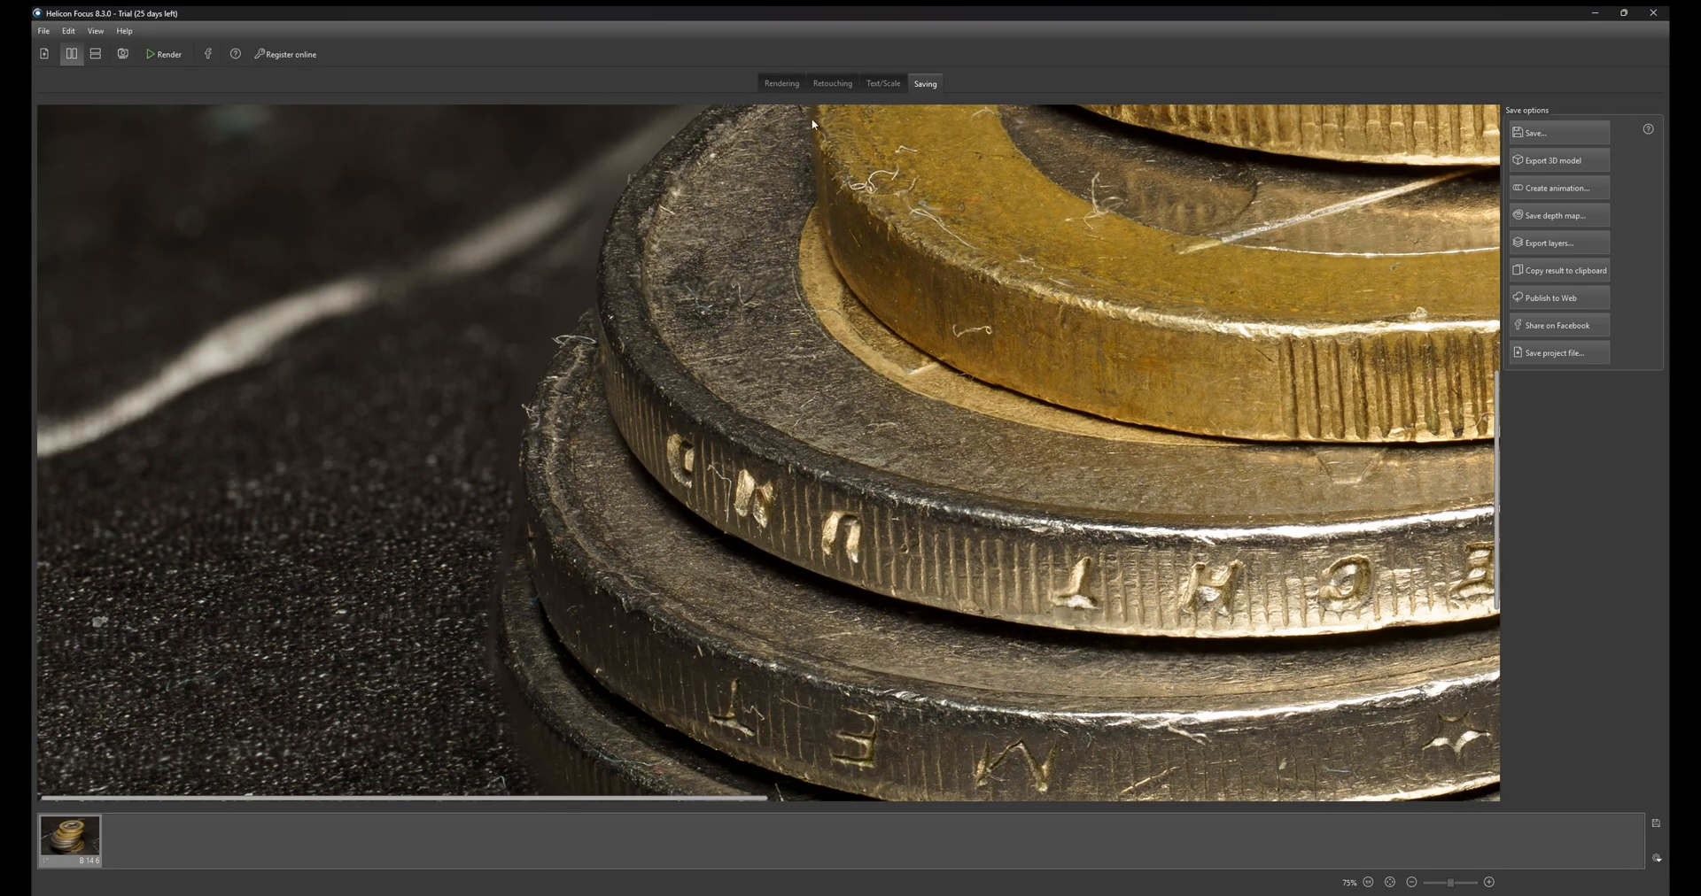
click(832, 83)
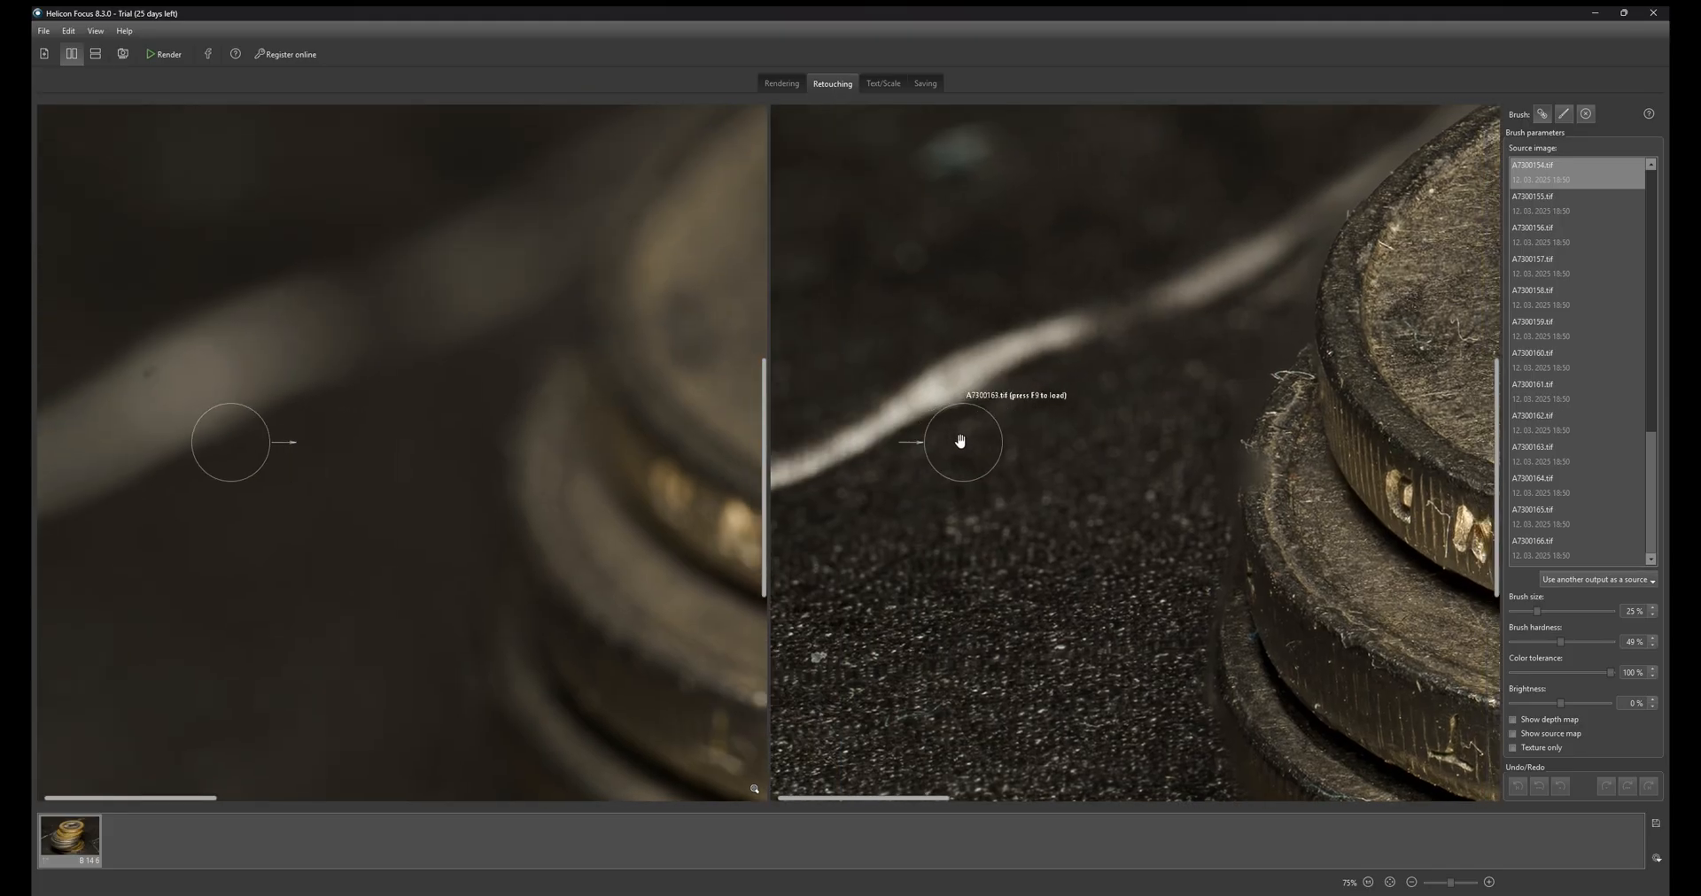